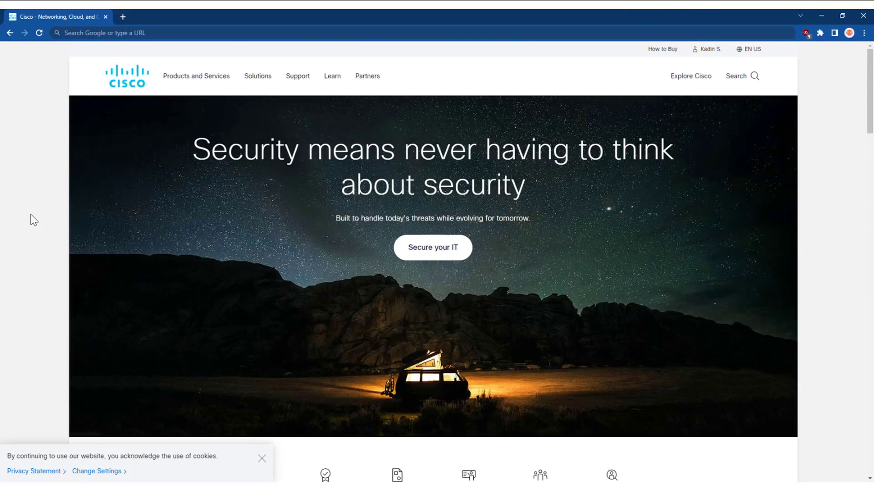
mouse_move(41, 208)
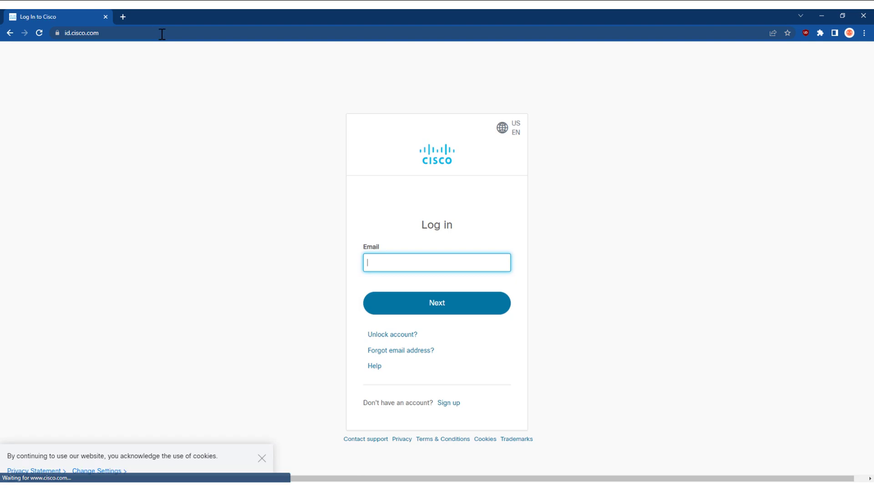
mouse_move(289, 281)
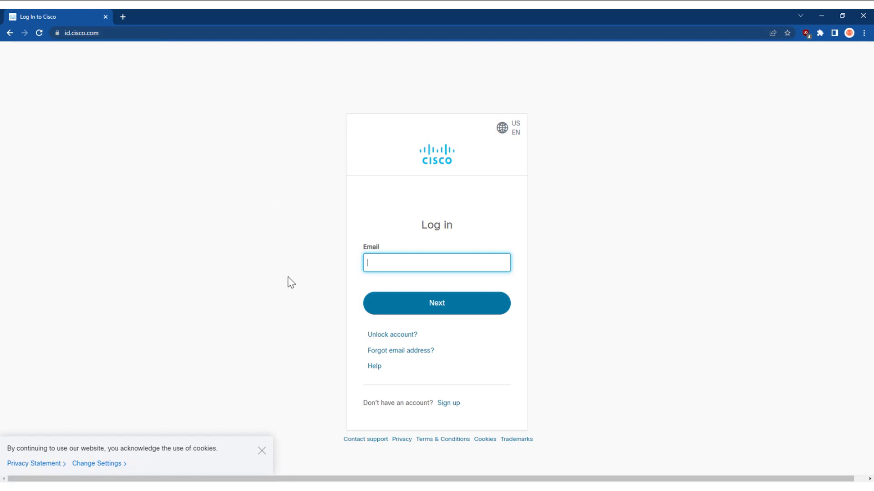
mouse_move(326, 301)
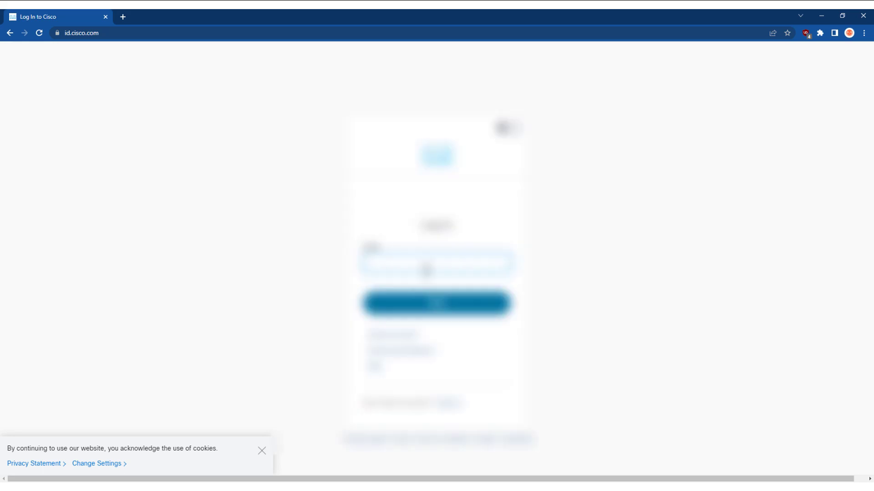
- Finish Cisco sign-in and launch the Cisco SD-Access Design Tool from the OneApp launcher
left_click(437, 303)
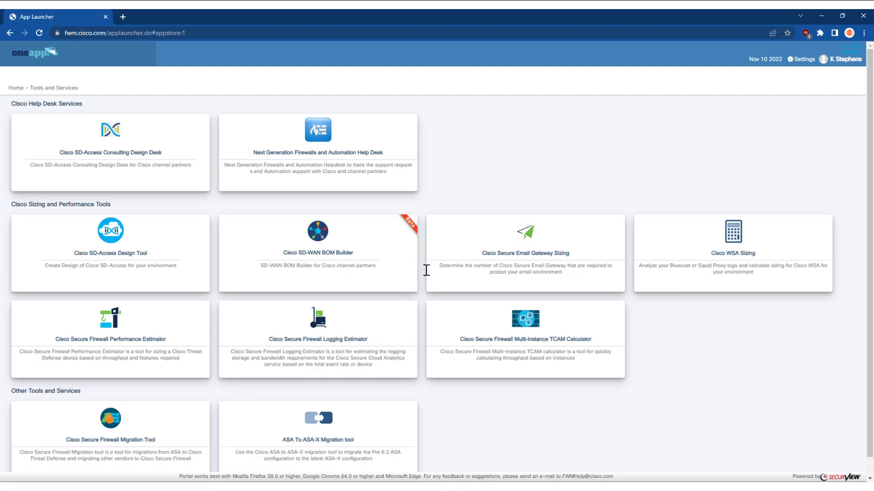
mouse_move(365, 278)
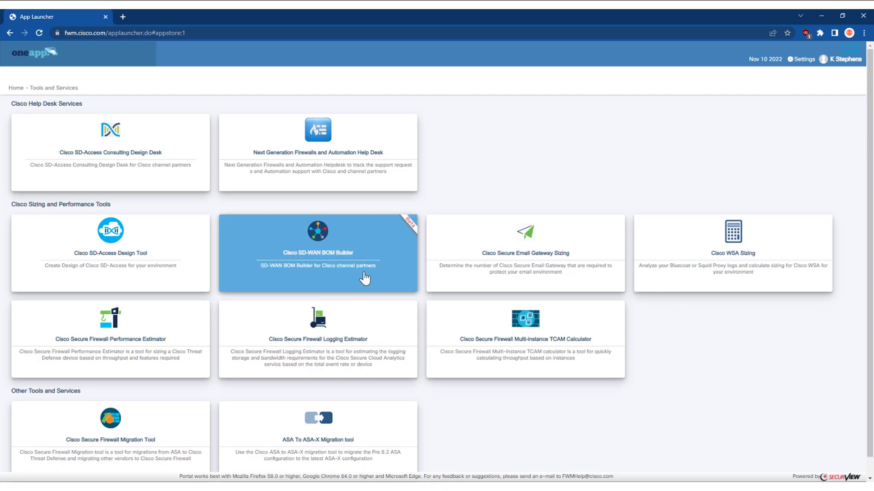
mouse_move(87, 262)
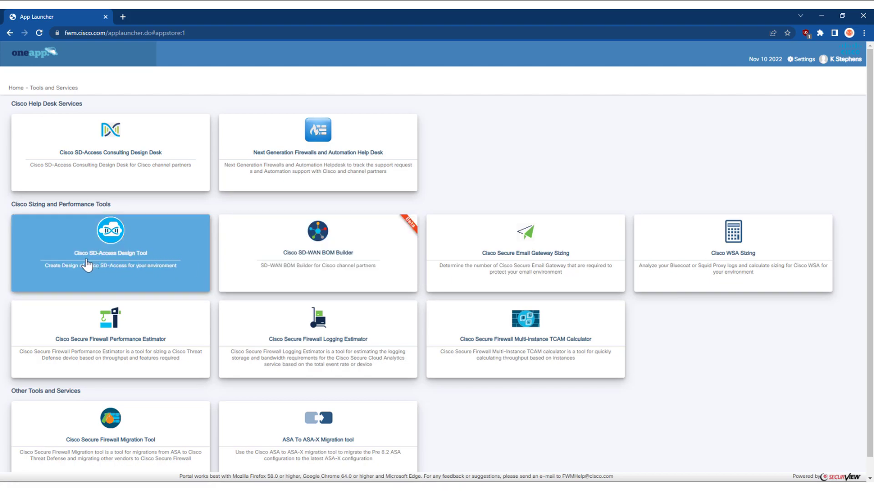
left_click(111, 252)
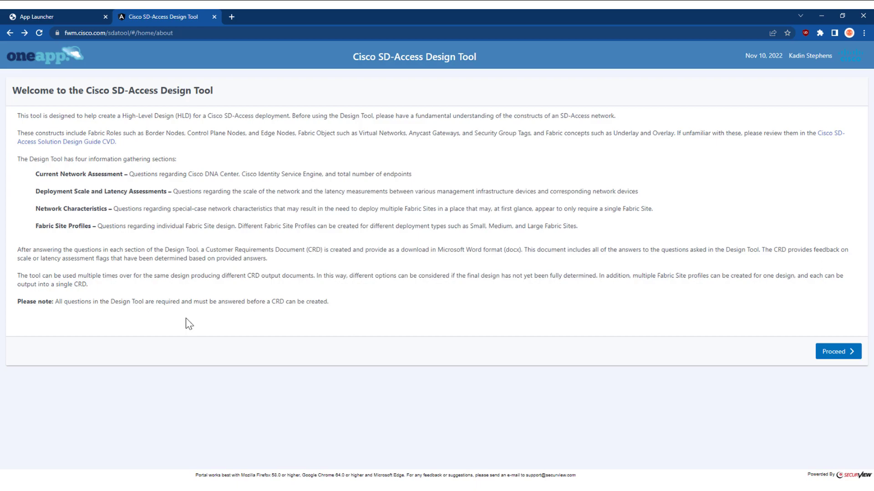
mouse_move(31, 179)
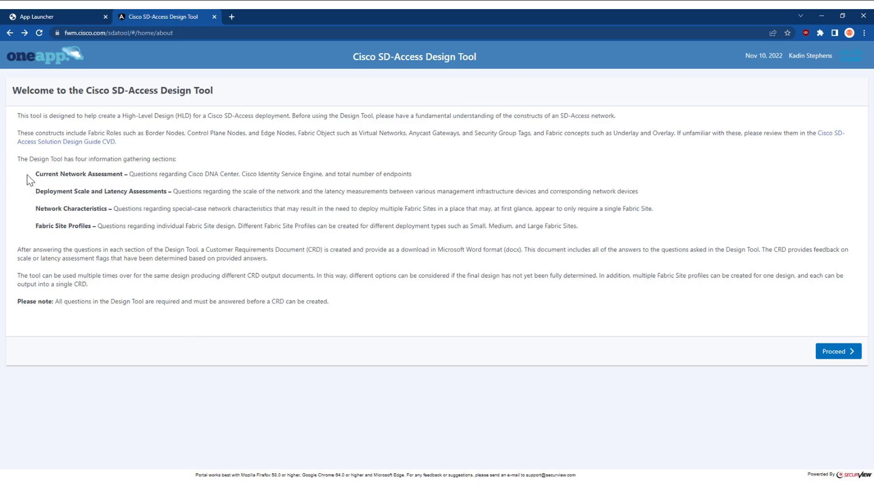
mouse_move(87, 202)
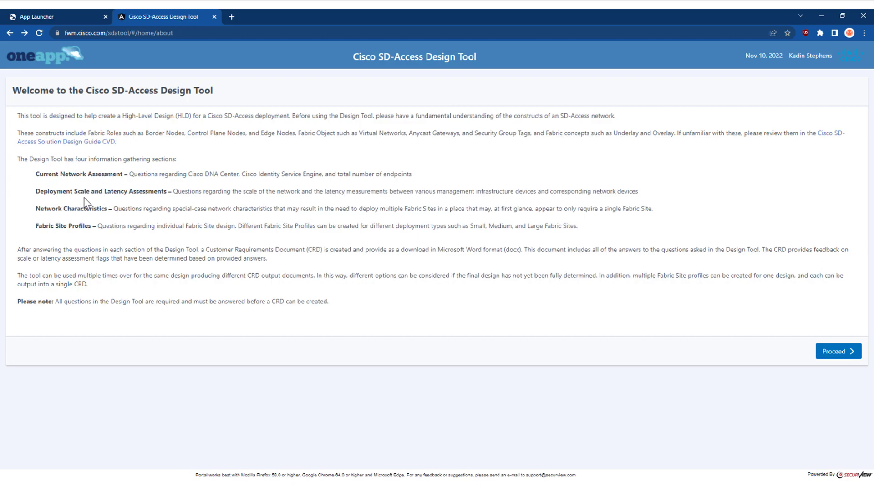
mouse_move(140, 204)
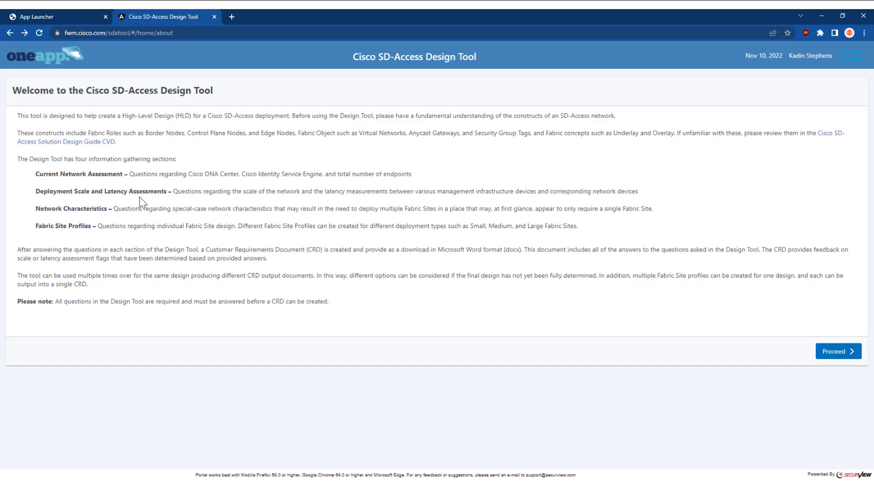
mouse_move(109, 218)
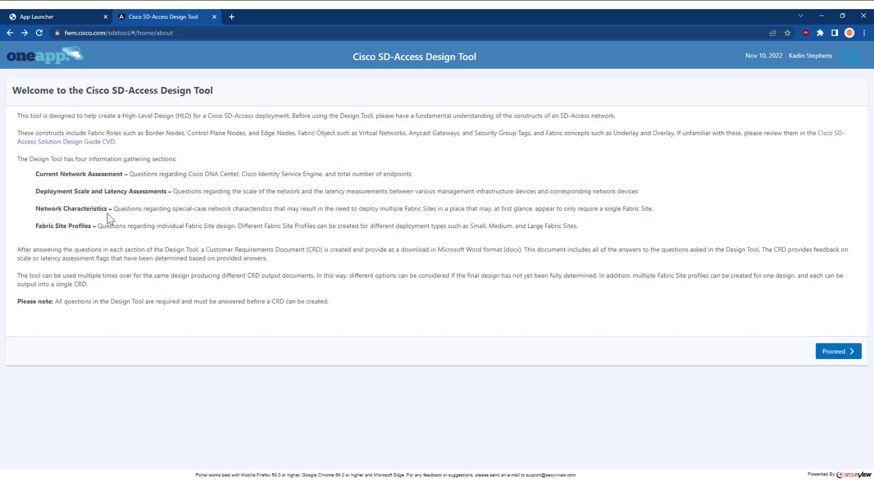
mouse_move(51, 240)
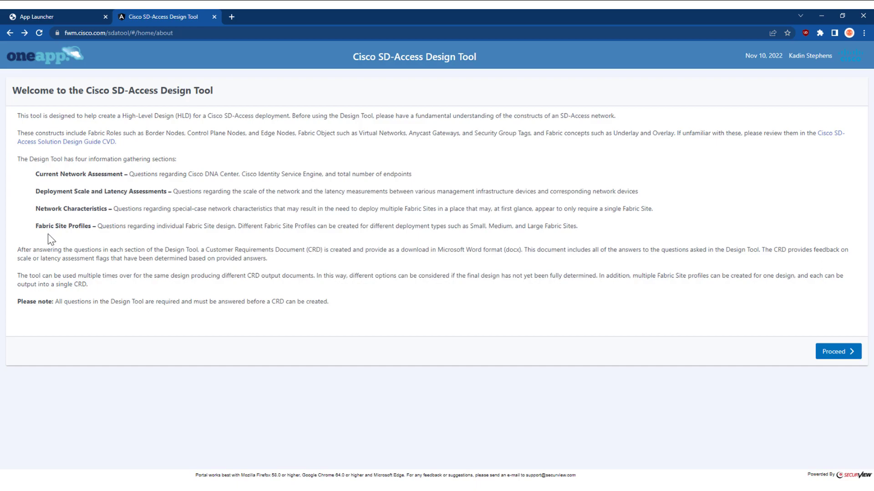
mouse_move(313, 278)
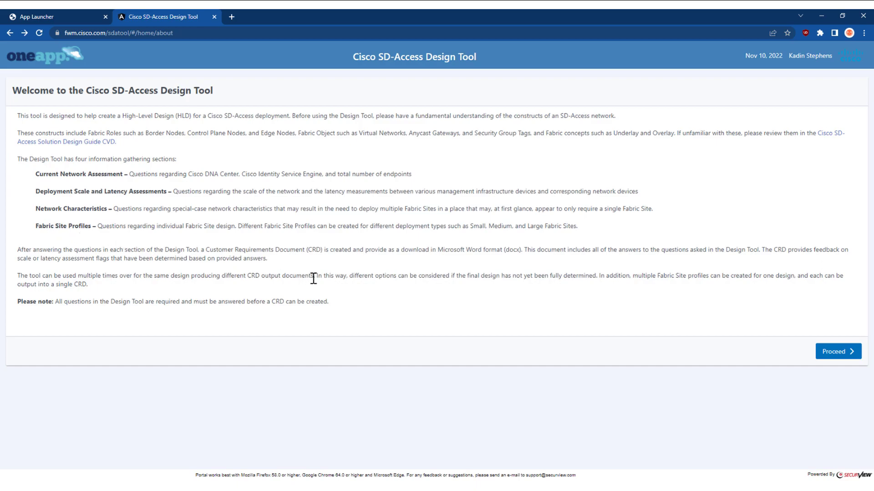
mouse_move(839, 350)
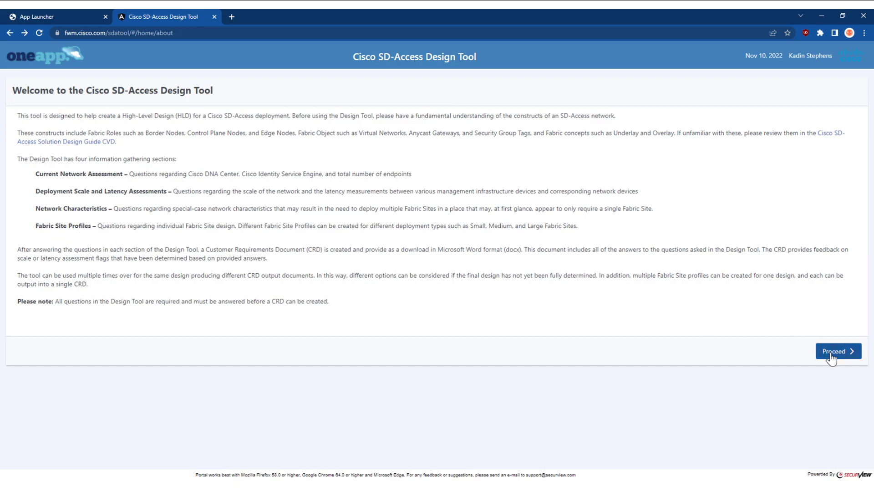
- Proceed from the Welcome page to the My Designs dashboard
left_click(837, 351)
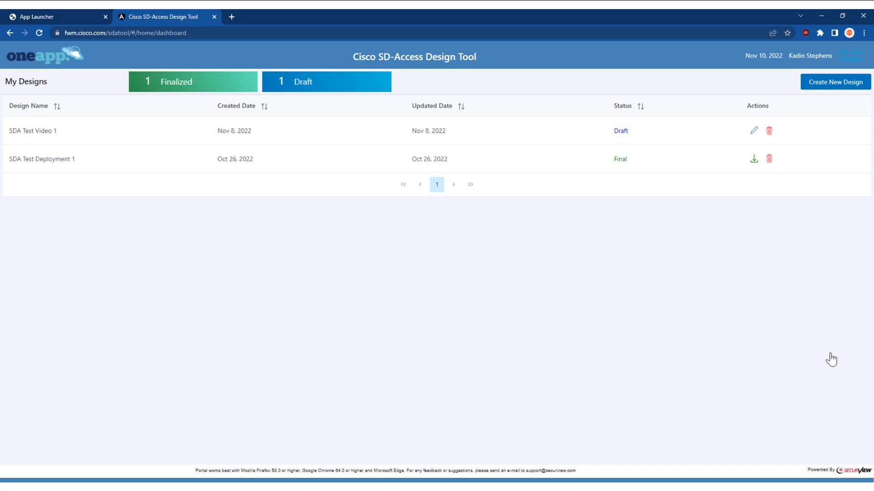
mouse_move(625, 288)
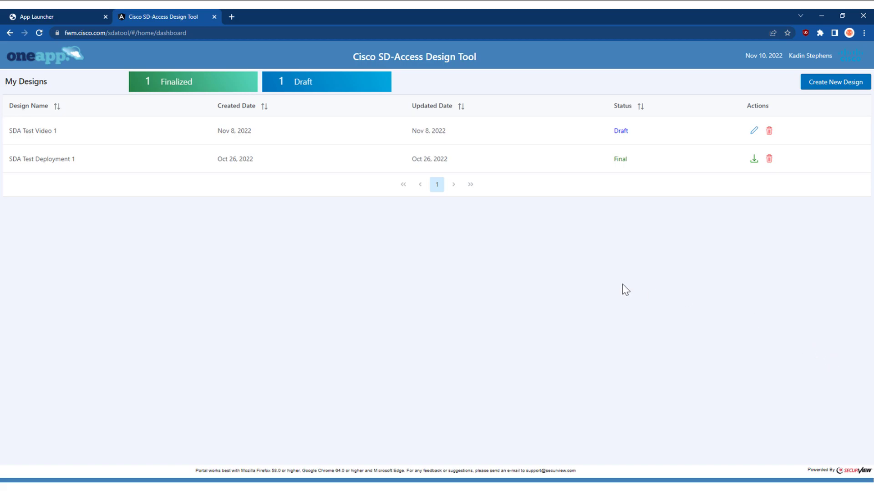
mouse_move(25, 153)
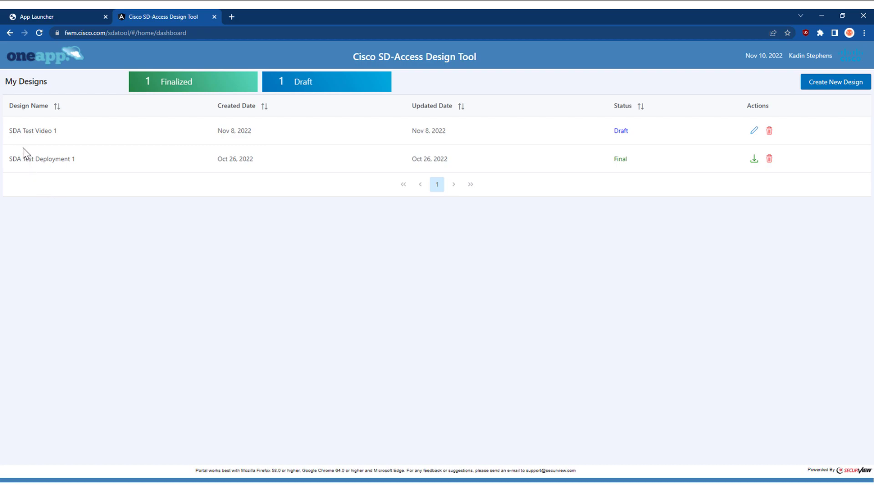
mouse_move(59, 142)
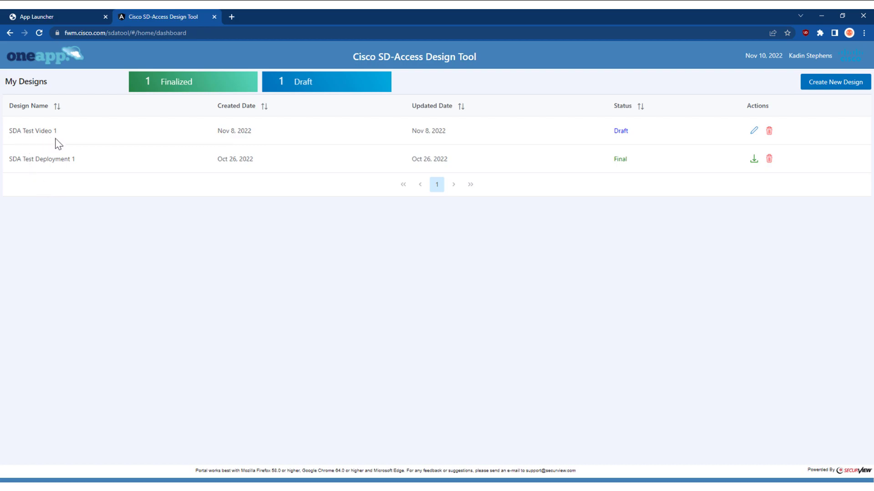
mouse_move(73, 174)
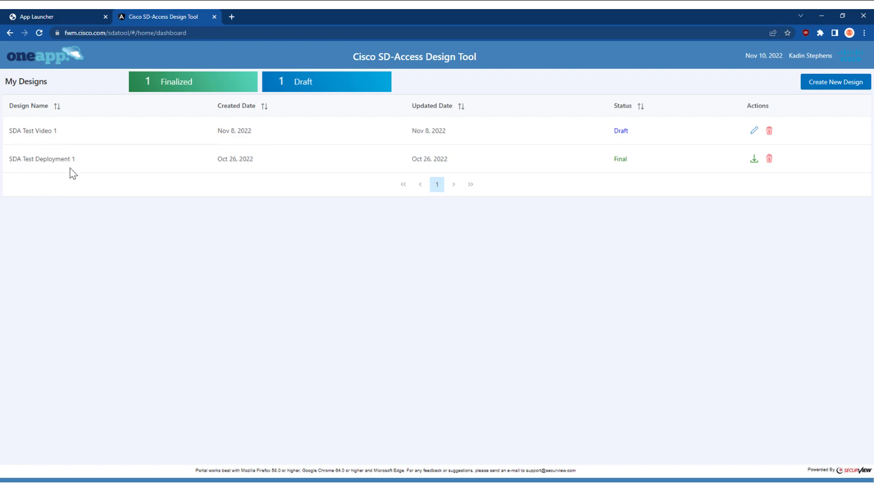
mouse_move(621, 130)
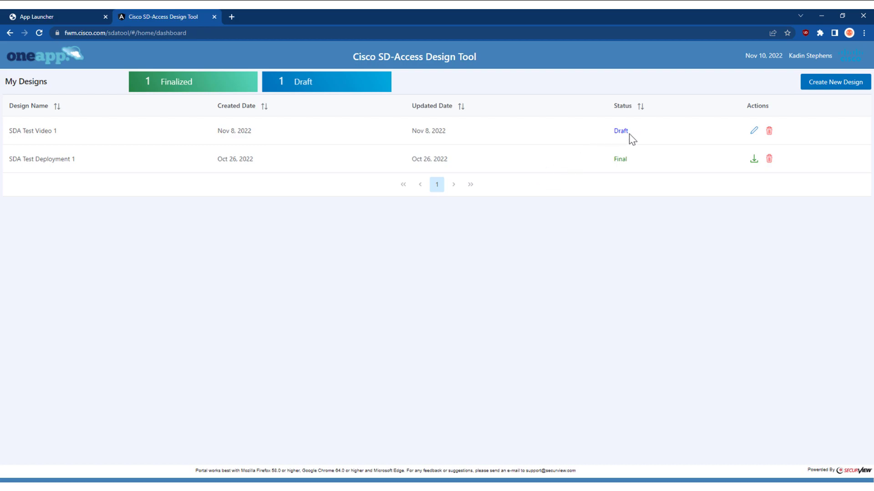
mouse_move(620, 184)
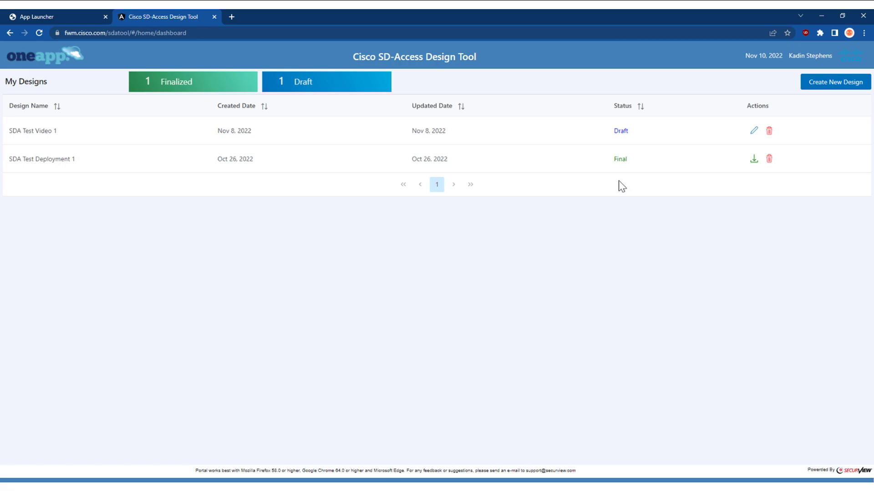
mouse_move(747, 108)
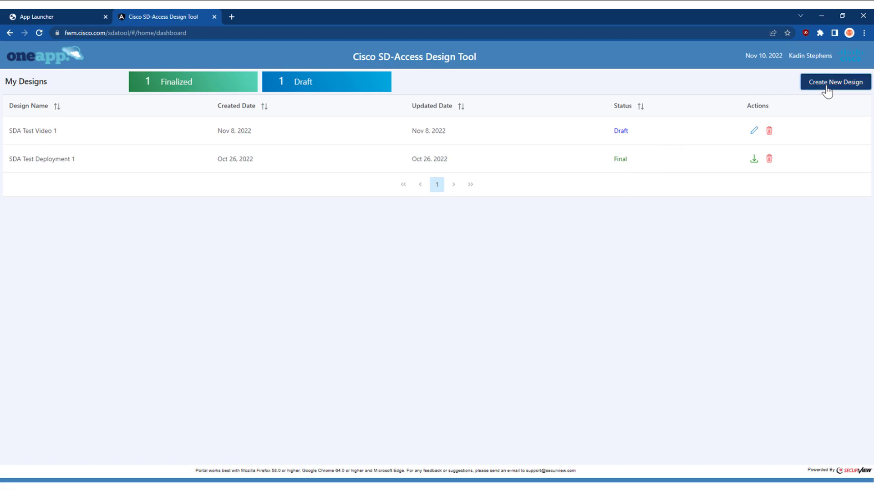
- Create a new design named SDAT1 and save its partner and customer details
left_click(835, 81)
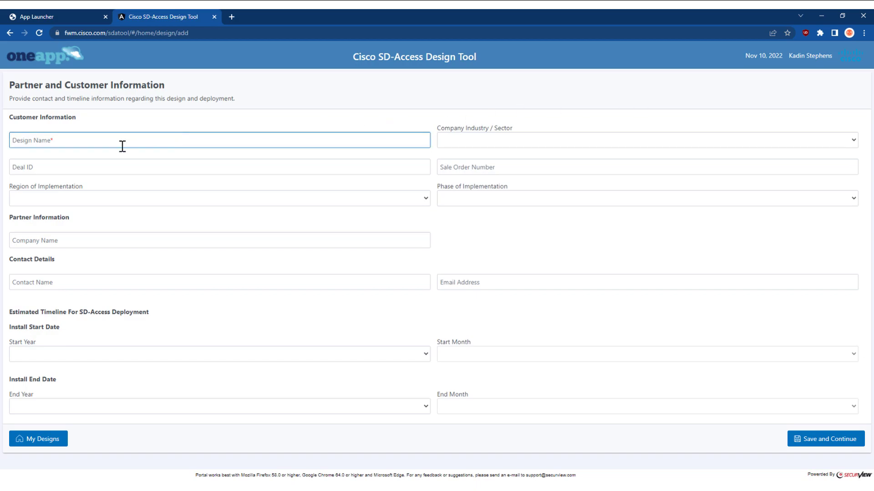
left_click(219, 140)
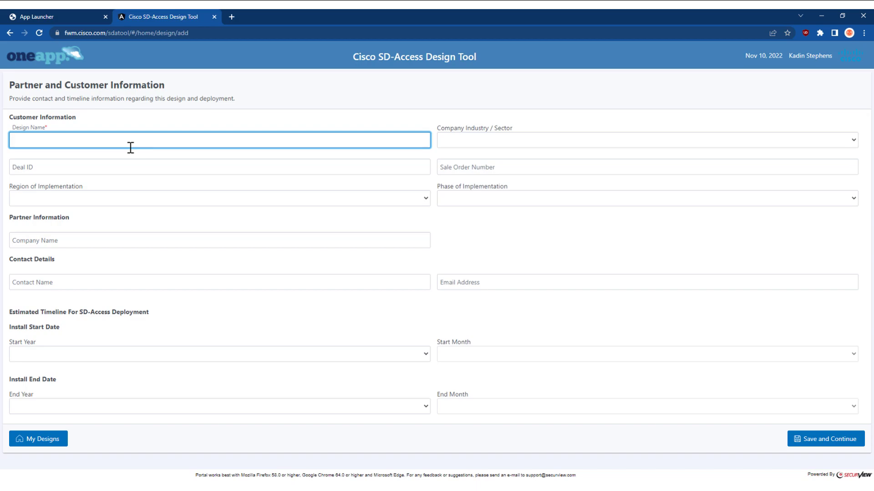
type("SDAT1")
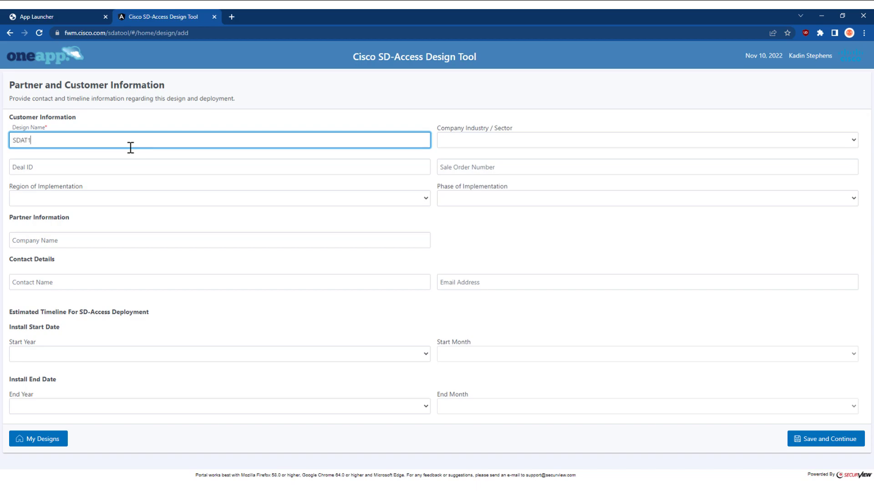
mouse_move(686, 381)
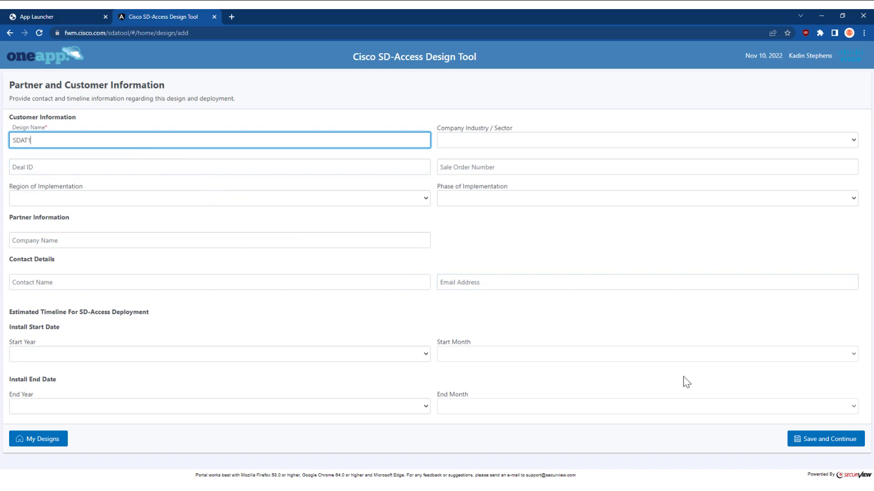
left_click(825, 438)
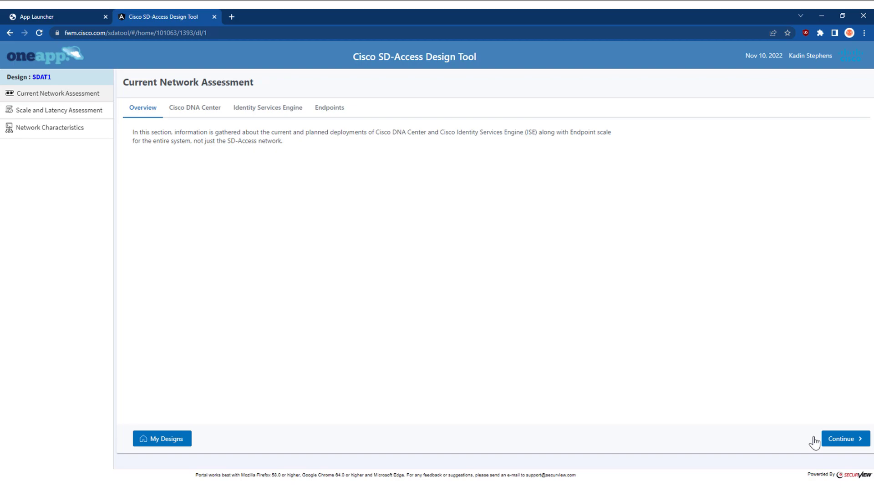
mouse_move(517, 350)
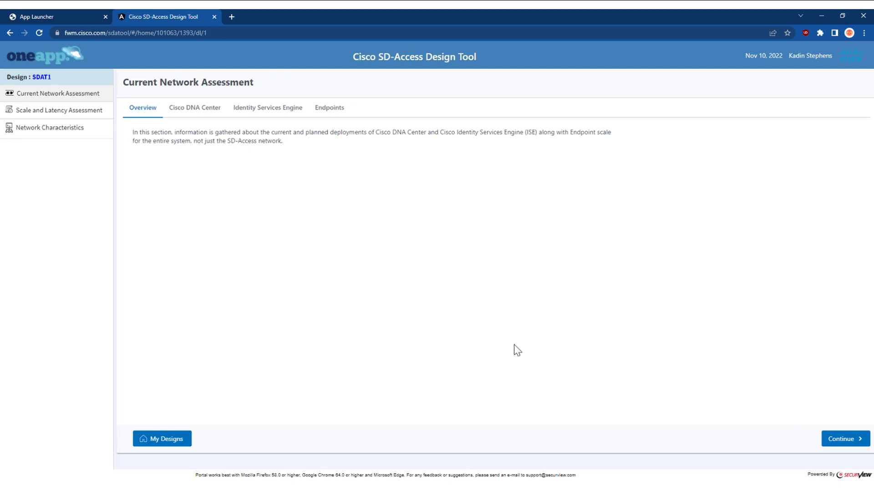
mouse_move(55, 148)
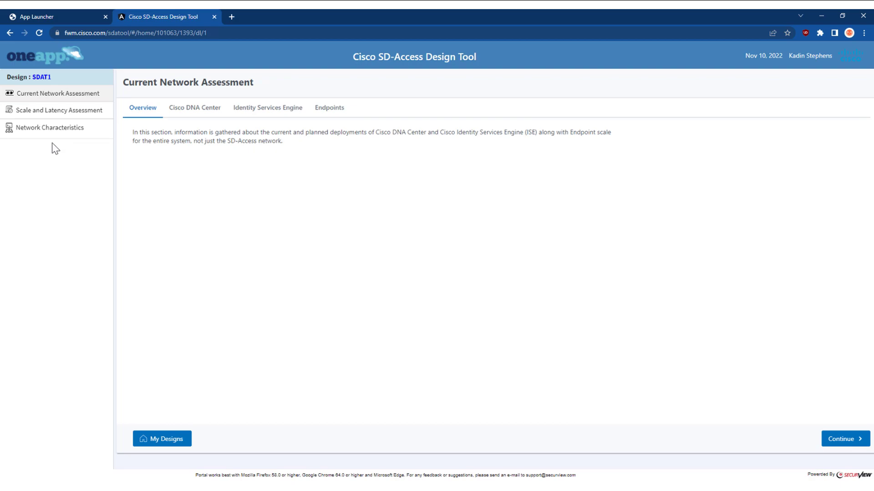
mouse_move(152, 137)
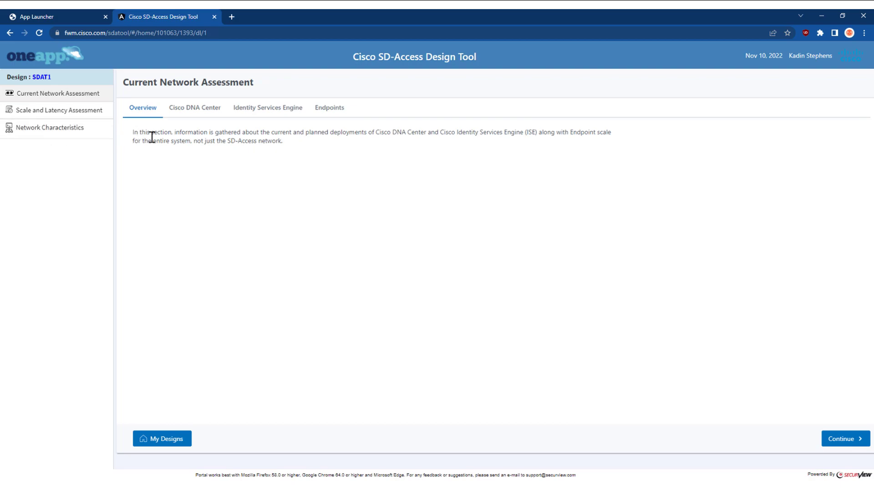
mouse_move(204, 123)
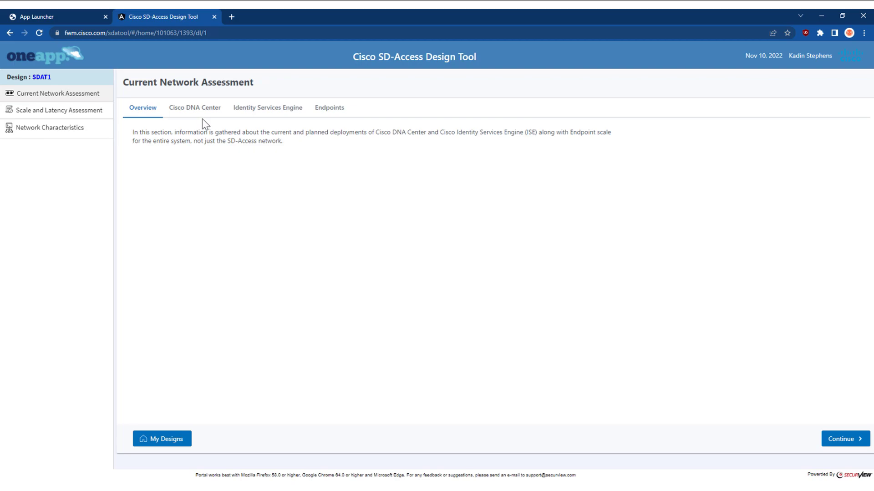
mouse_move(207, 122)
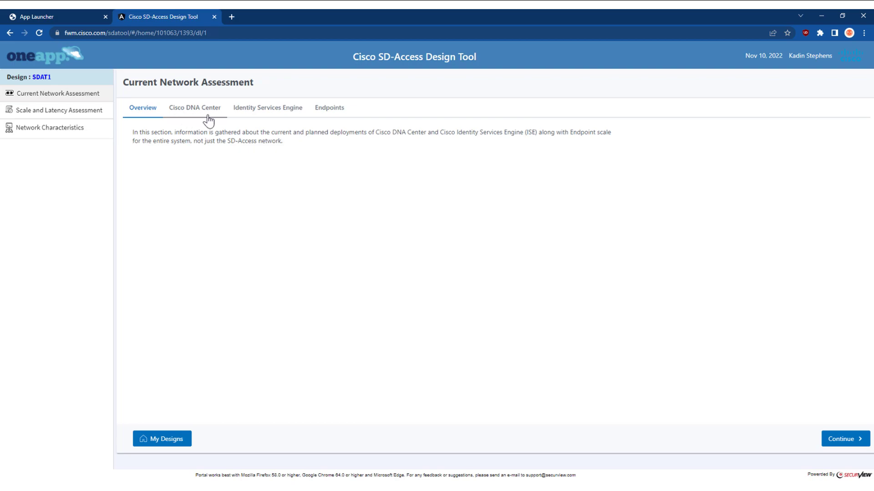
mouse_move(256, 119)
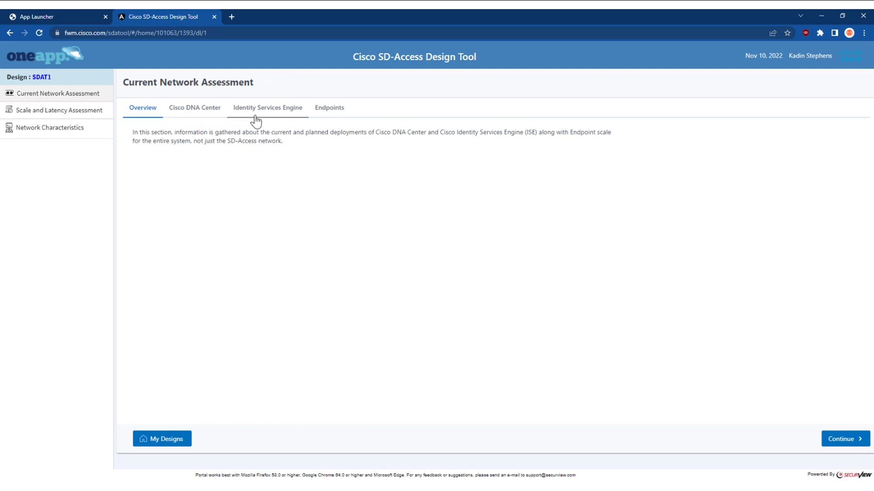
mouse_move(330, 111)
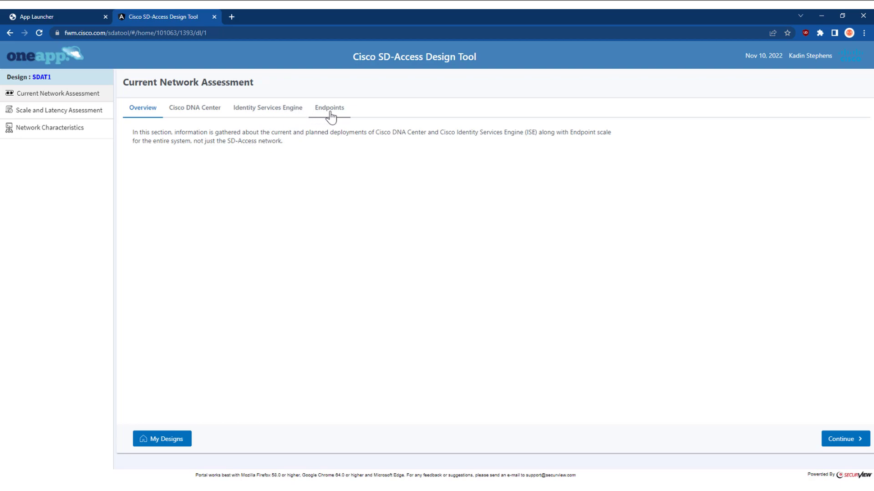
mouse_move(296, 207)
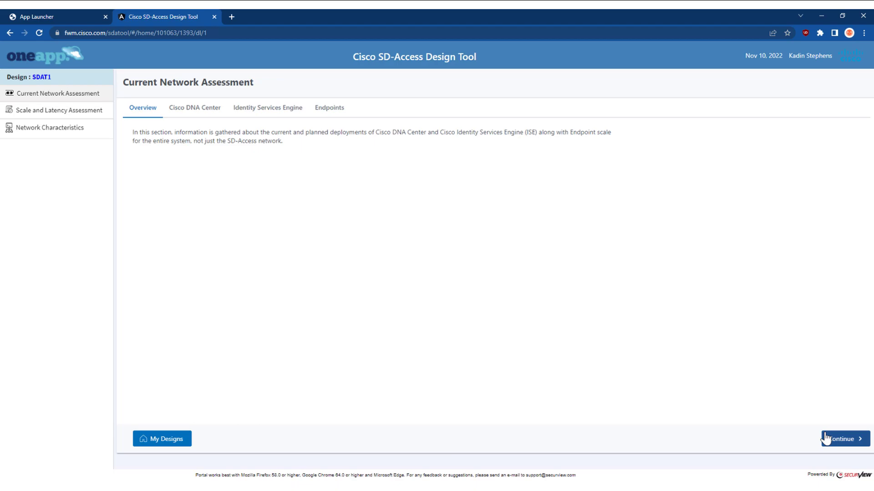
- Step through the DNA Center and ISE questions and answer 'Less than 25,000' active endpoints
left_click(194, 108)
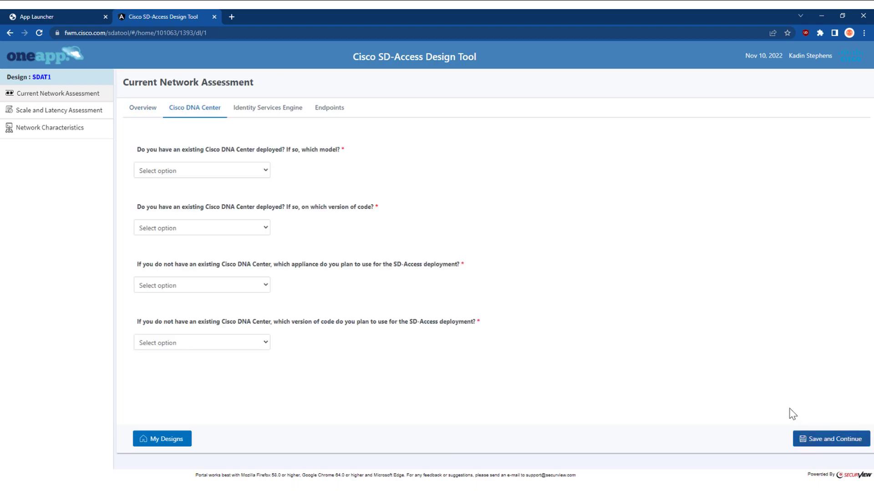
mouse_move(300, 183)
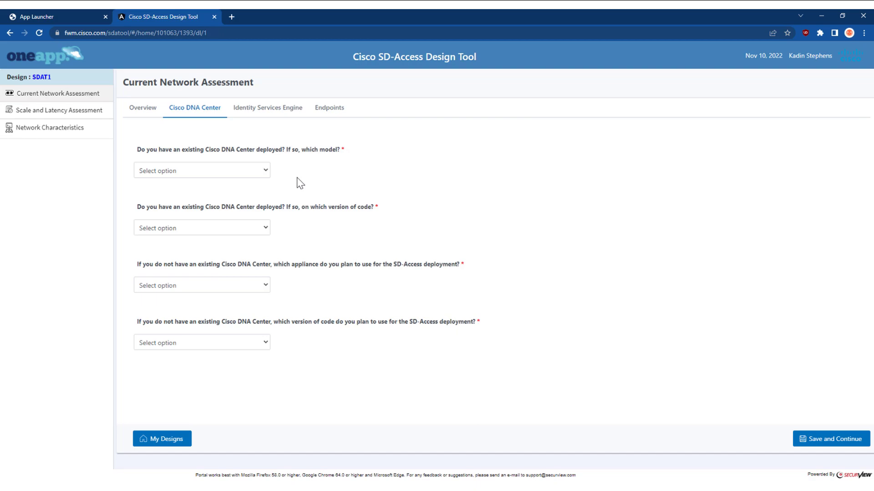
left_click(267, 107)
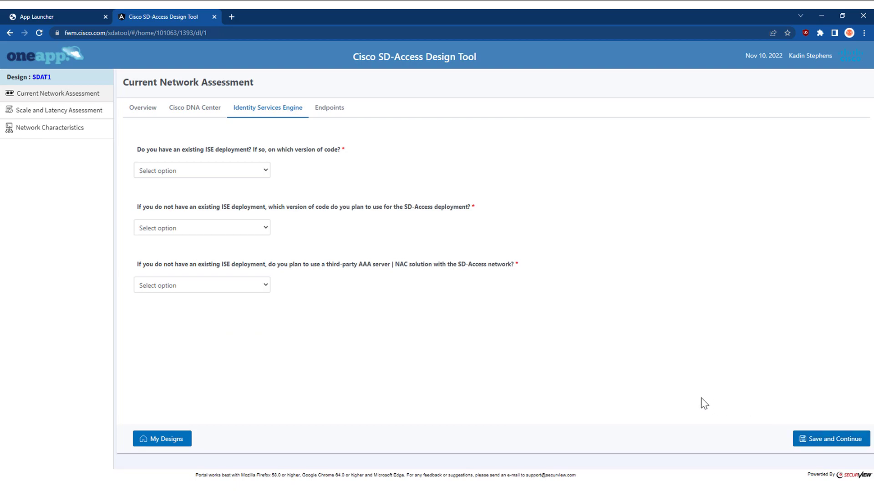
mouse_move(438, 333)
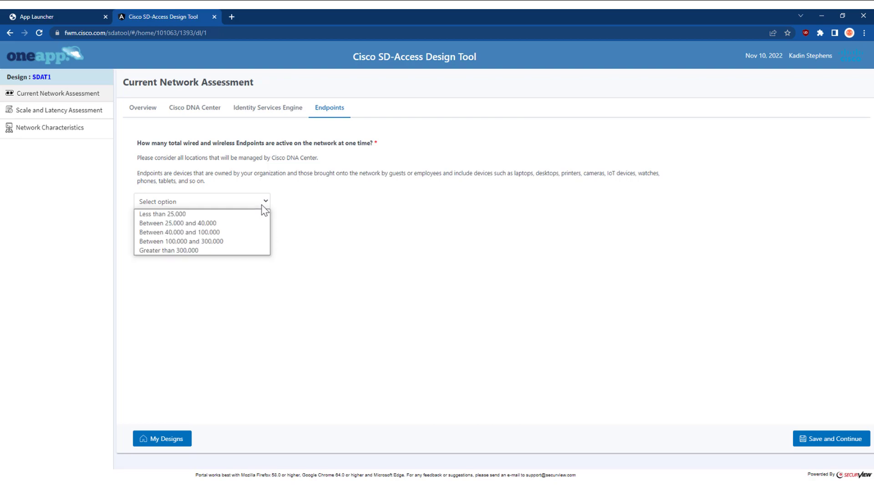
left_click(162, 214)
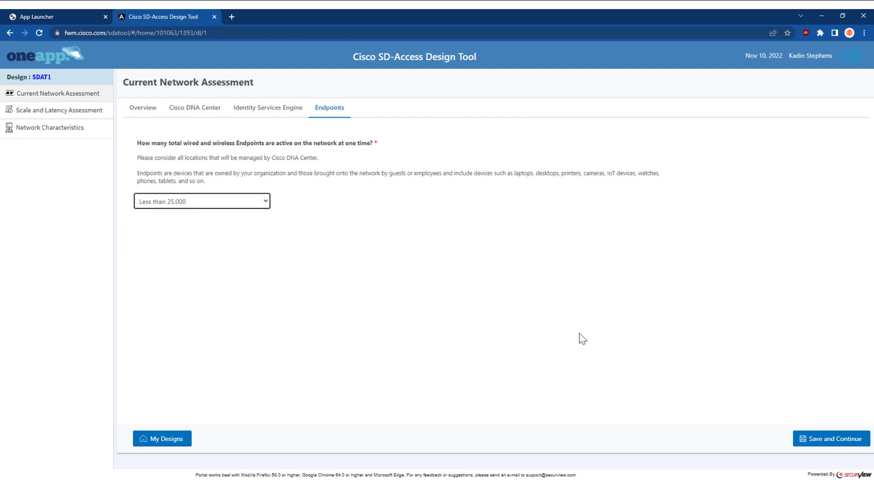
- Save the endpoint answer and select the high-availability standalone ISE deployment model
left_click(831, 438)
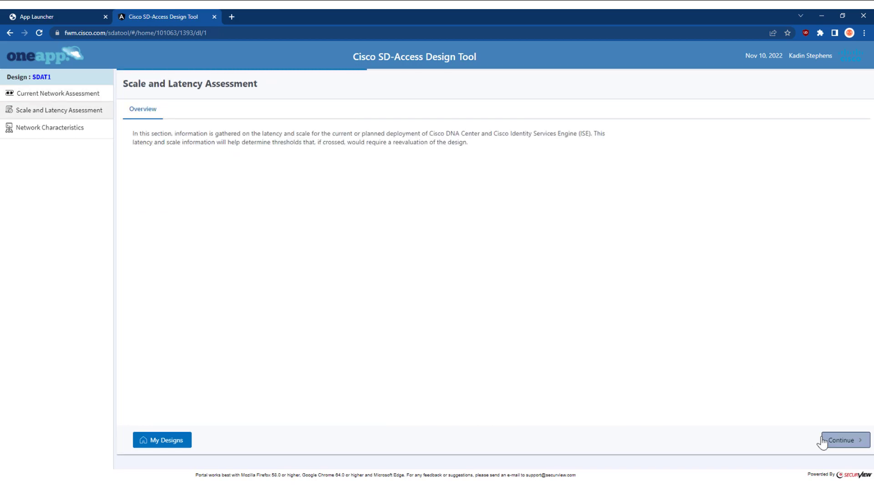
left_click(844, 439)
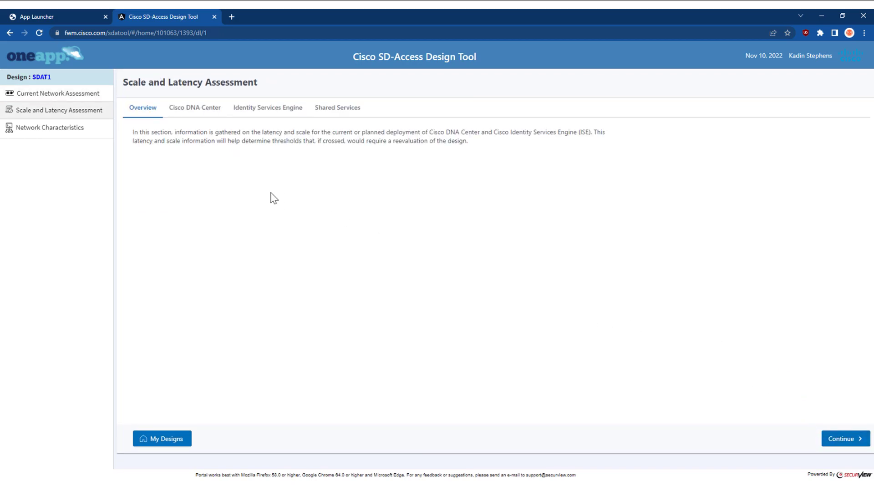
mouse_move(210, 129)
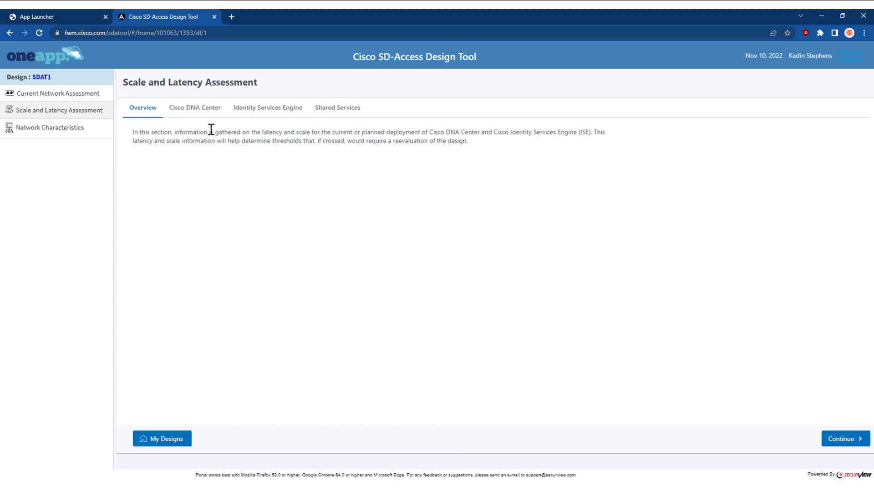
mouse_move(267, 107)
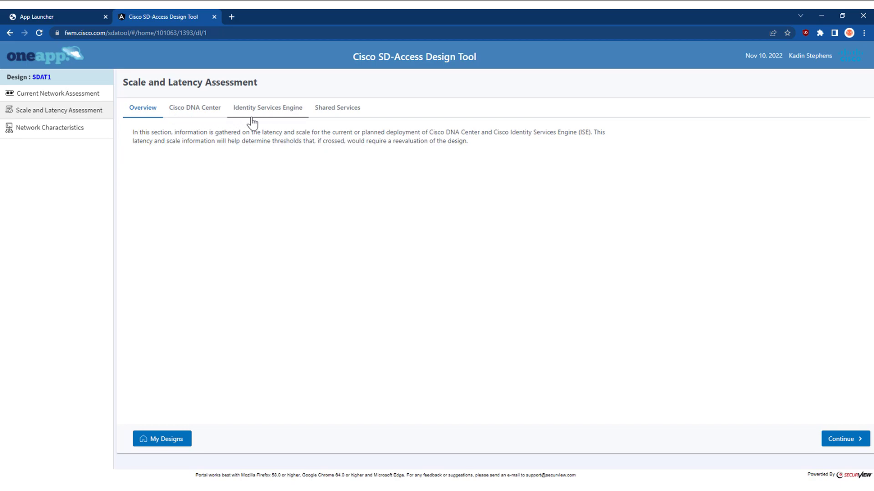
mouse_move(269, 120)
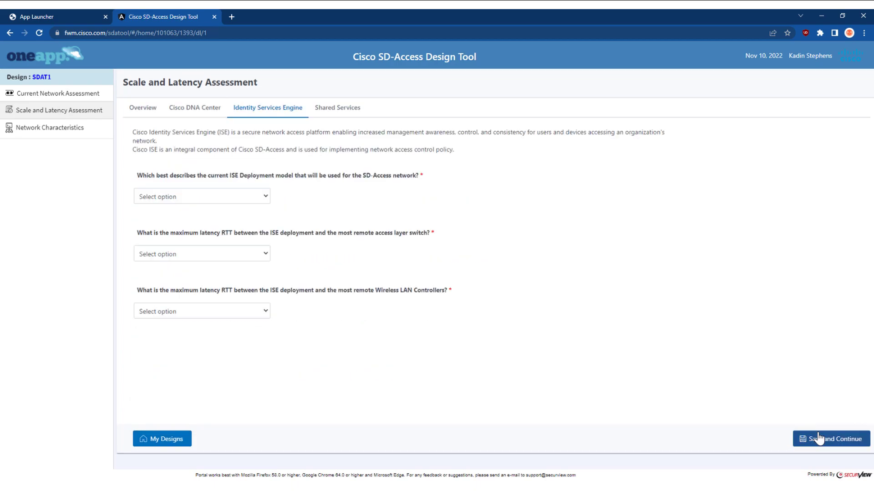
mouse_move(274, 172)
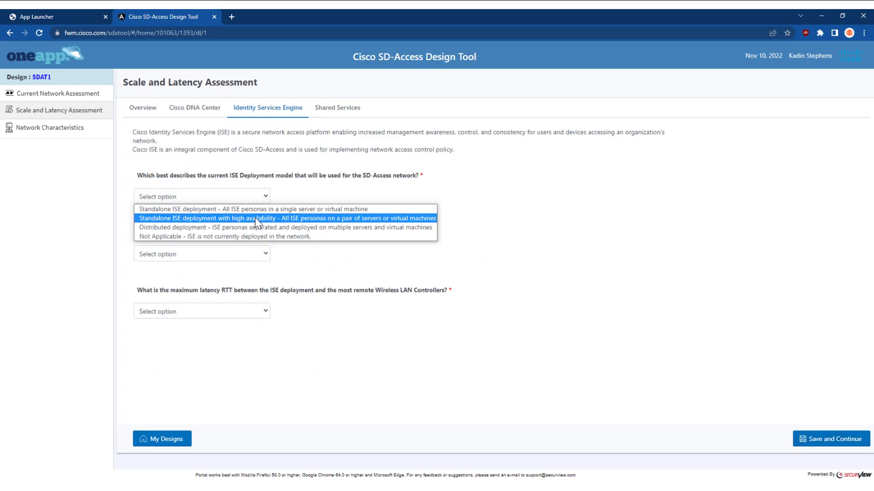
left_click(253, 208)
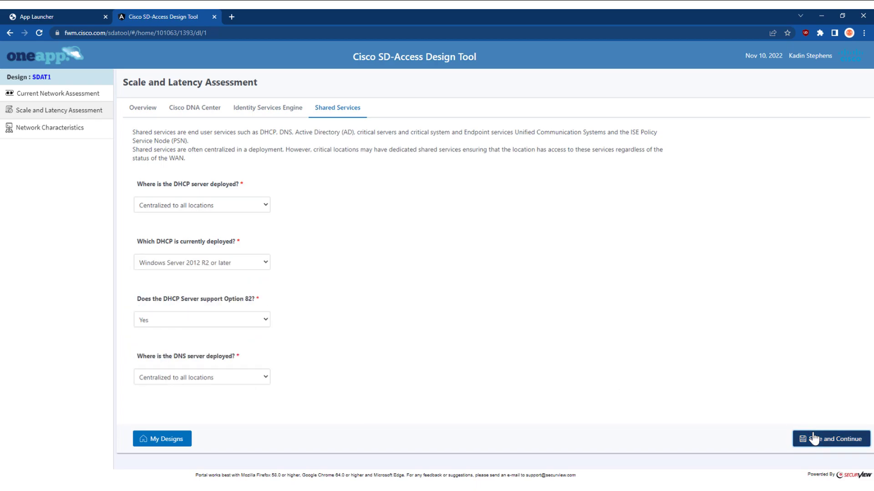
- Save the shared services answers and answer Yes to WAN multicast support
left_click(831, 438)
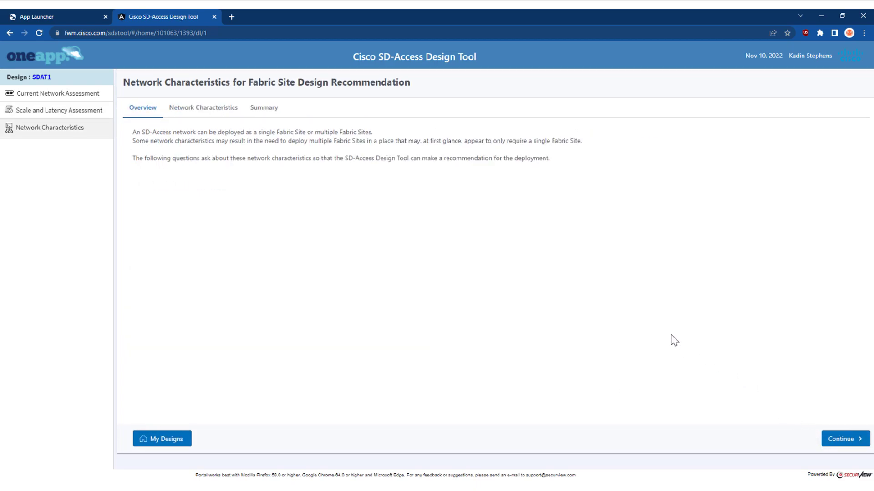
mouse_move(536, 247)
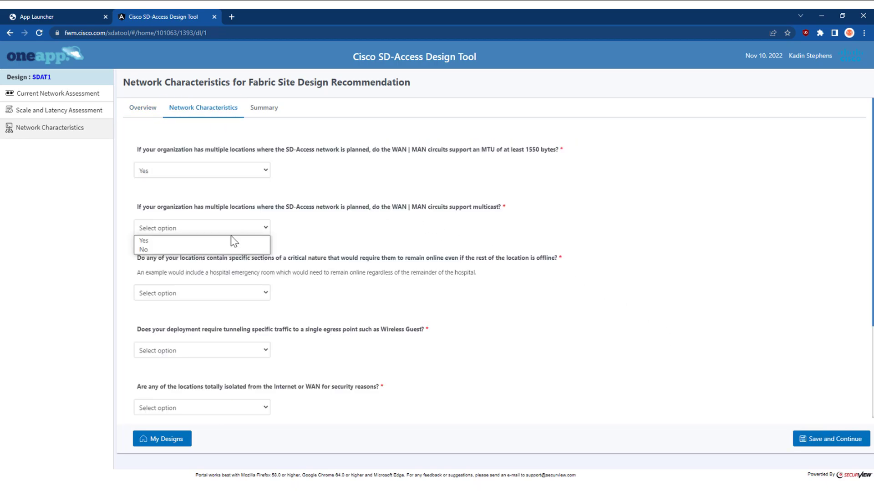
left_click(143, 239)
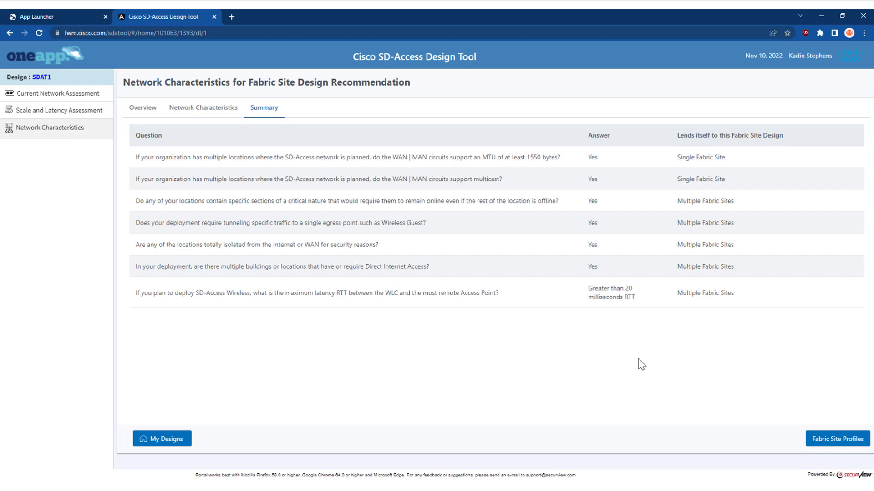
mouse_move(637, 362)
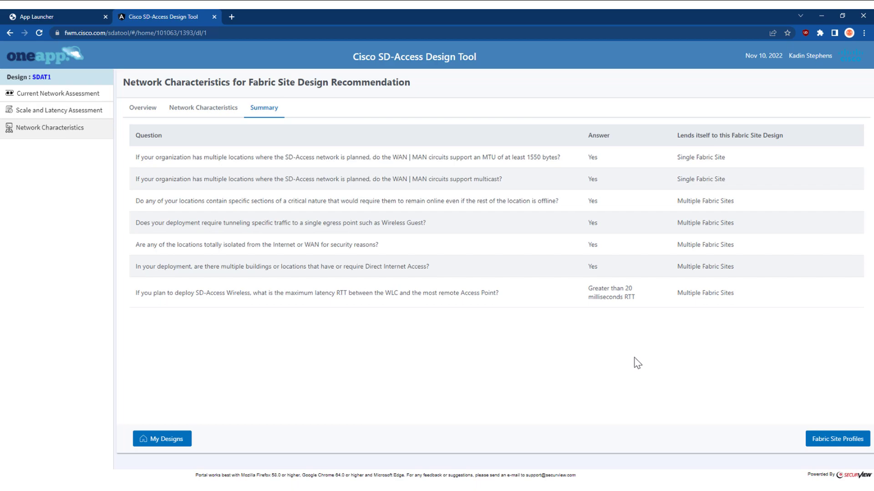
mouse_move(564, 324)
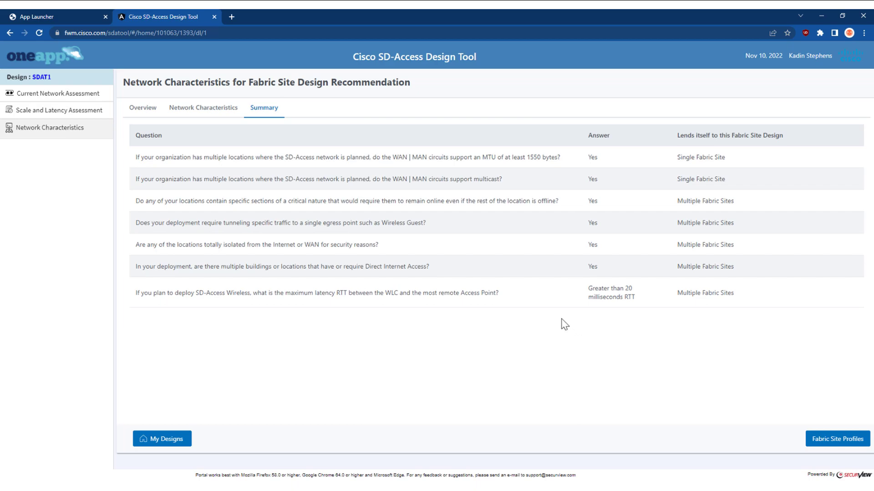
mouse_move(132, 276)
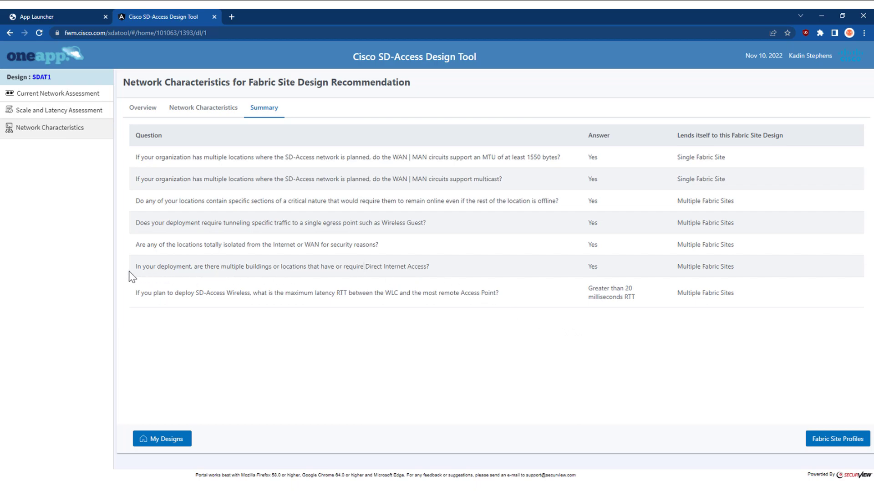
mouse_move(245, 280)
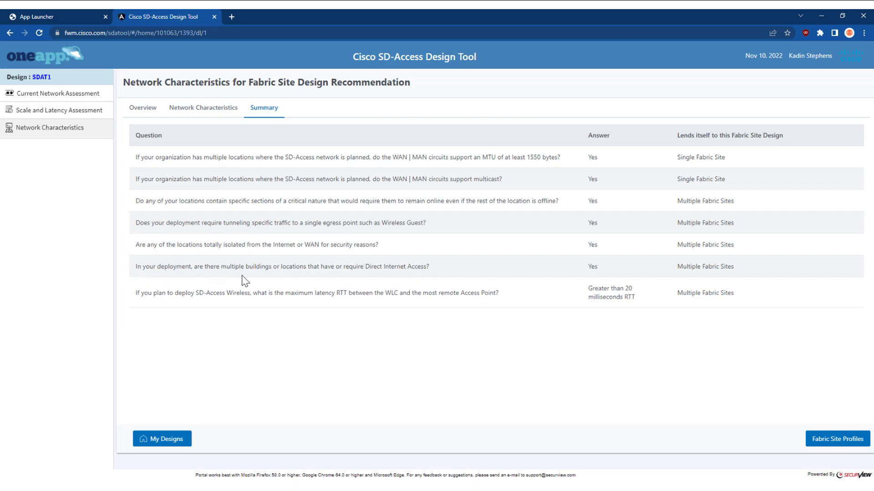
mouse_move(358, 283)
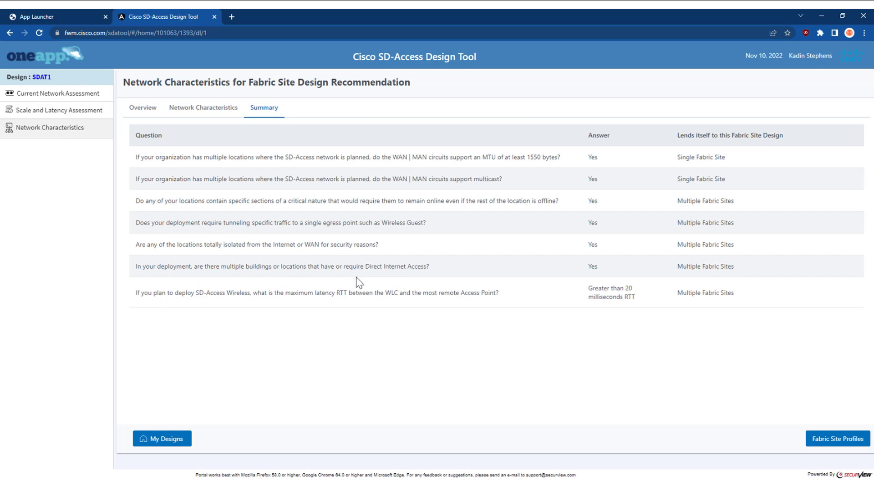
mouse_move(416, 277)
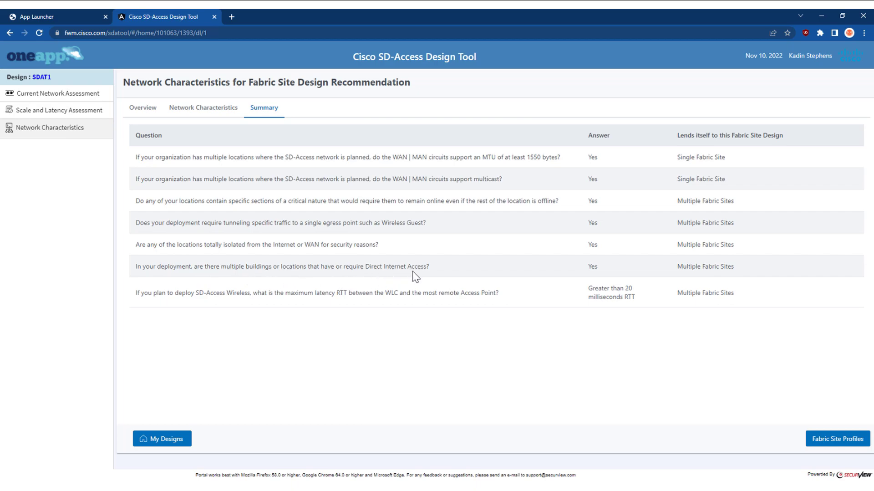
mouse_move(671, 273)
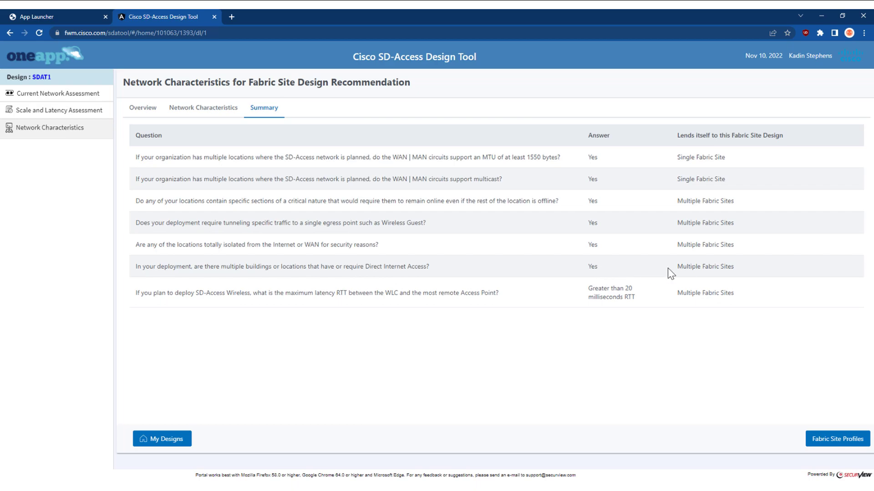
mouse_move(730, 277)
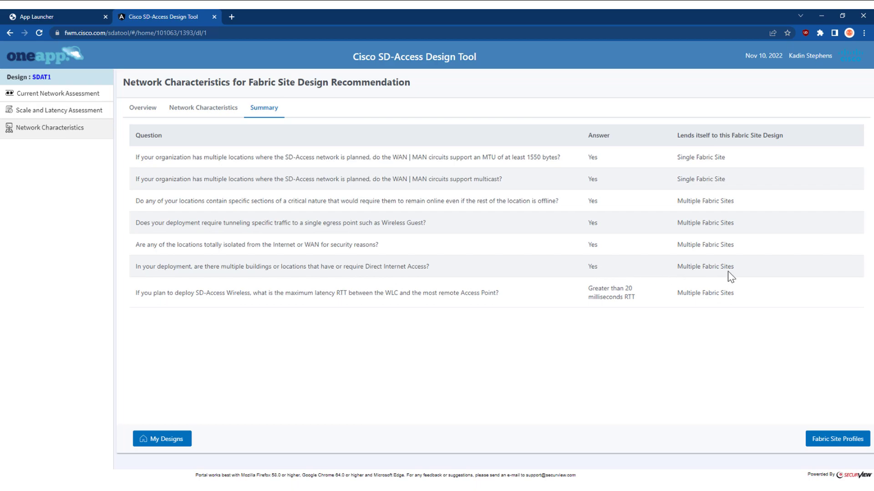
mouse_move(203, 108)
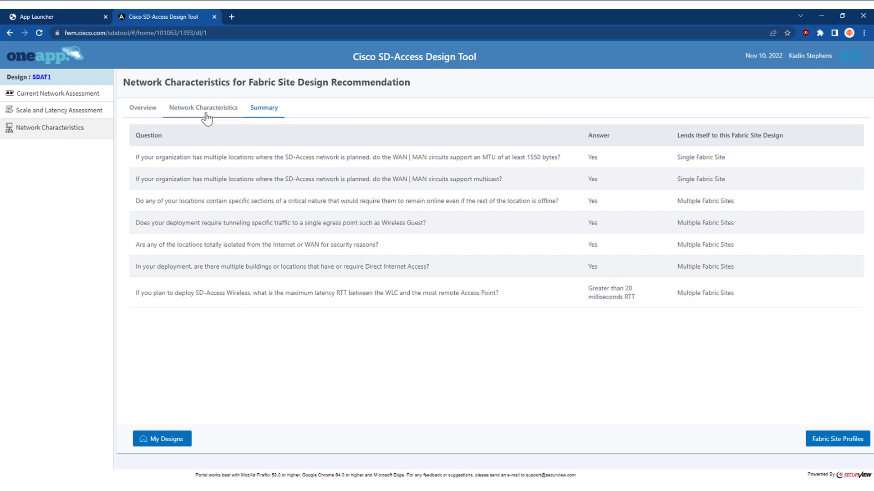
left_click(203, 108)
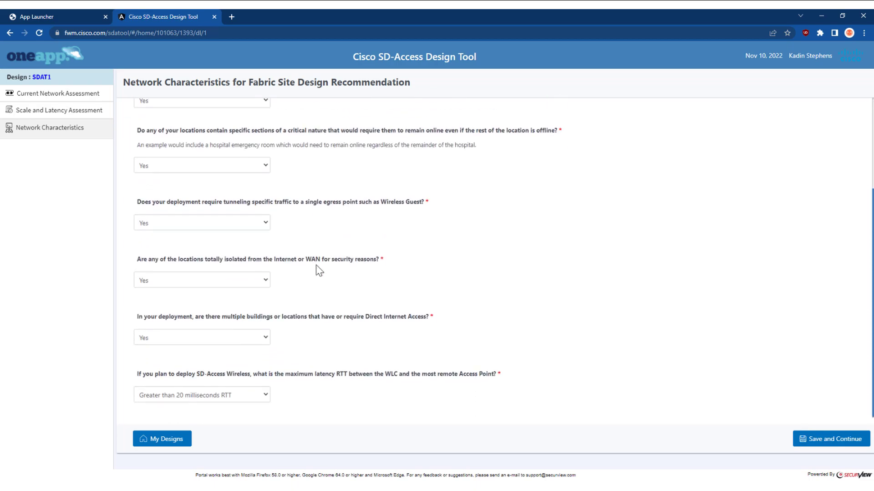
left_click(201, 336)
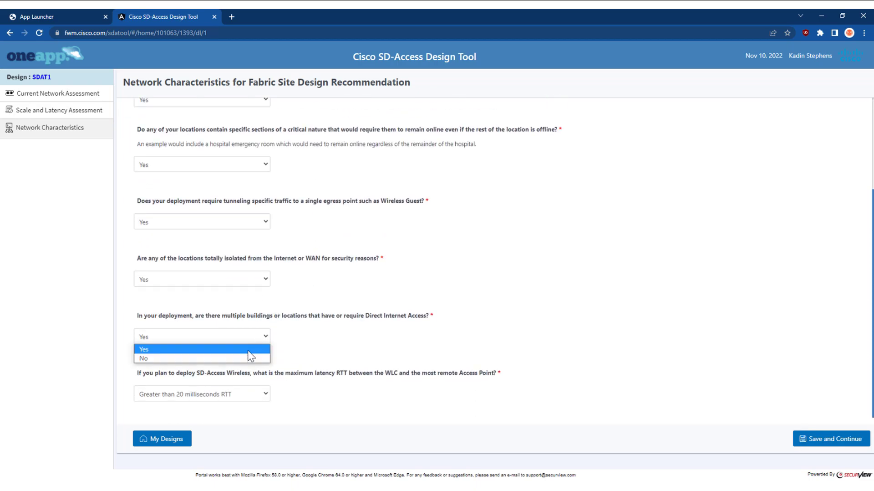
left_click(144, 358)
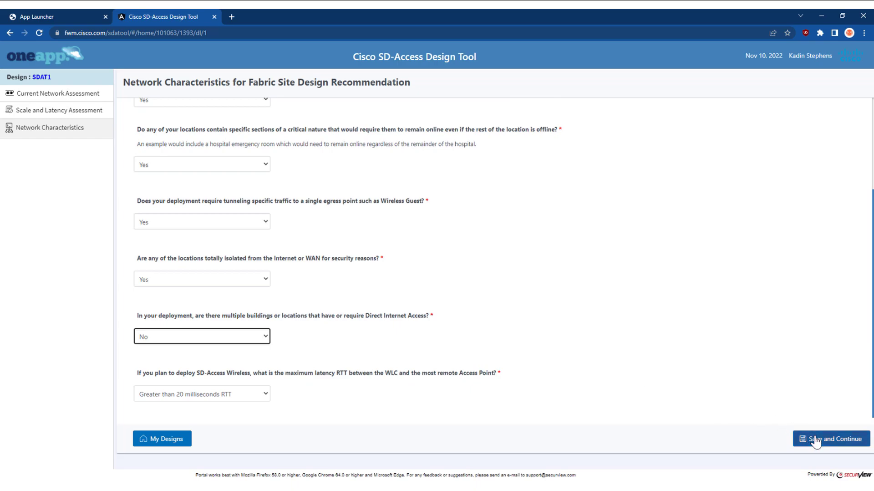
left_click(830, 438)
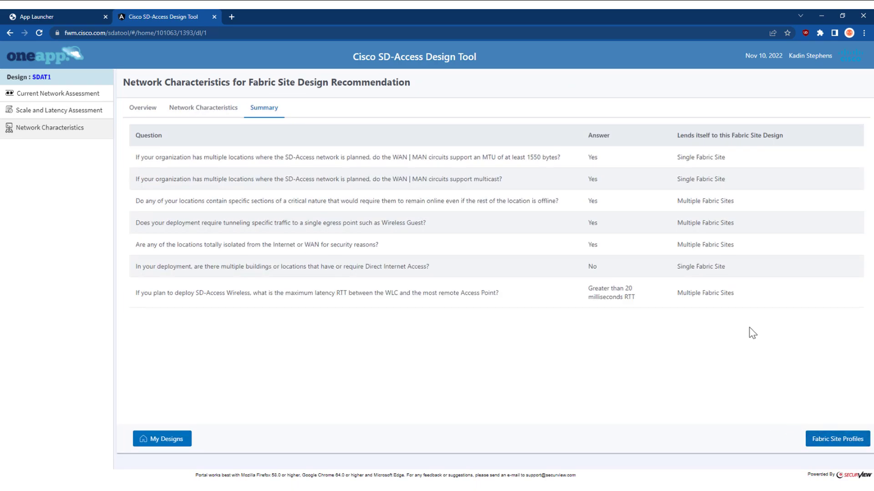
mouse_move(723, 277)
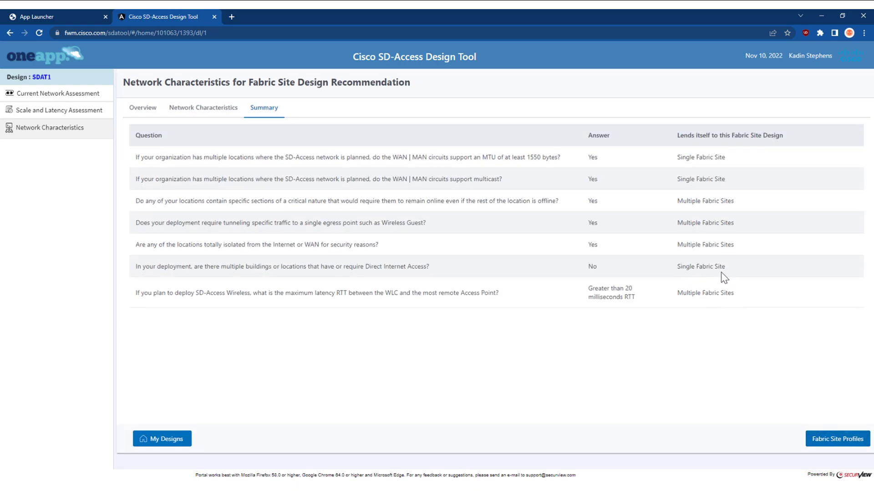
mouse_move(773, 373)
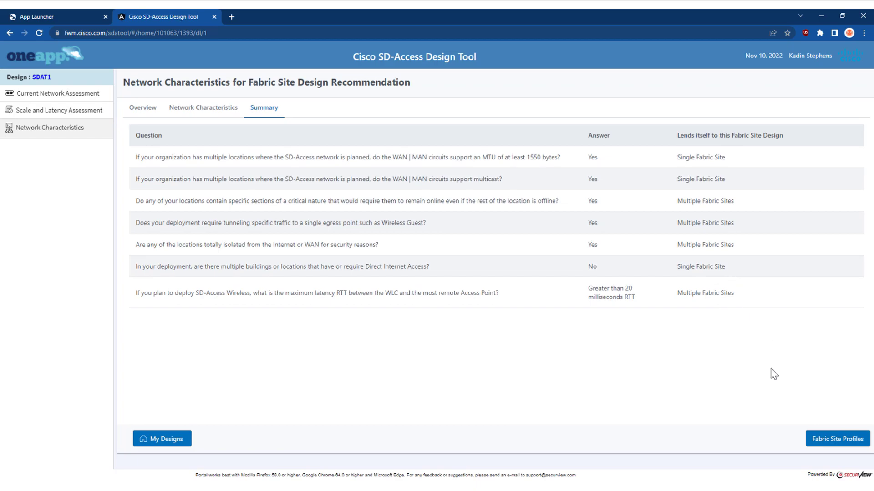
mouse_move(838, 438)
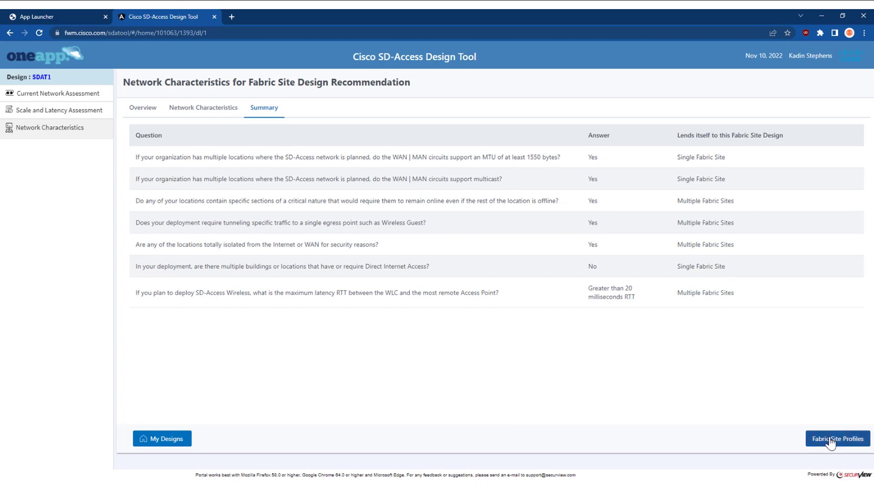
- Go to the Fabric Site Profiles section of design SDAT1
left_click(837, 438)
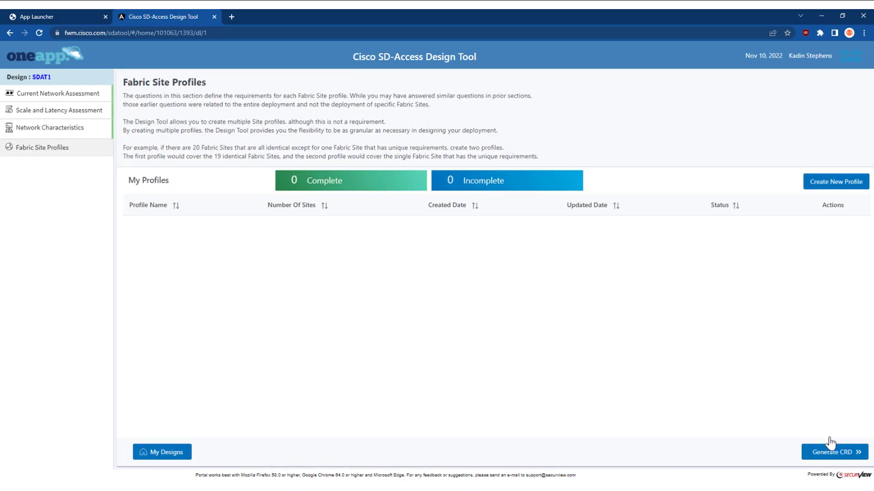
mouse_move(827, 435)
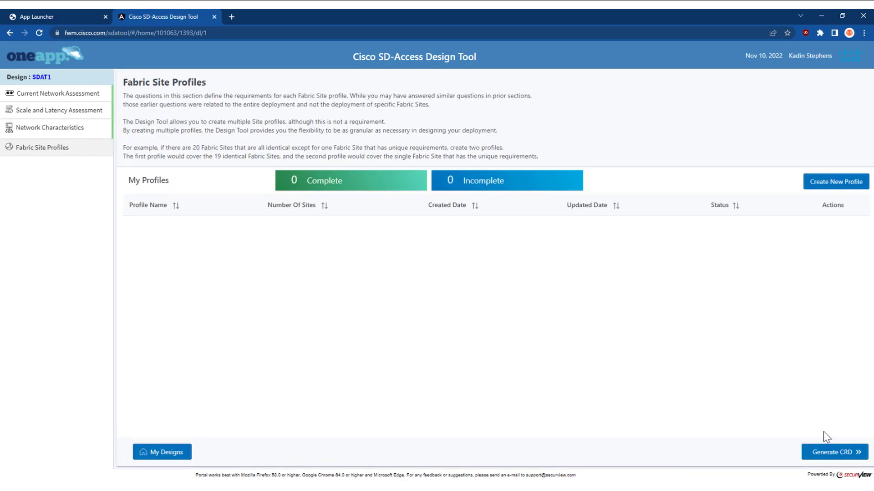
mouse_move(719, 352)
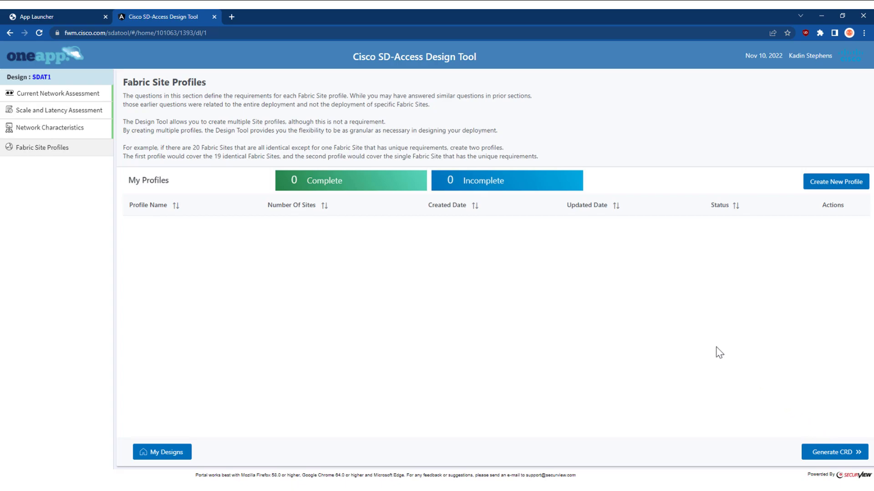
mouse_move(820, 200)
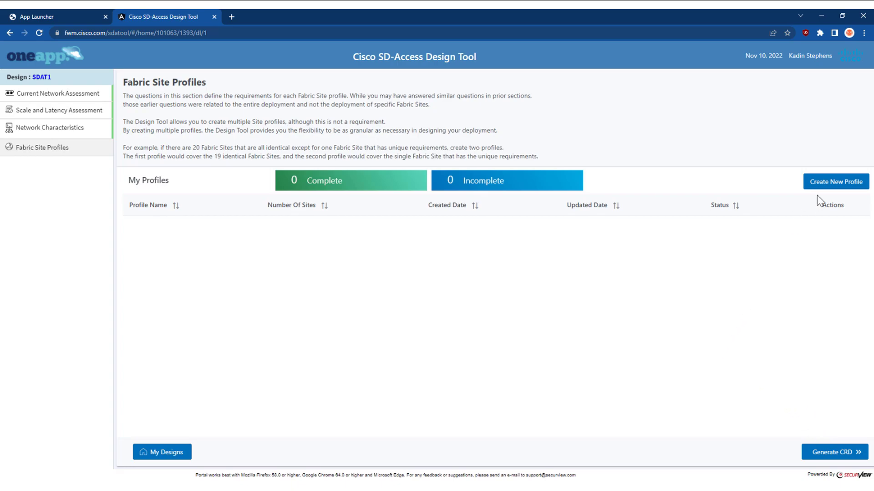
- Create fabric site profile SDA16 with 3 sites and save it
left_click(836, 181)
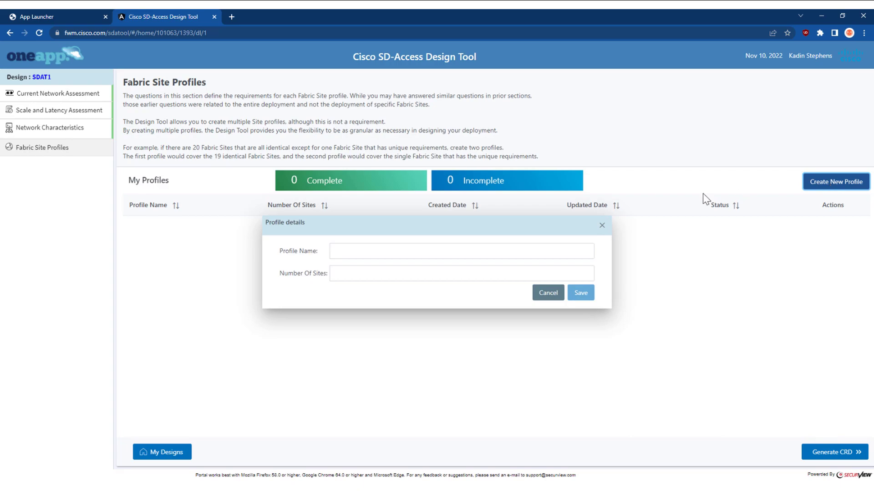
left_click(460, 250)
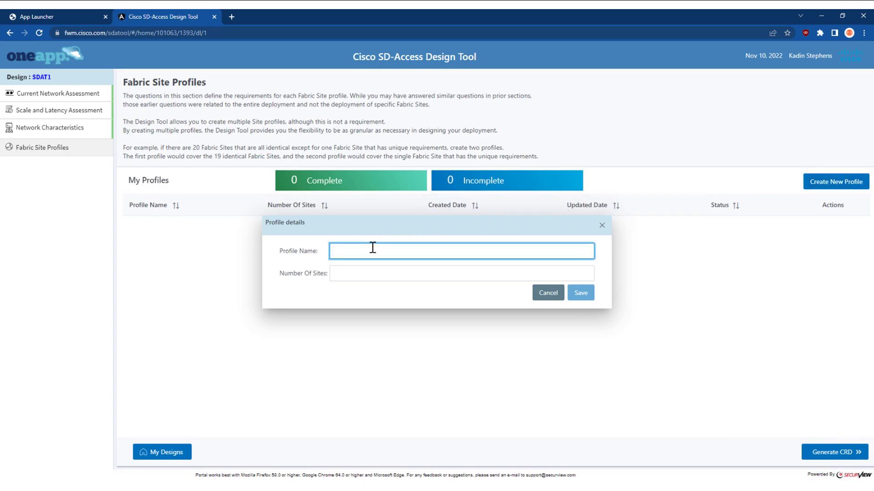
type("SDA")
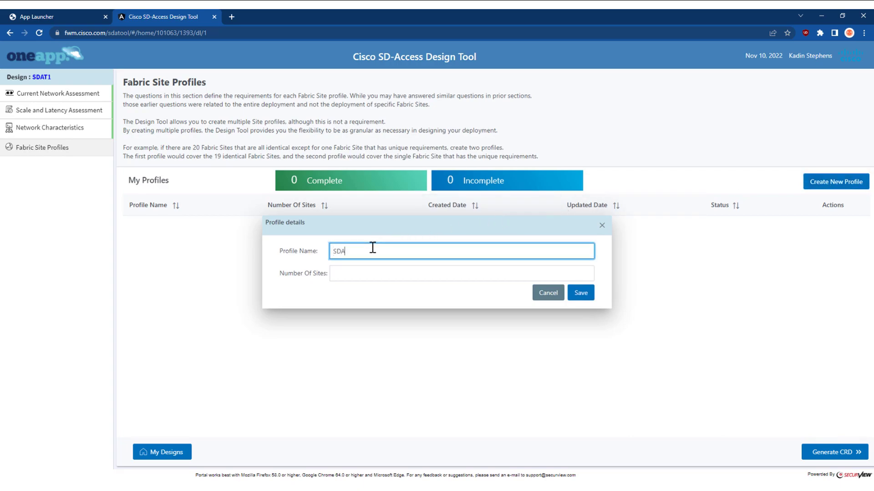
type("16")
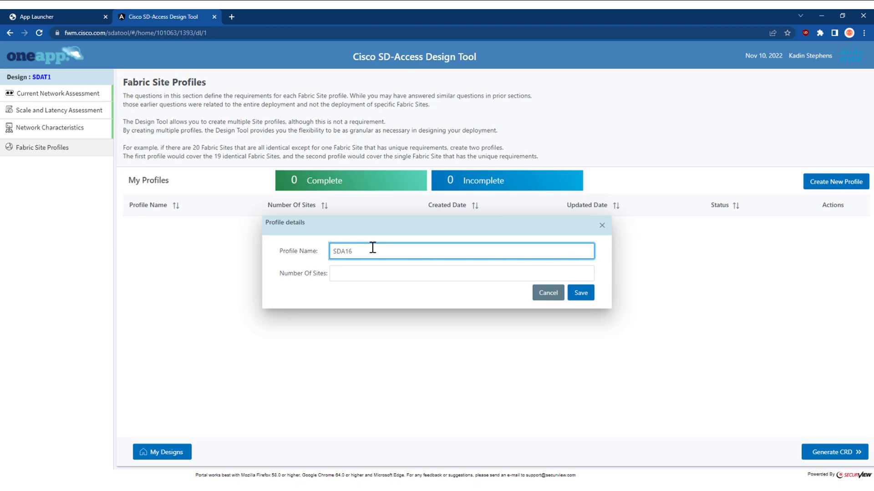
left_click(461, 273)
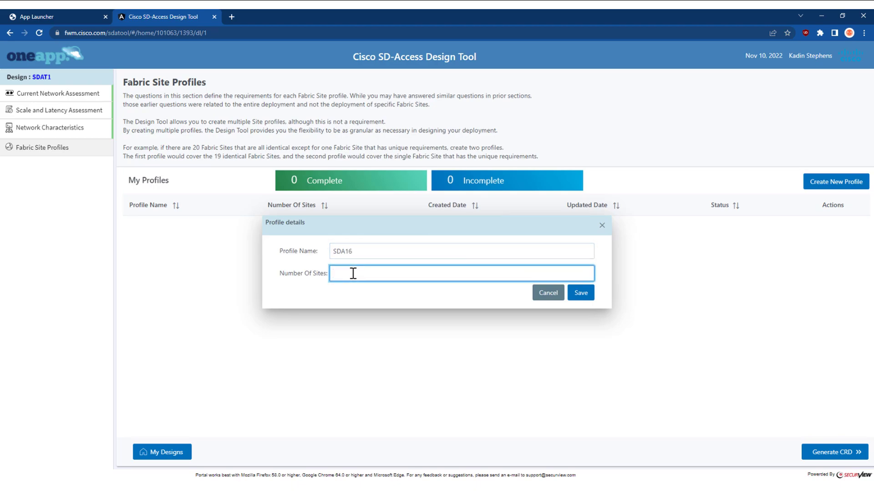
mouse_move(362, 273)
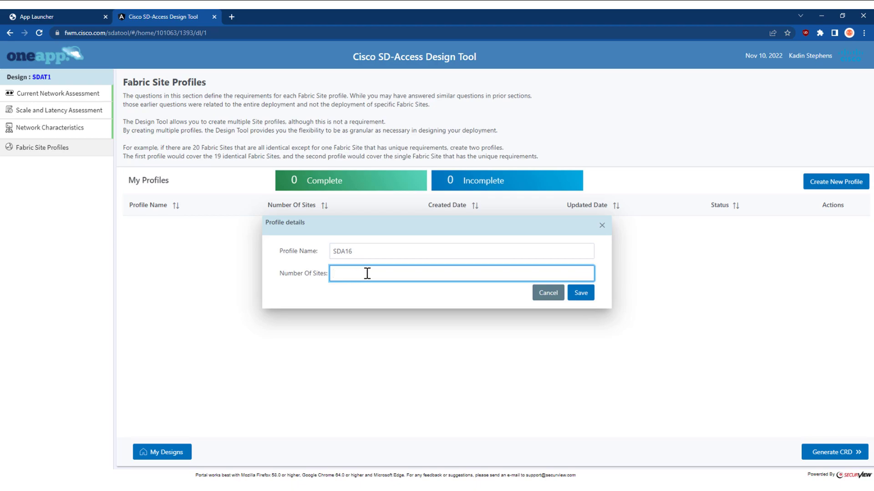
type("3")
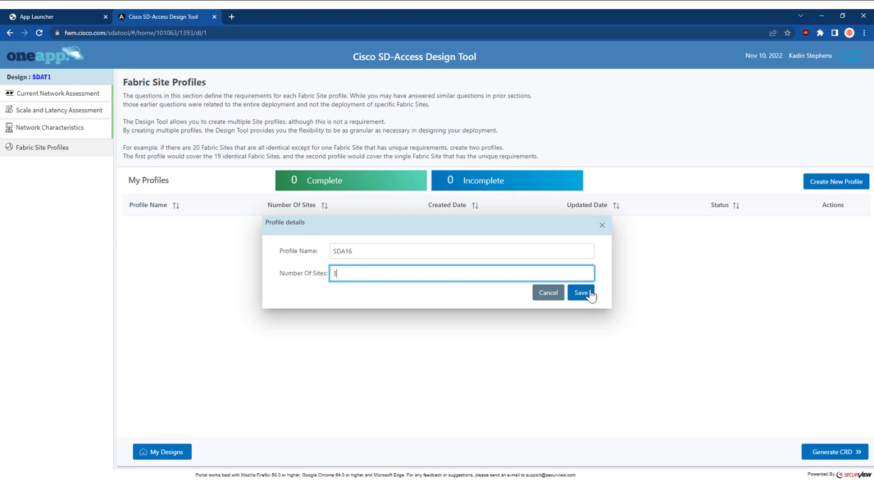
left_click(581, 293)
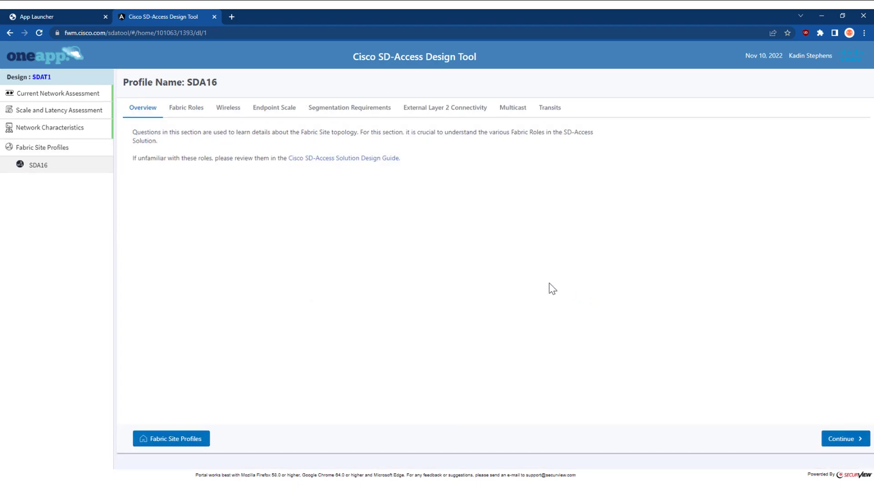
mouse_move(217, 143)
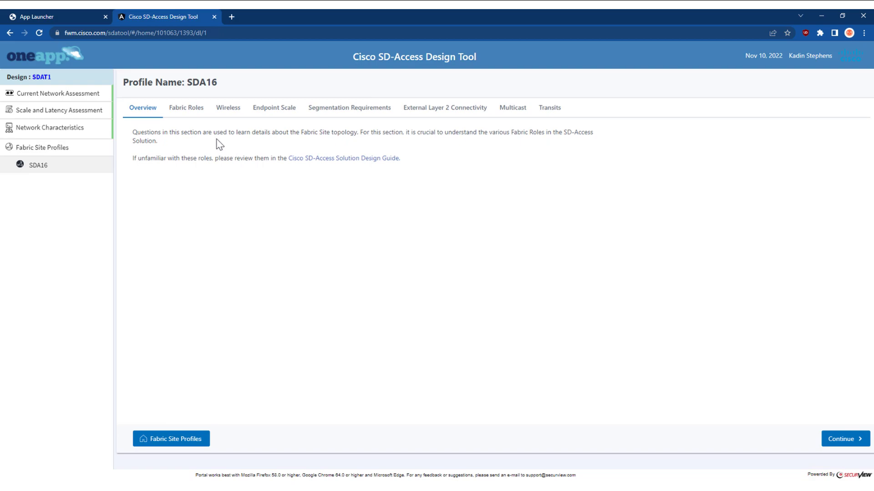
mouse_move(189, 120)
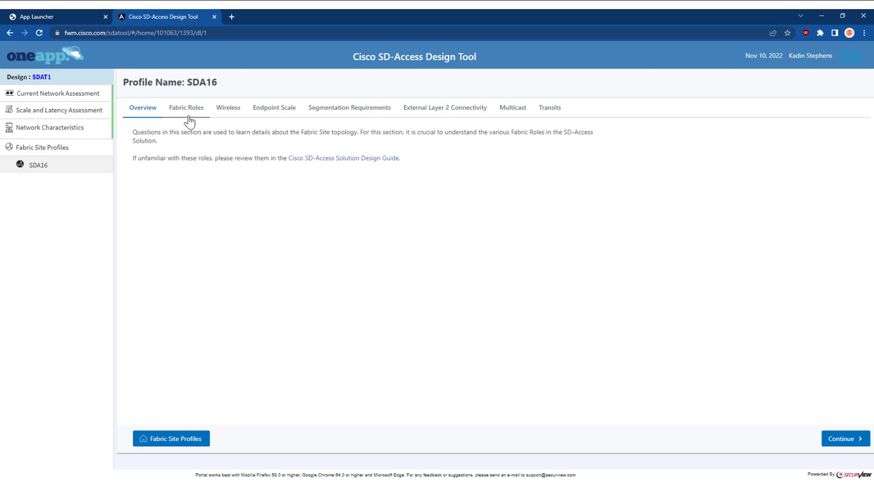
mouse_move(251, 122)
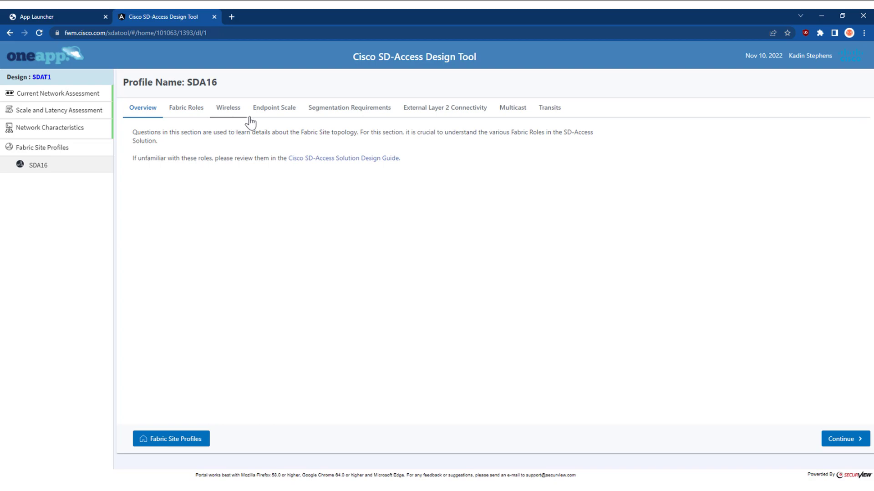
mouse_move(331, 119)
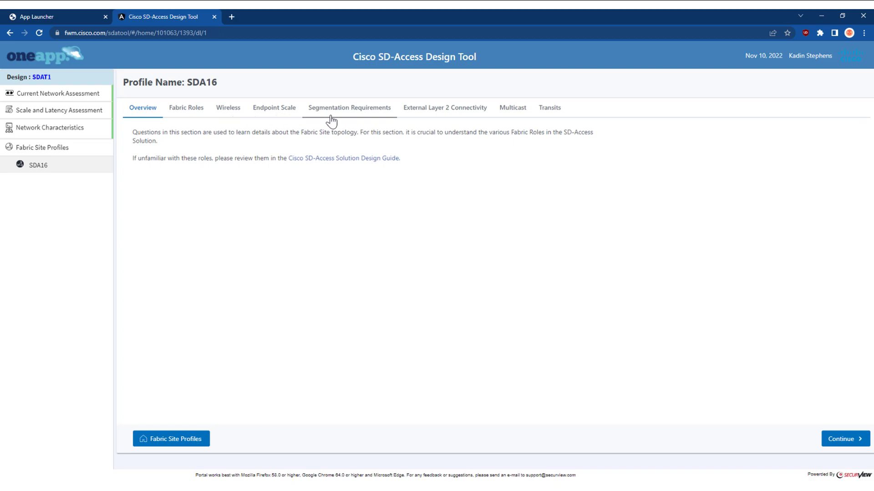
mouse_move(437, 117)
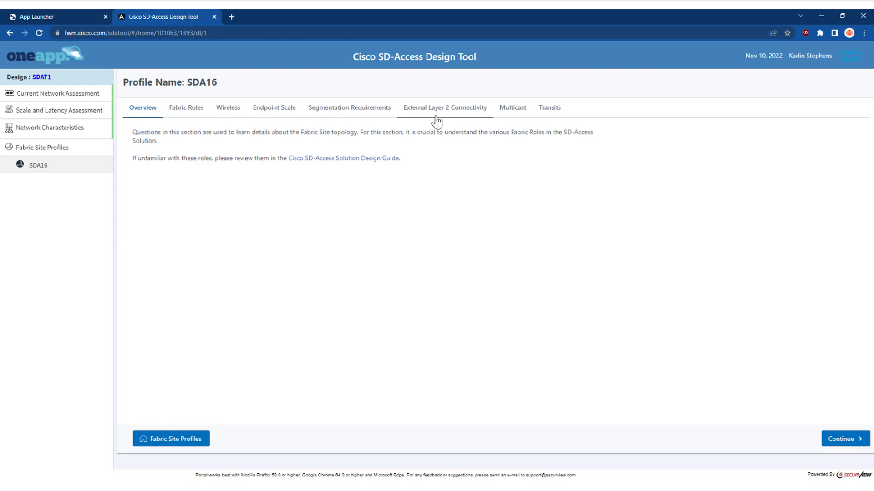
mouse_move(511, 118)
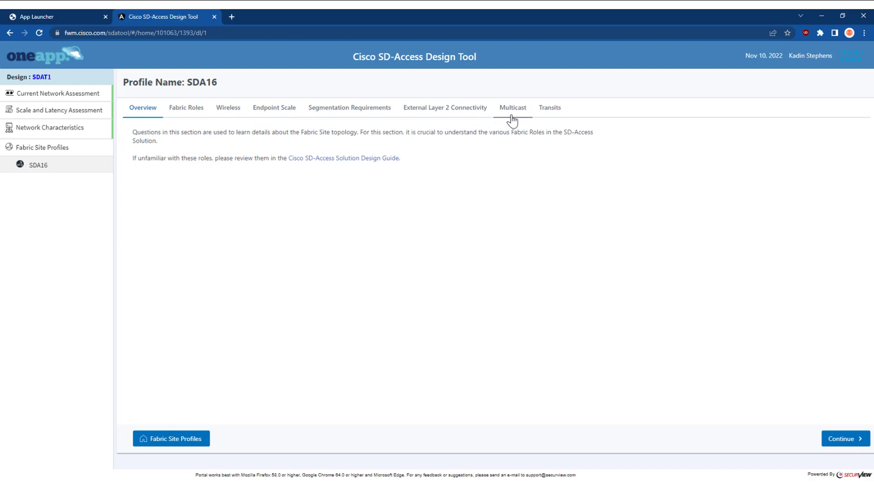
mouse_move(453, 117)
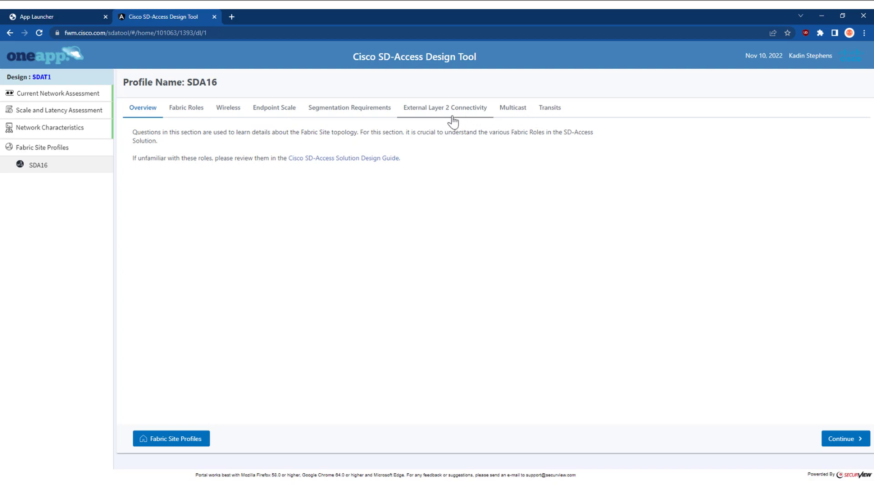
mouse_move(845, 438)
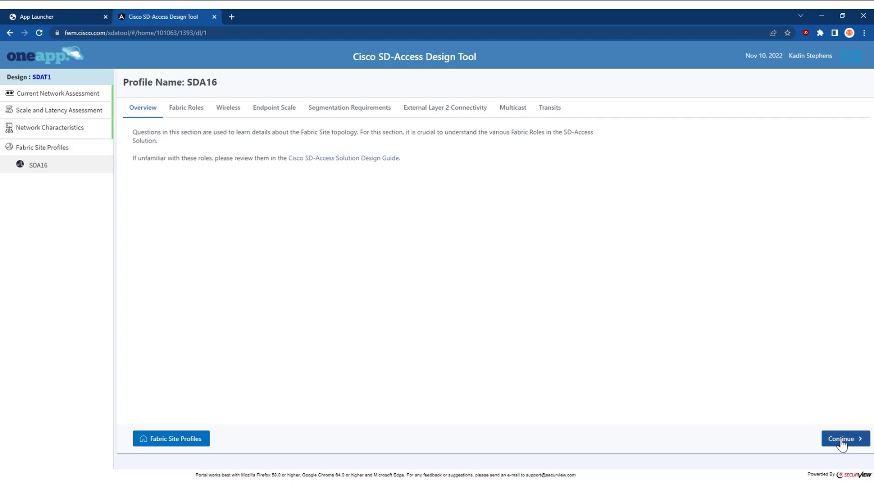
- Set SDA16 border node and control plane node platforms to Catalyst 9600 Series Switches
left_click(845, 438)
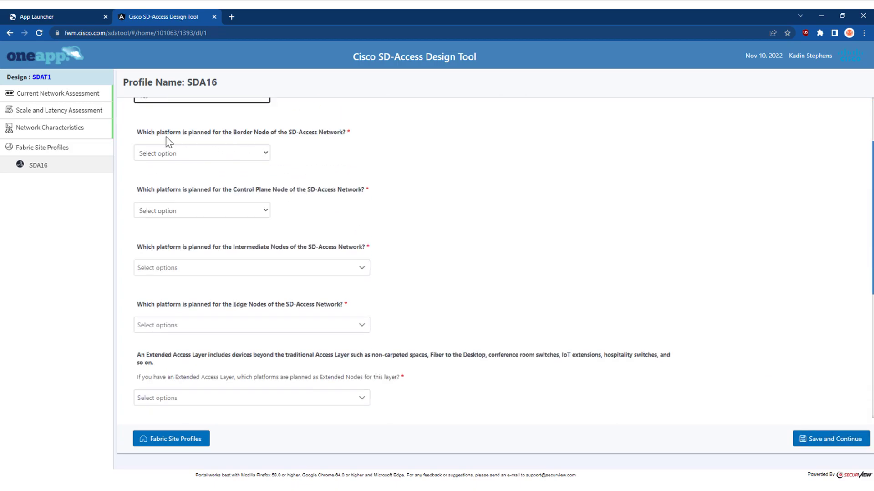
mouse_move(256, 141)
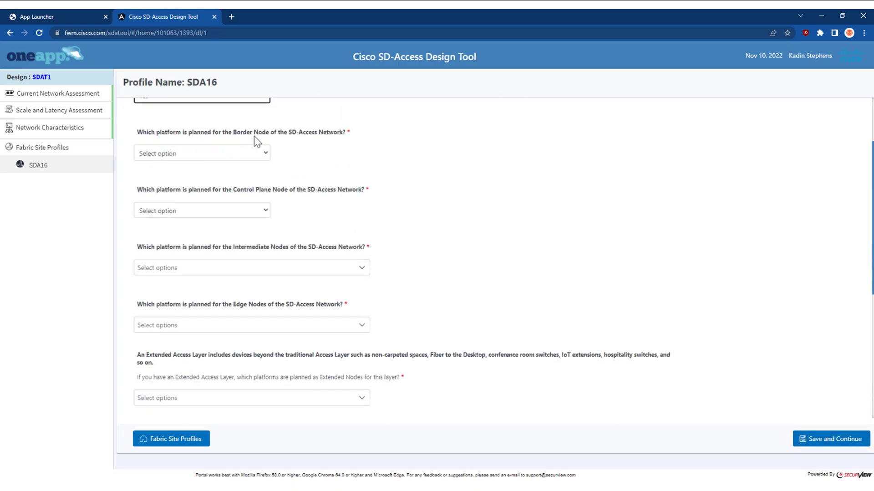
mouse_move(272, 151)
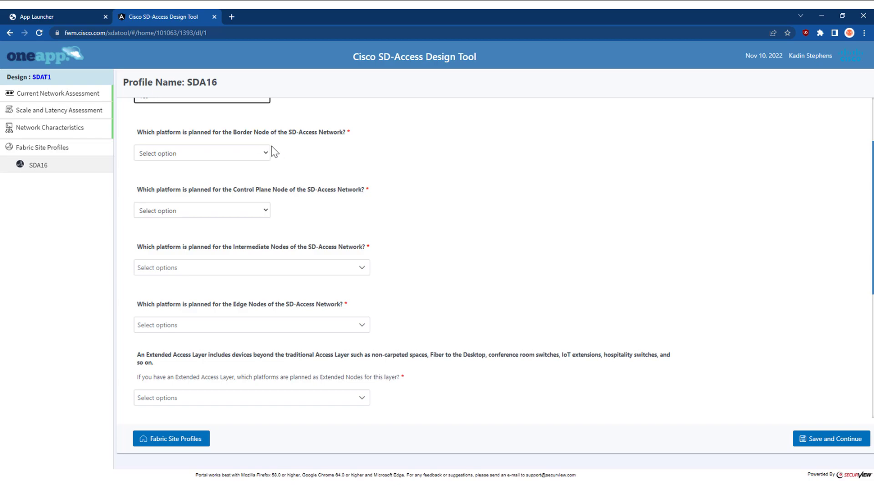
left_click(201, 153)
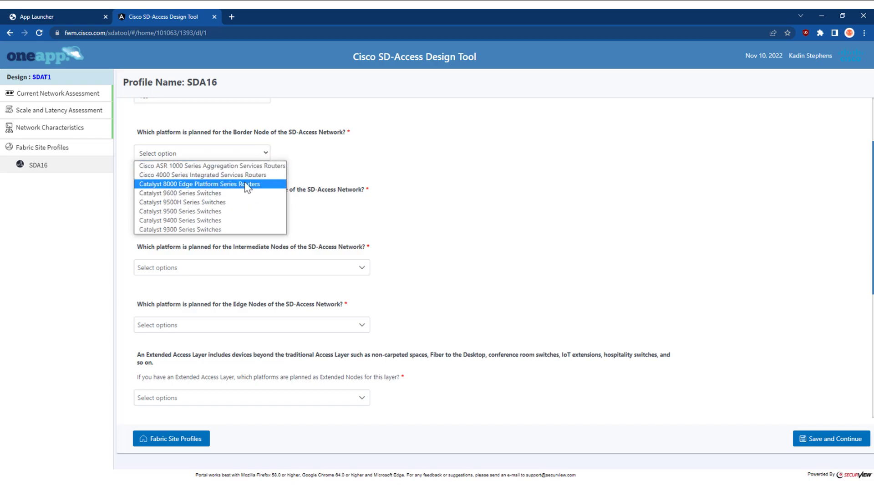
left_click(180, 192)
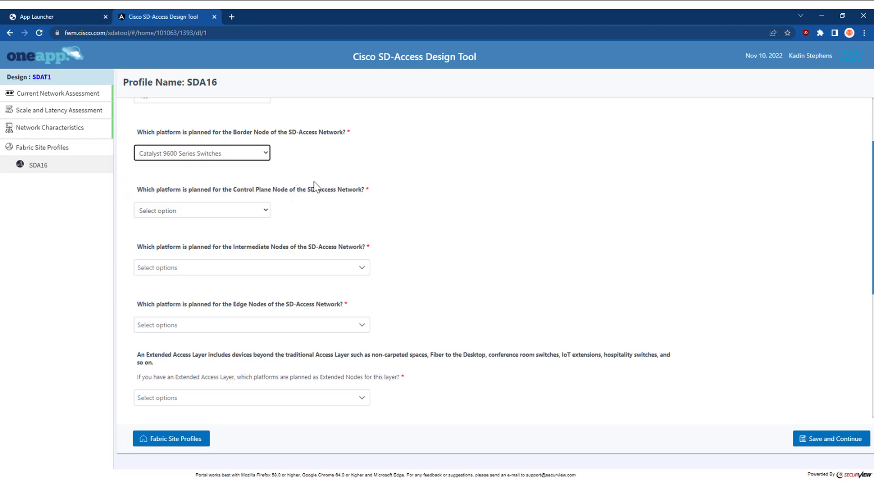
left_click(202, 210)
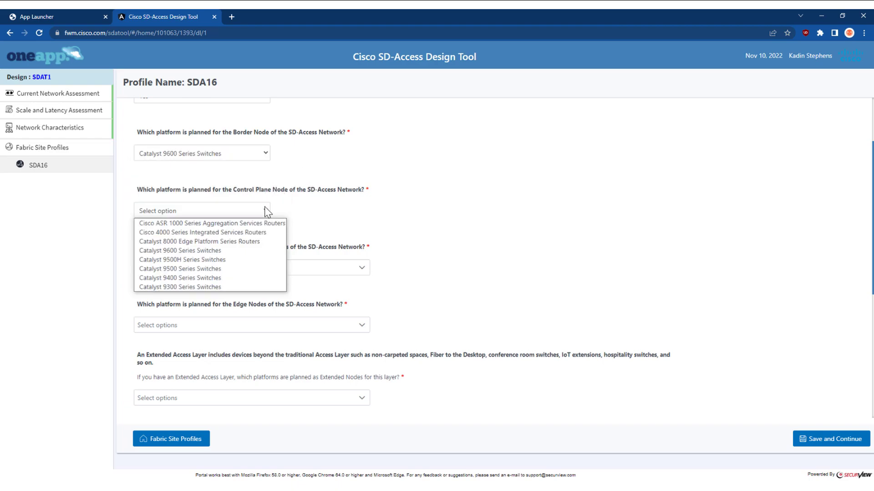
left_click(180, 249)
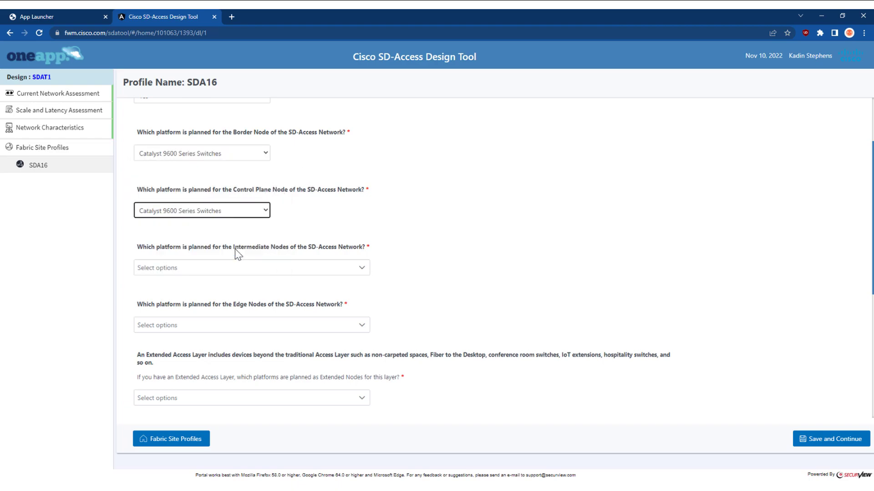
- Add Catalyst 9400 and 9300 as intermediate/edge platforms and Catalyst 9000 Series as extended nodes
scroll("down", 3)
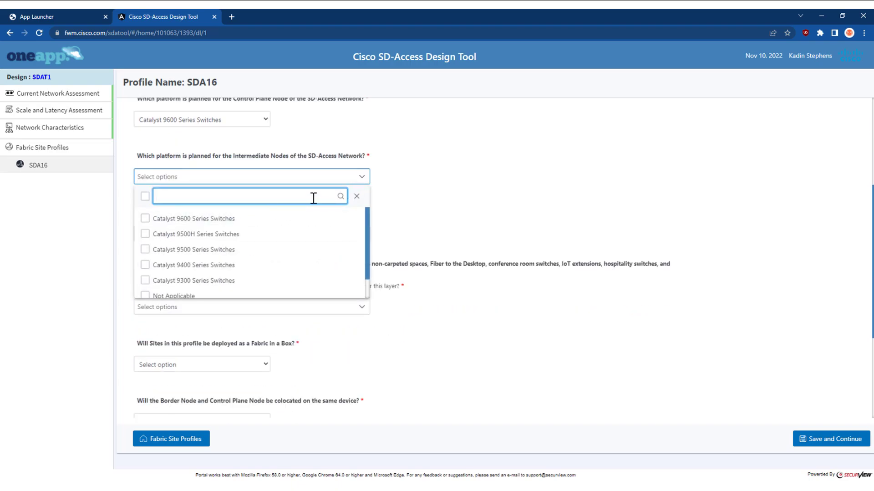
scroll("down", 3)
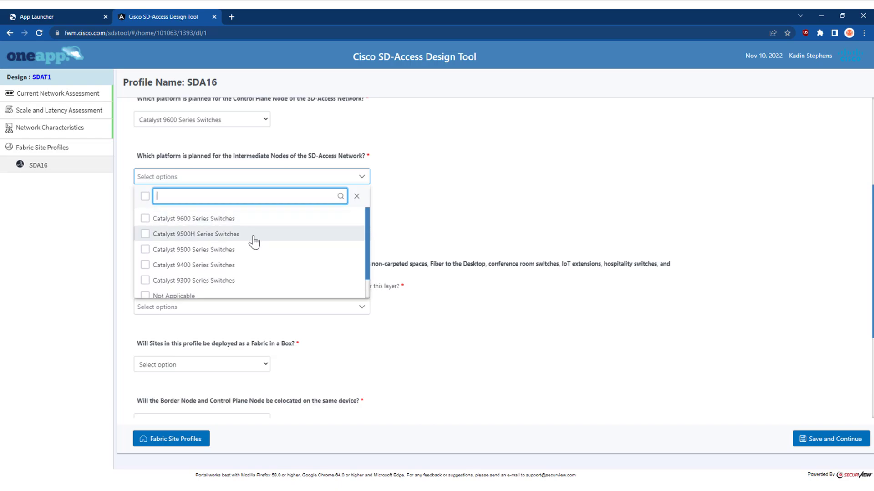
left_click(145, 263)
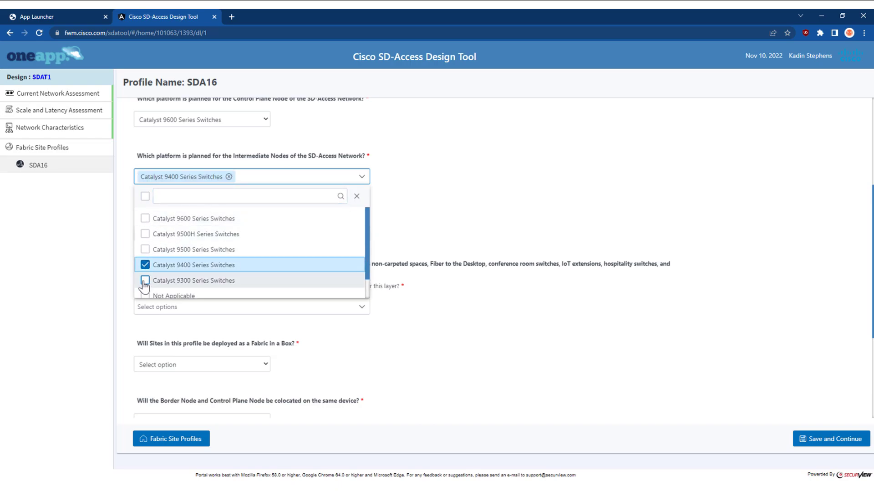
left_click(145, 279)
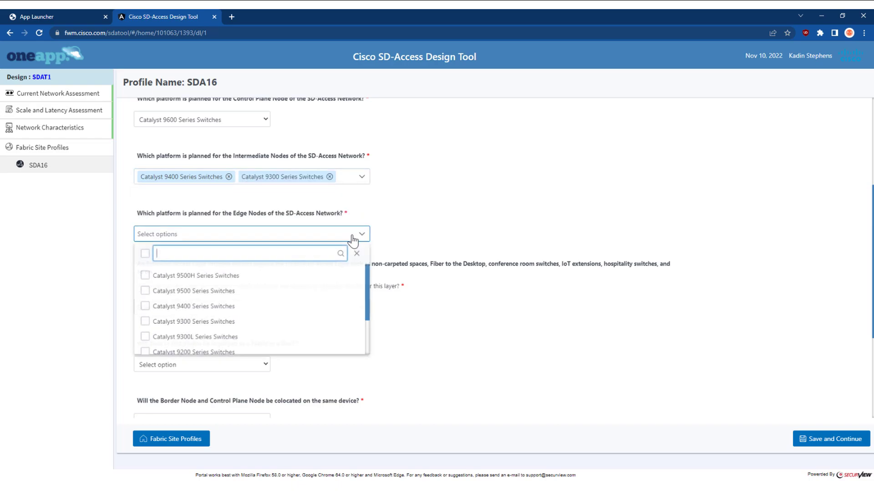
scroll("down", 3)
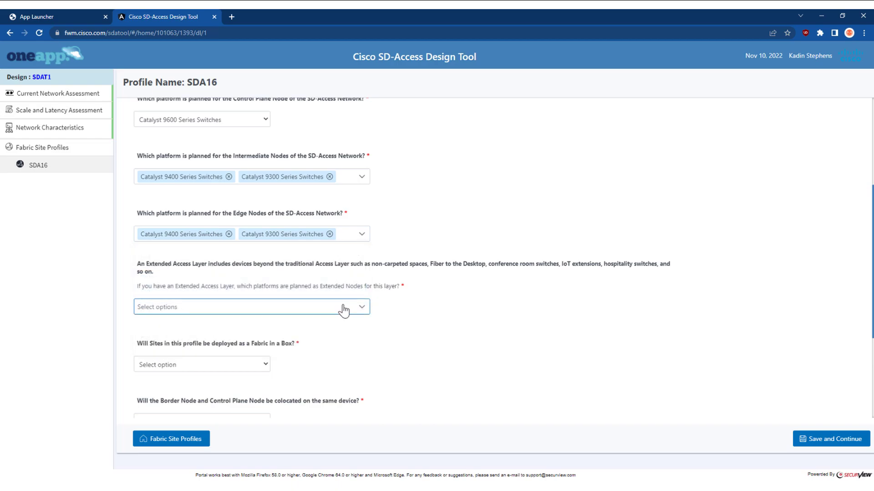
left_click(251, 306)
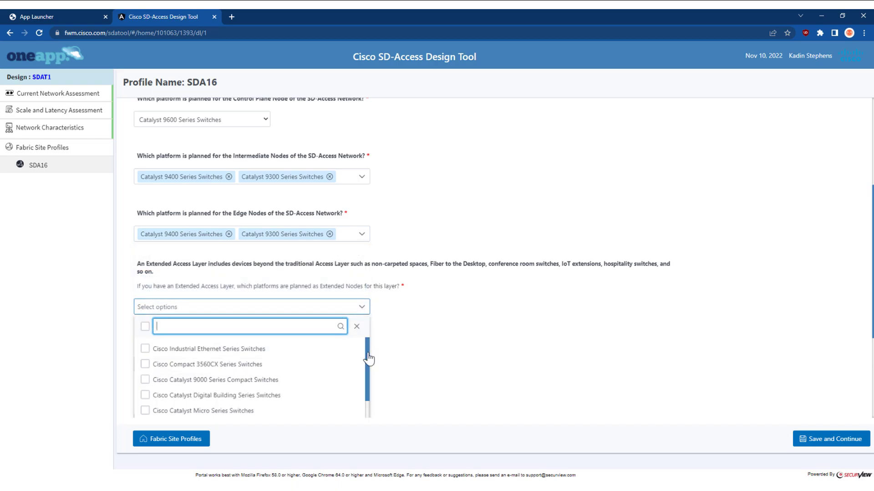
scroll("down", 3)
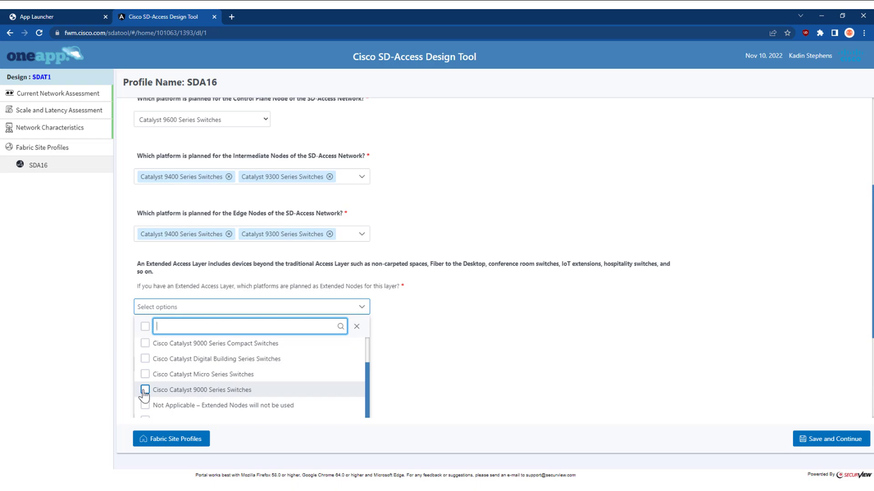
left_click(145, 390)
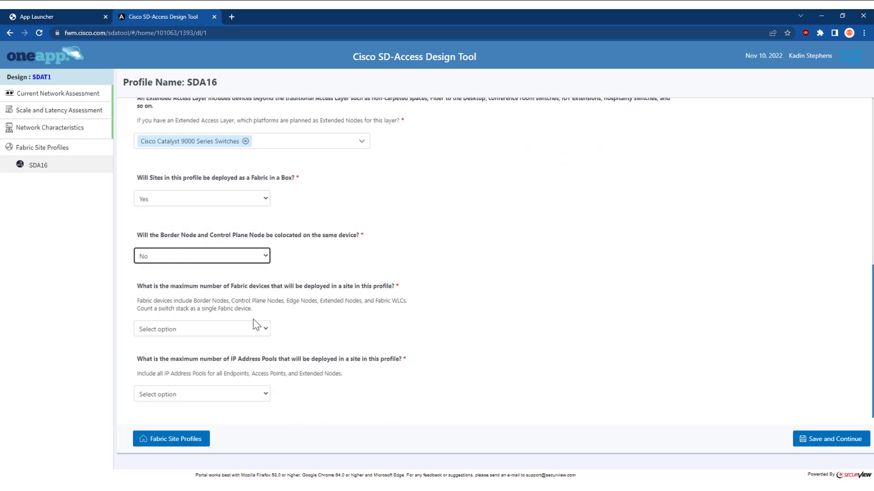
- Move to the Wireless questions, with access point counts under 250, 1000 and 50
left_click(227, 108)
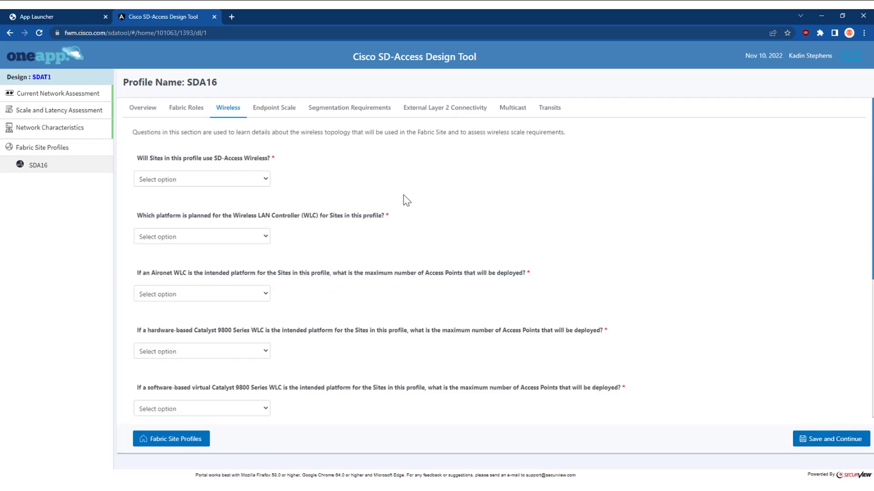
mouse_move(279, 147)
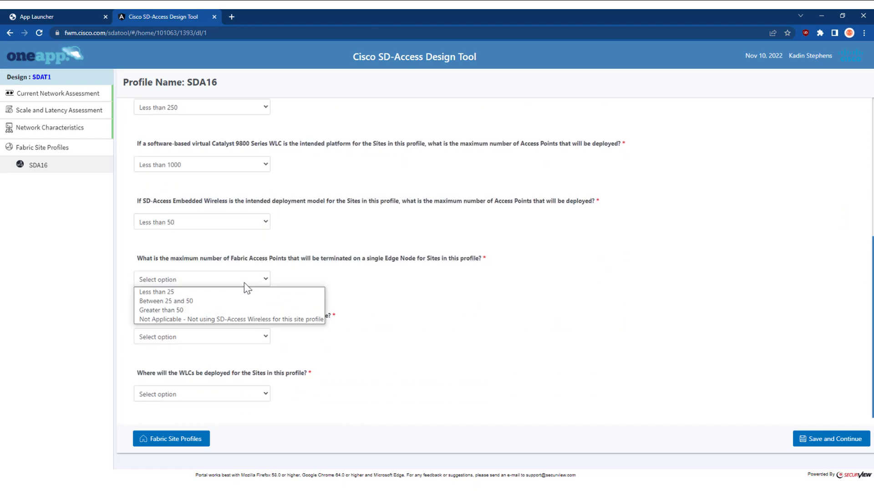
- On Endpoint Scale, enter 2000 maximum active endpoints and 5 IPv6 addresses per endpoint
left_click(274, 107)
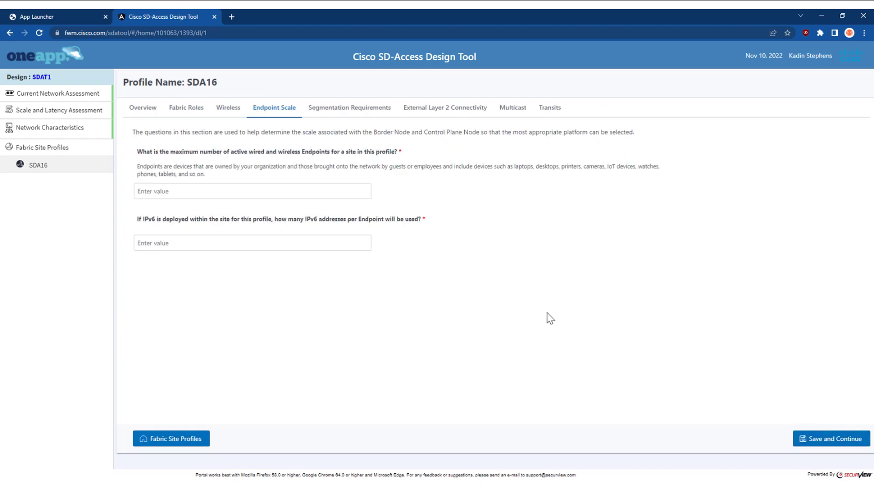
left_click(251, 190)
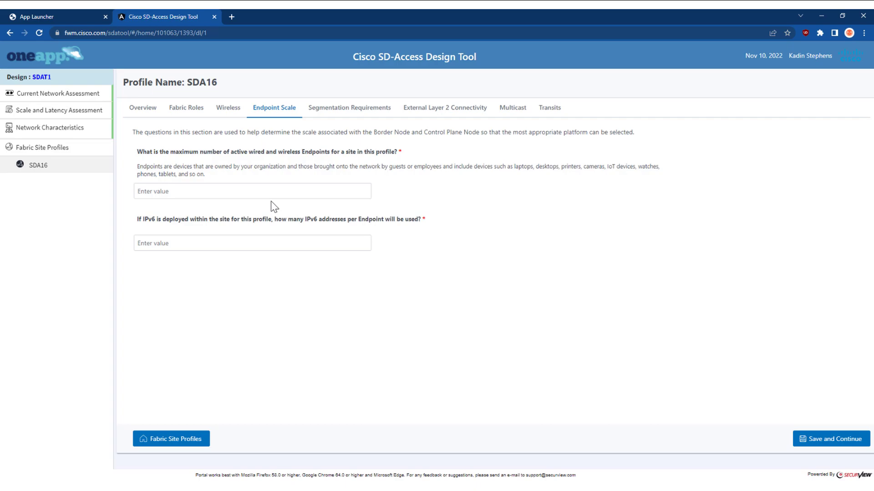
mouse_move(207, 163)
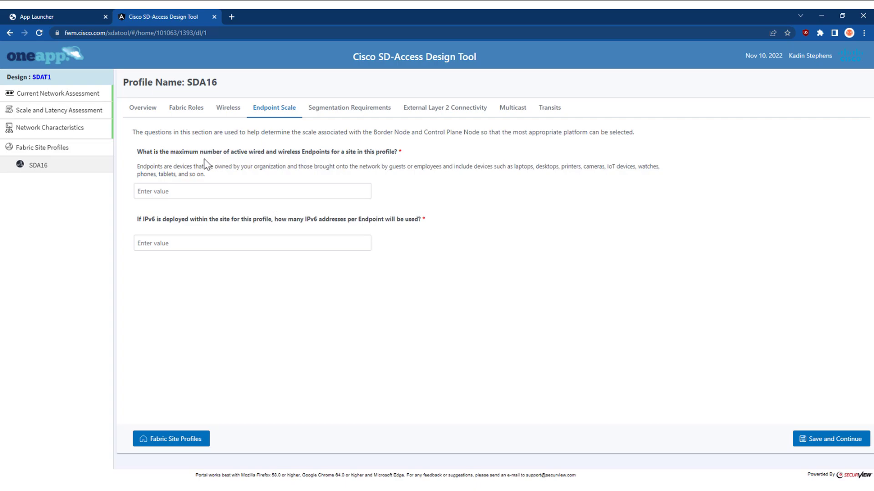
mouse_move(277, 162)
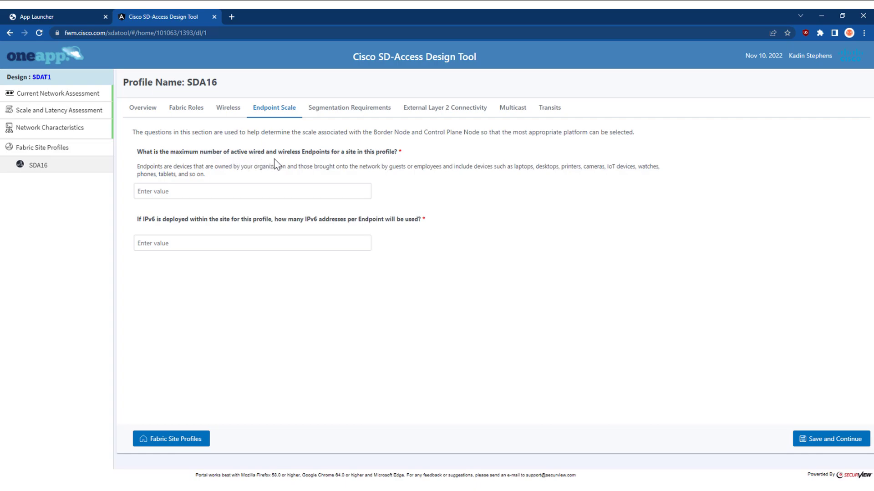
mouse_move(248, 171)
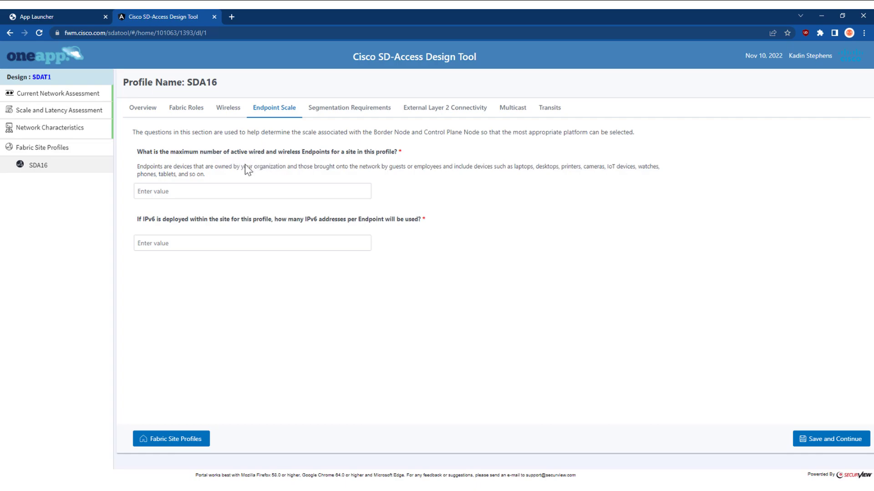
left_click(251, 190)
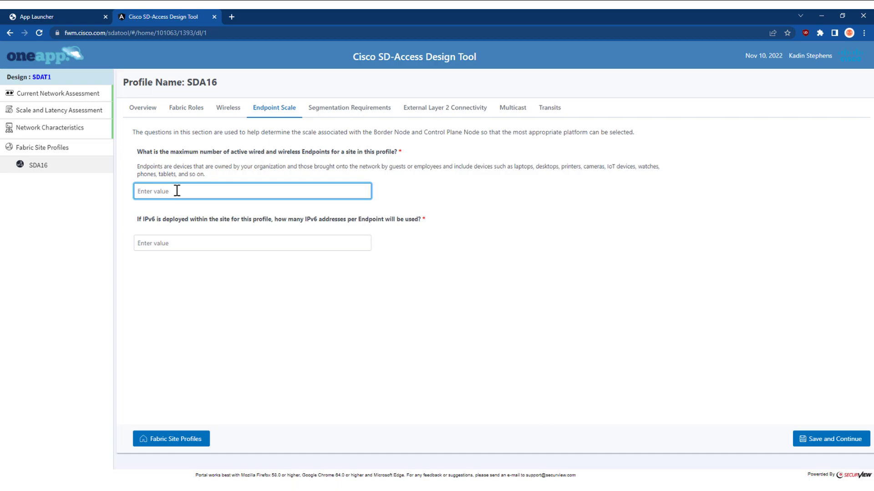
type("200")
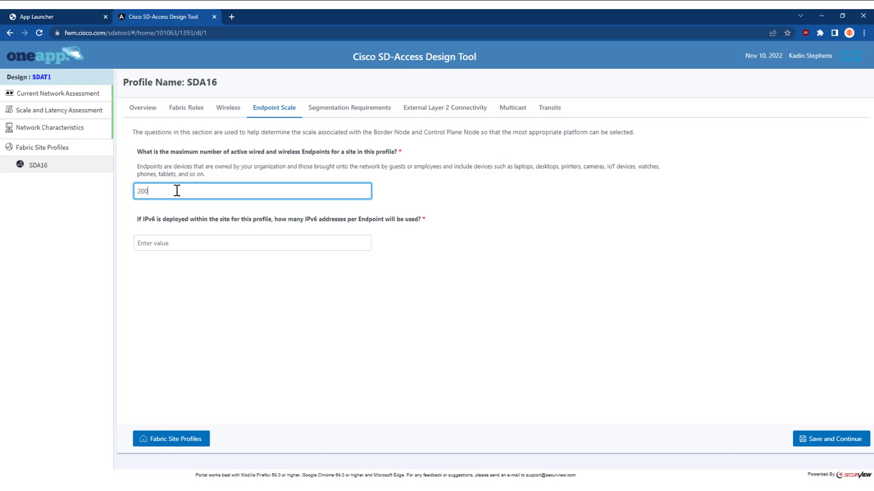
left_click(251, 243)
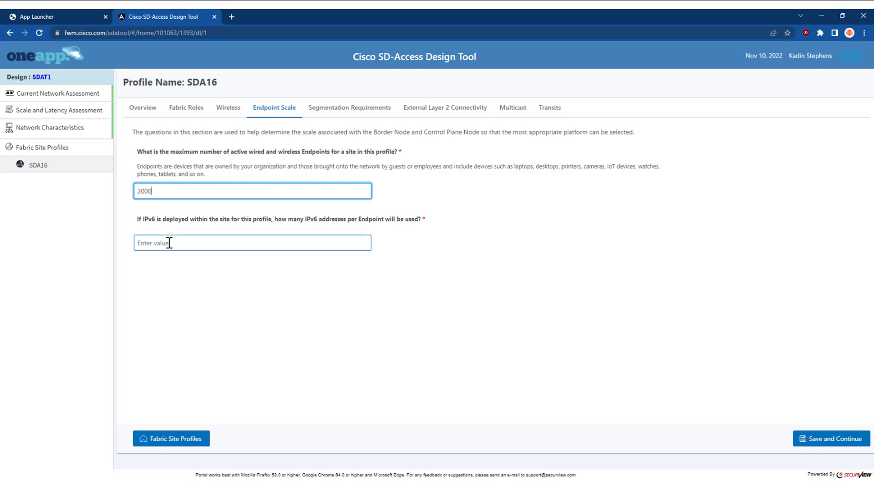
left_click(252, 242)
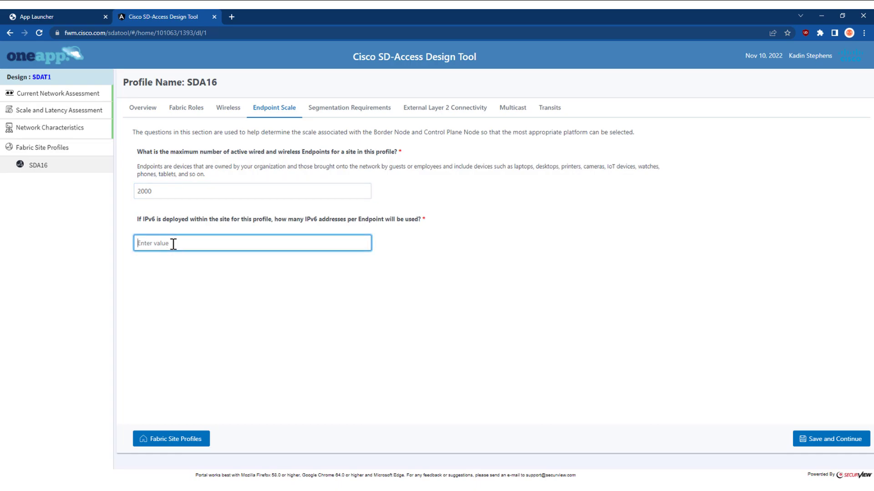
type("5")
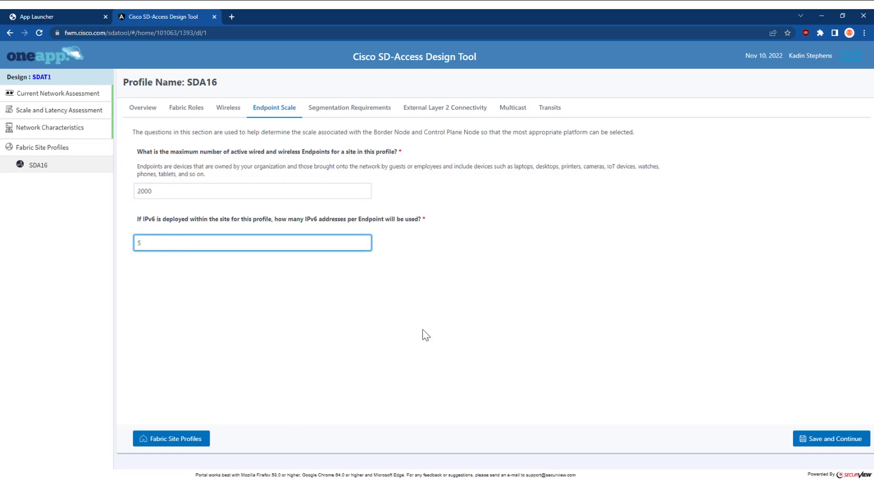
mouse_move(831, 437)
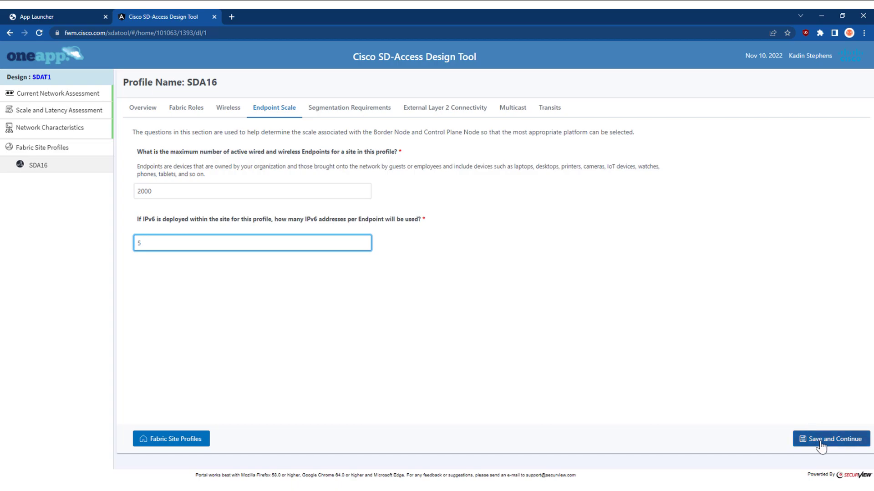
- Save endpoint scale, then answer the virtual network count, external default gateway Yes, and rendezvous point questions
left_click(830, 438)
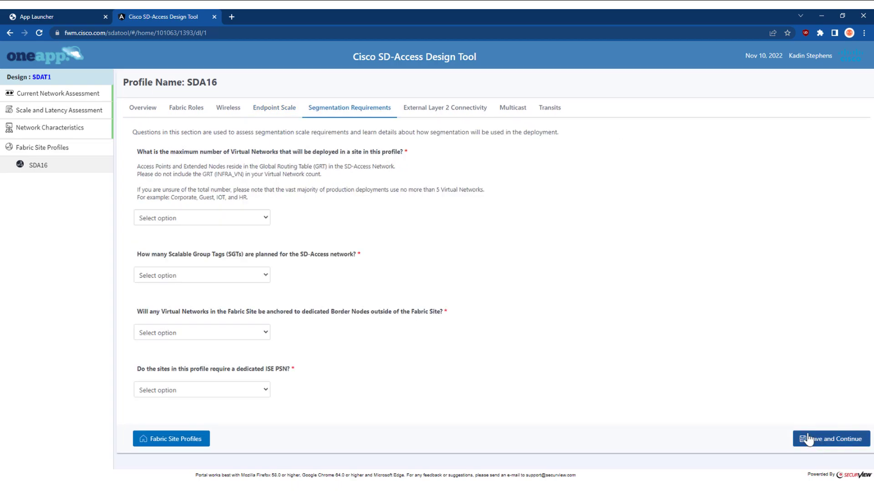
mouse_move(233, 217)
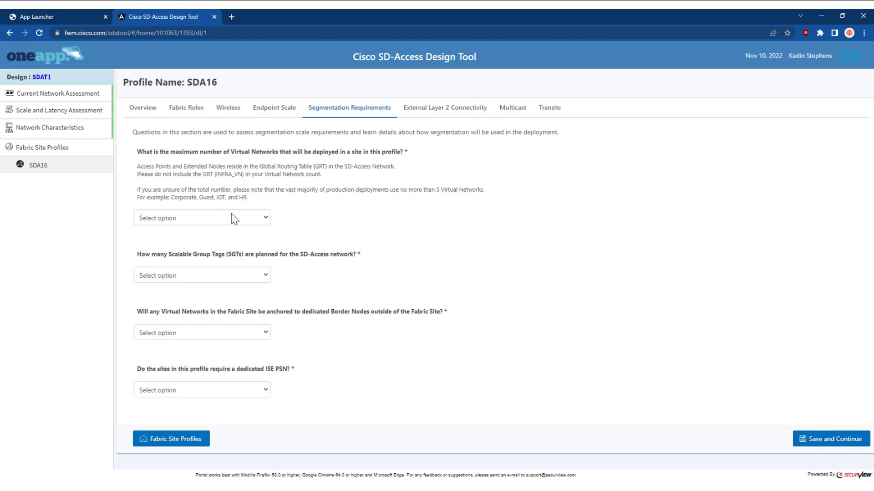
left_click(201, 332)
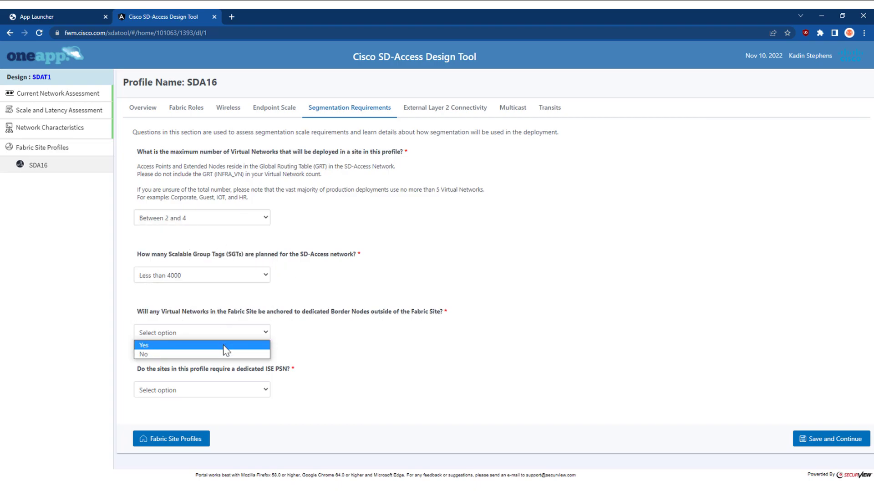
left_click(444, 107)
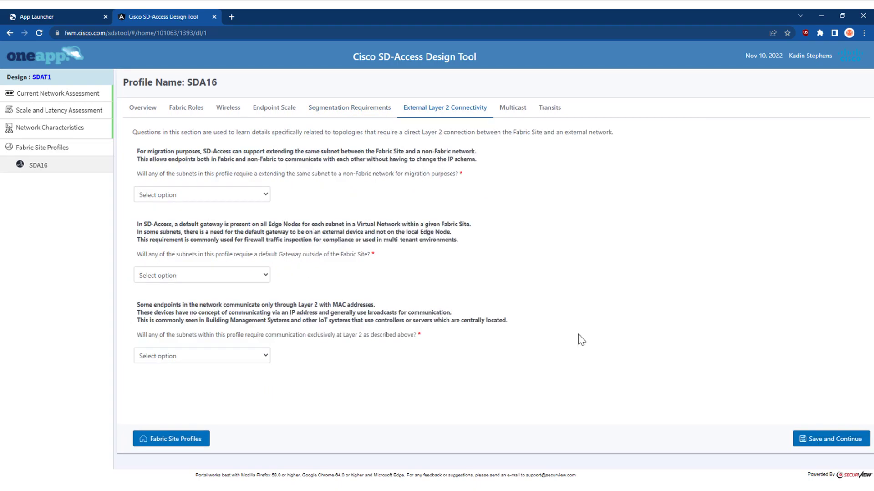
mouse_move(245, 211)
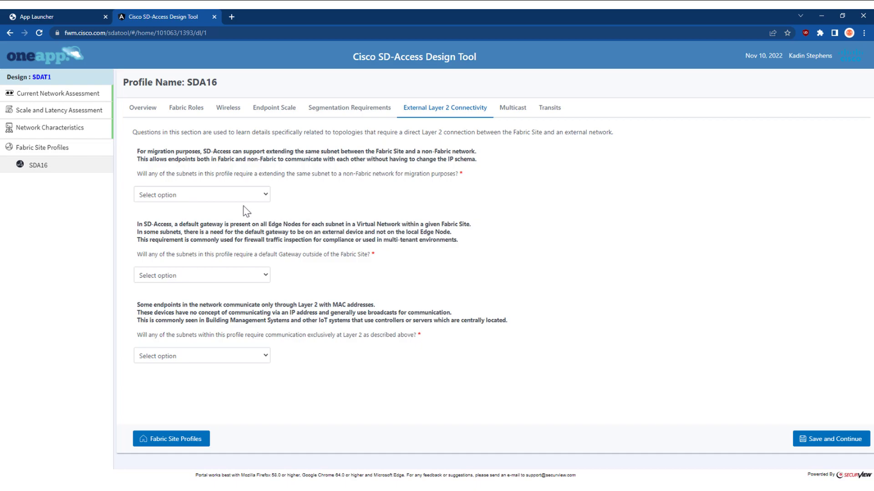
left_click(201, 274)
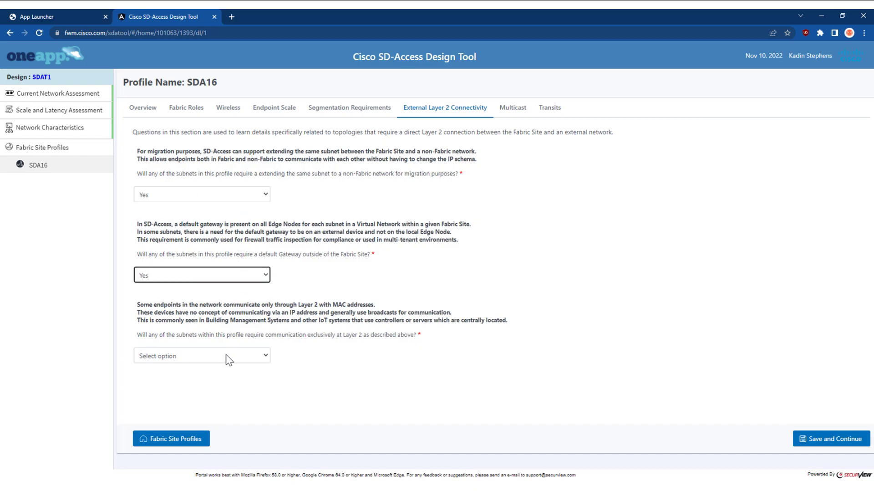
left_click(513, 108)
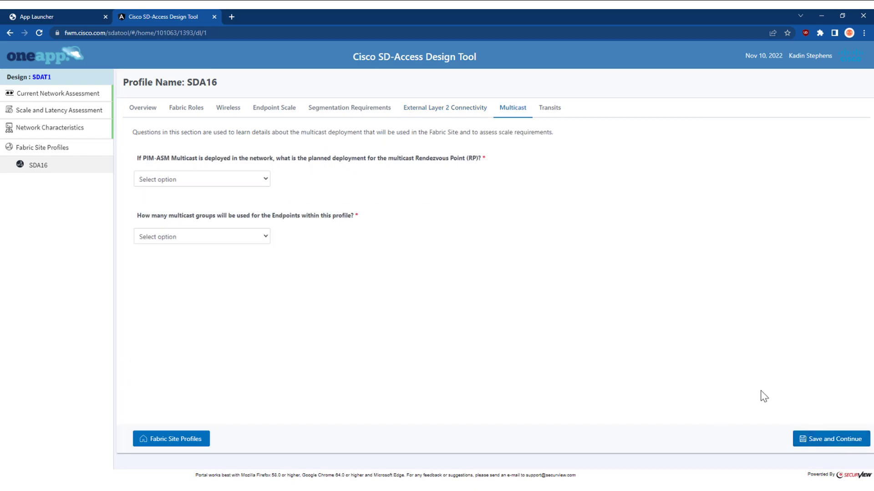
mouse_move(263, 187)
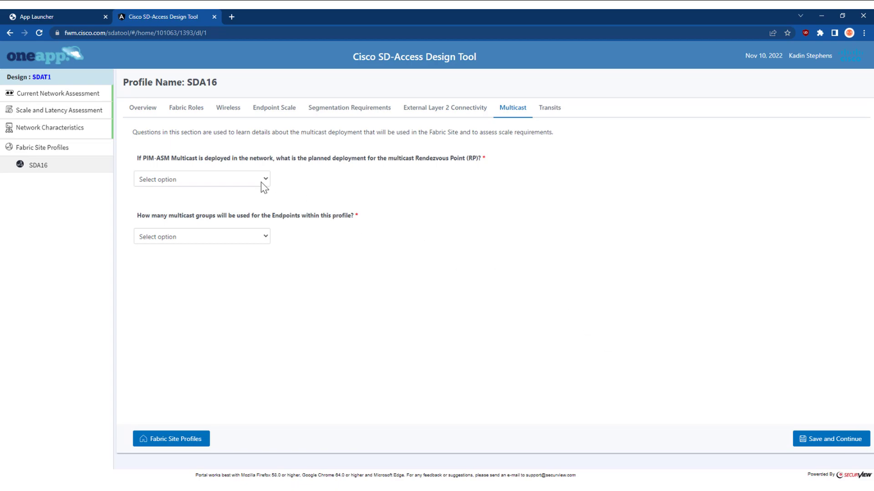
left_click(201, 179)
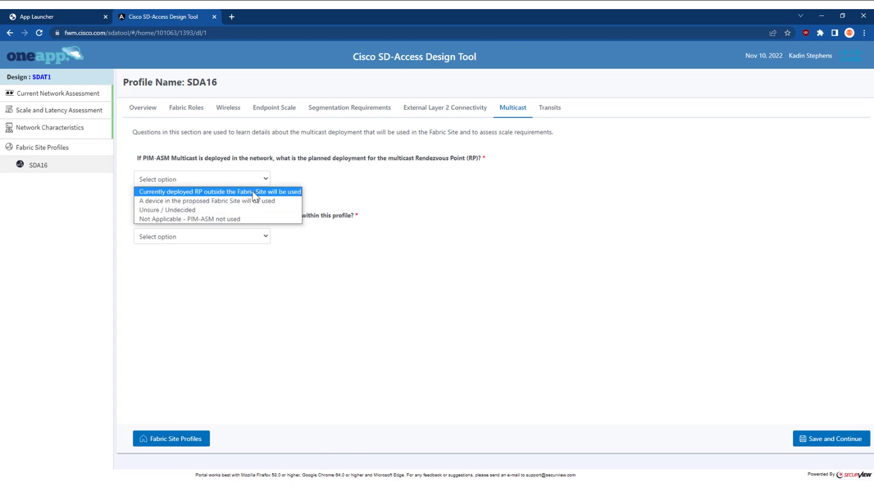
- Answer the Transits questions Yes, including the 1550-byte MTU and multi-site virtual network
left_click(549, 107)
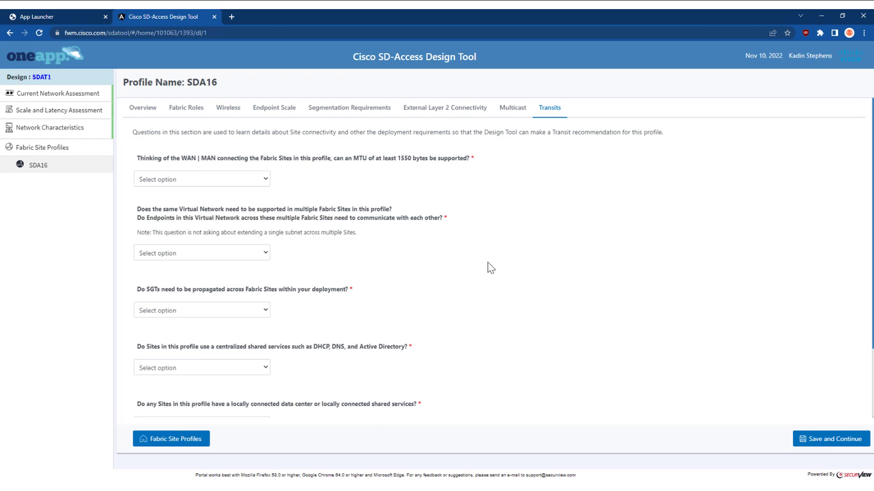
left_click(201, 179)
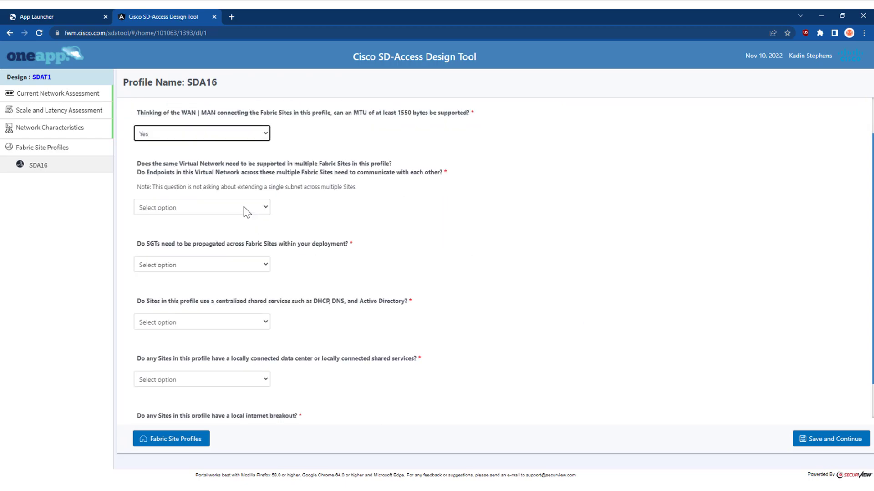
left_click(202, 278)
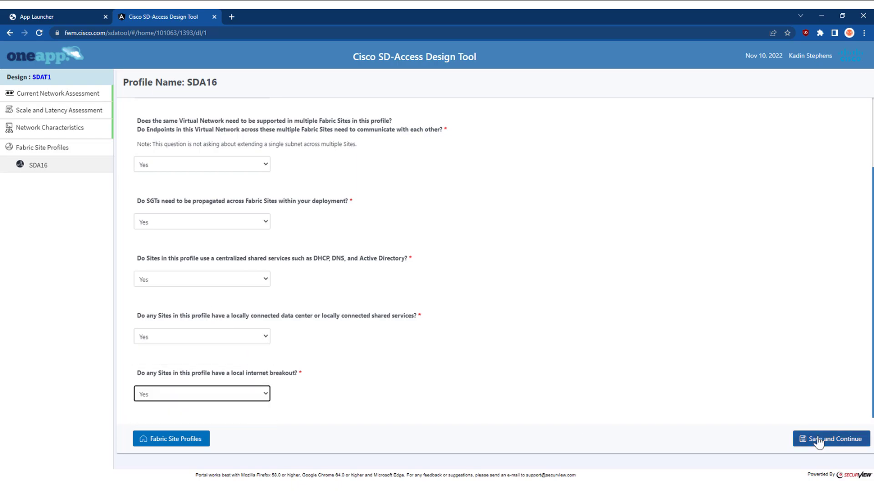
- Save the transit answers and return to the Fabric Site Profiles list showing SDA16 Complete
left_click(831, 438)
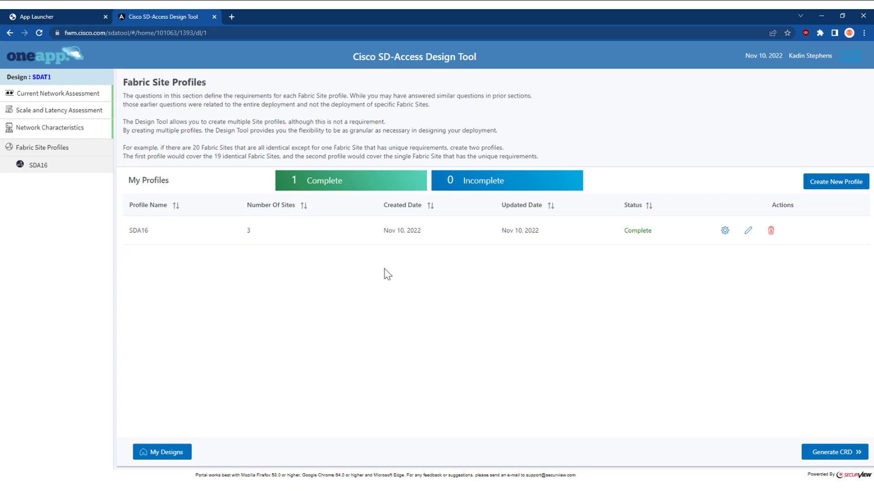
mouse_move(320, 268)
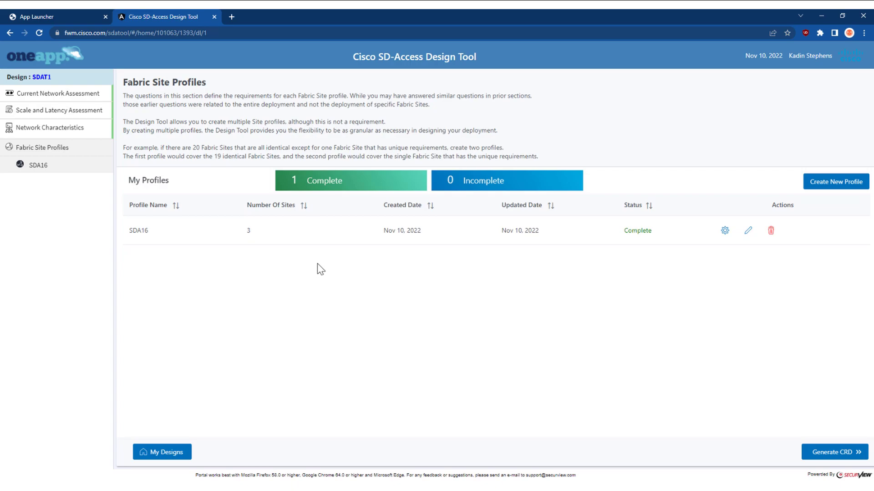
mouse_move(824, 432)
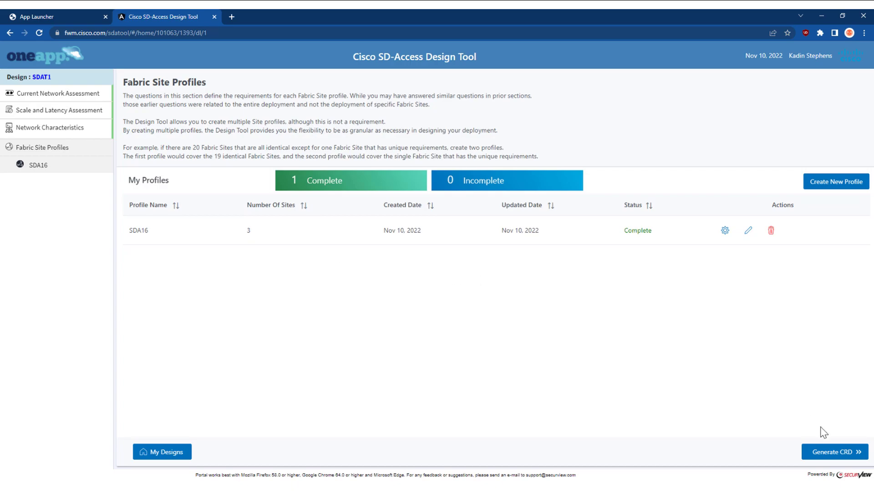
- Generate and download the SDAT1 CRD, then open the downloaded Word document
left_click(835, 452)
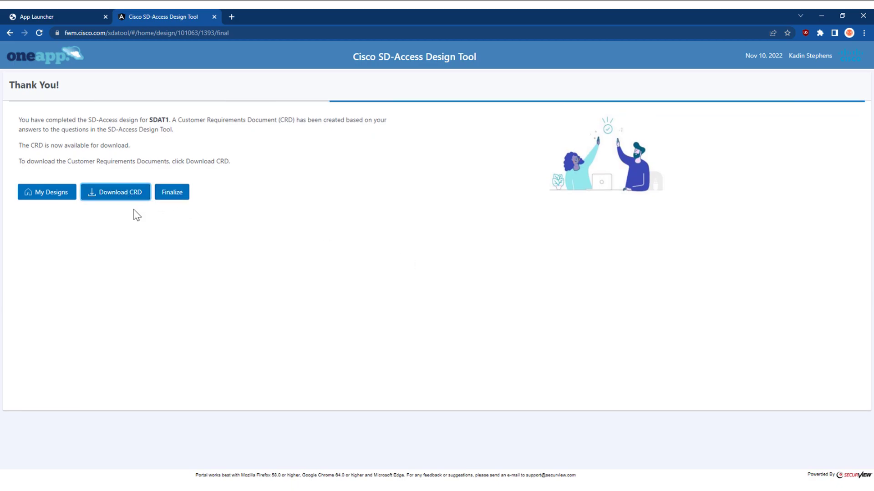
left_click(115, 193)
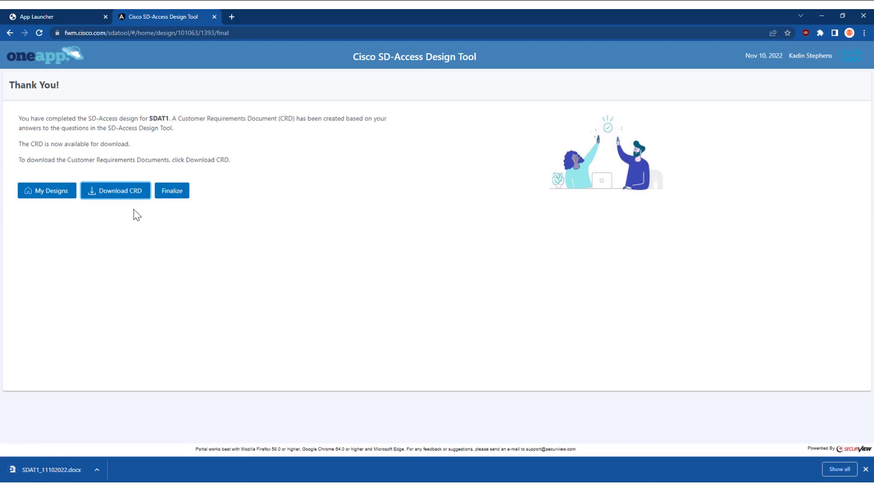
left_click(96, 469)
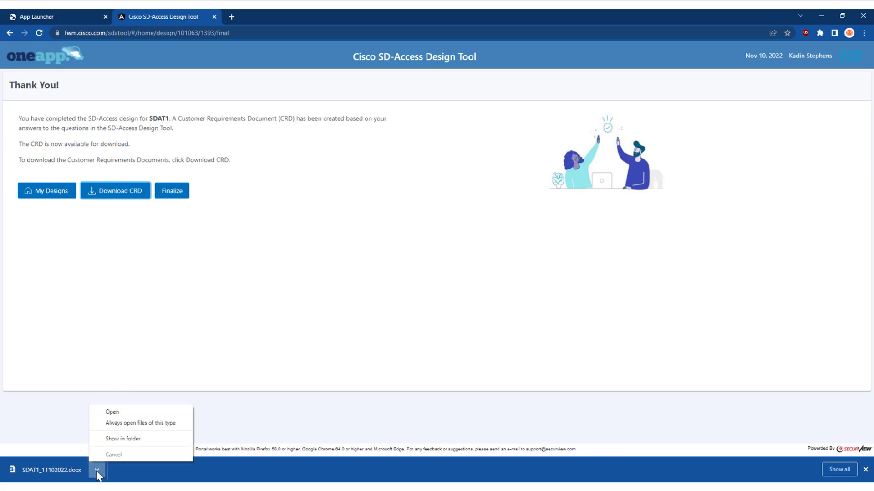
left_click(112, 412)
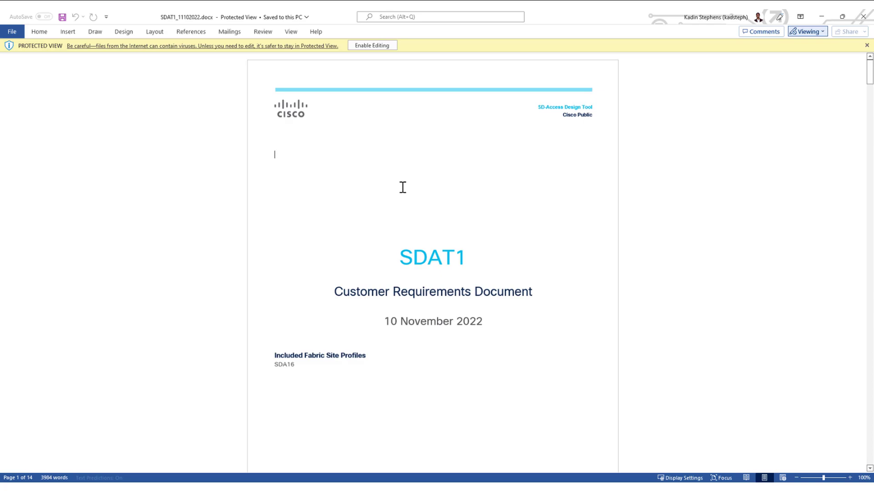
- Scroll from the cover page down to the document's Contents page
scroll("down", 3)
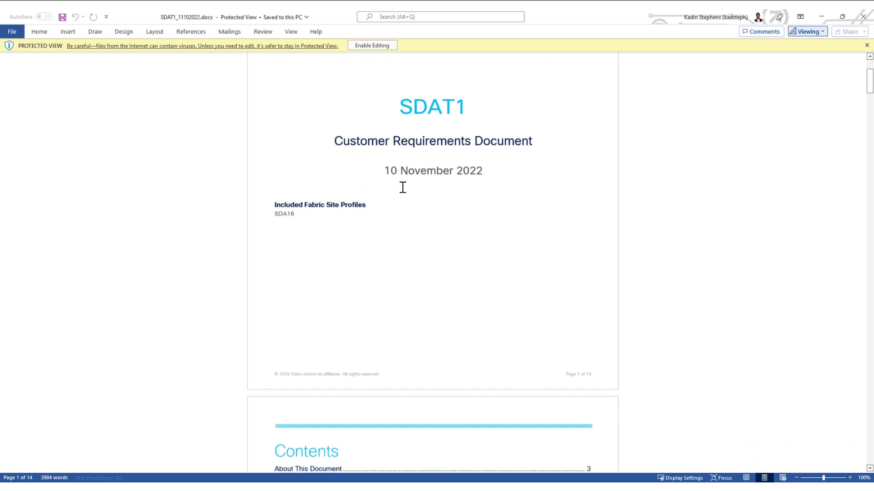
scroll("down", 3)
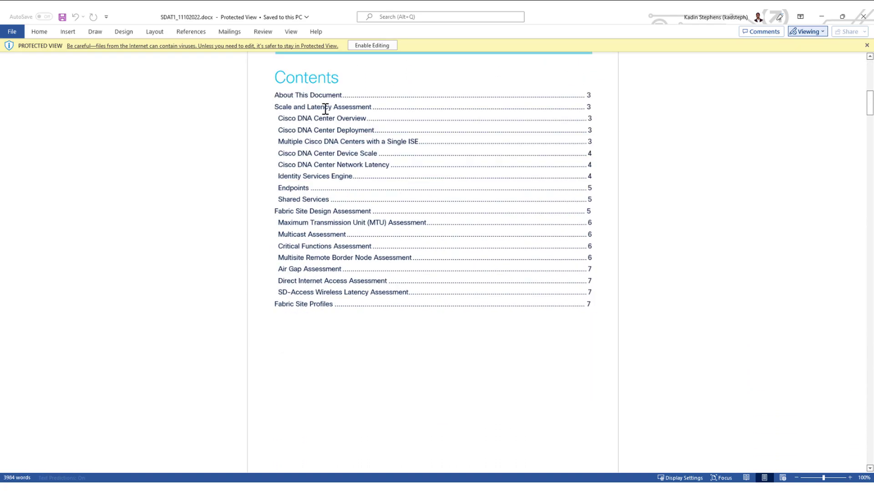
mouse_move(287, 212)
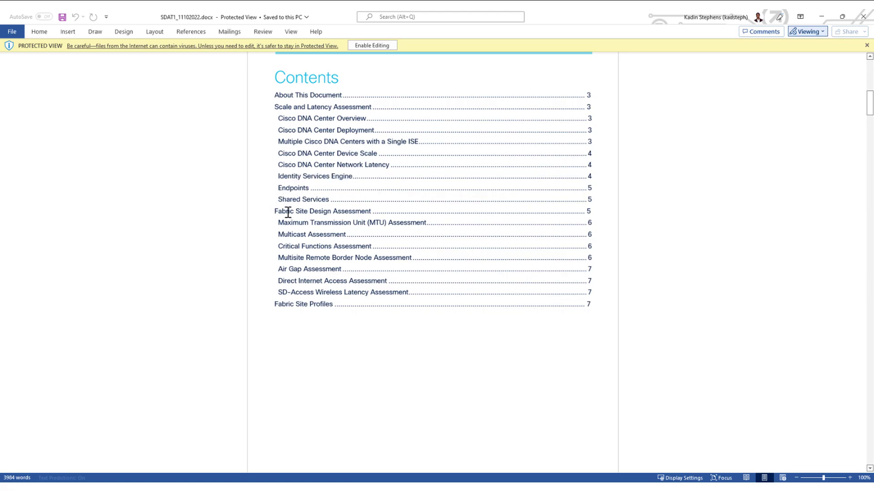
mouse_move(289, 303)
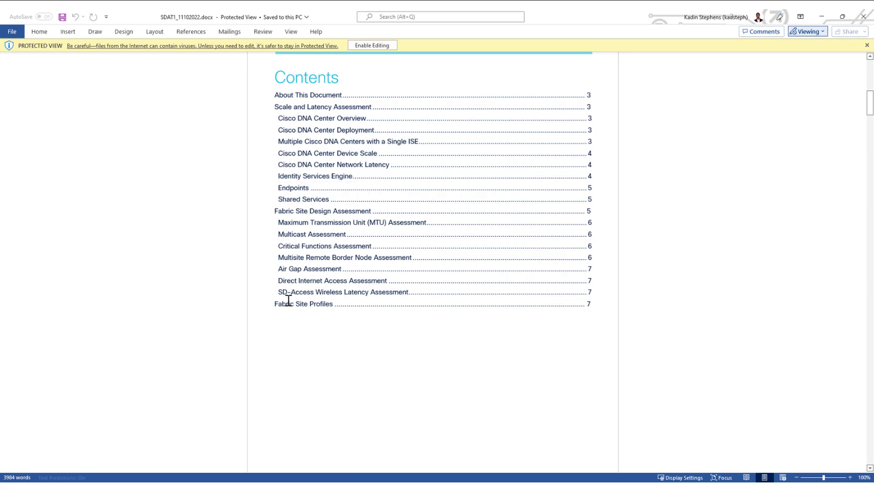
mouse_move(403, 299)
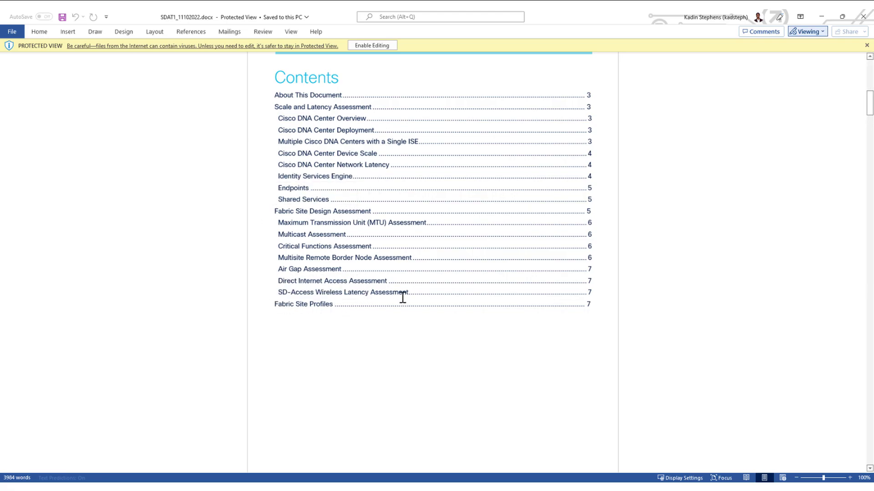
mouse_move(311, 73)
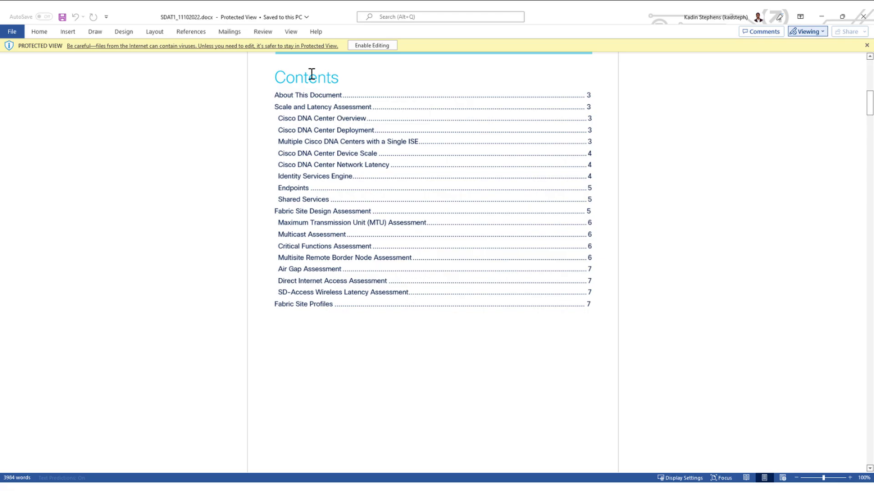
mouse_move(291, 31)
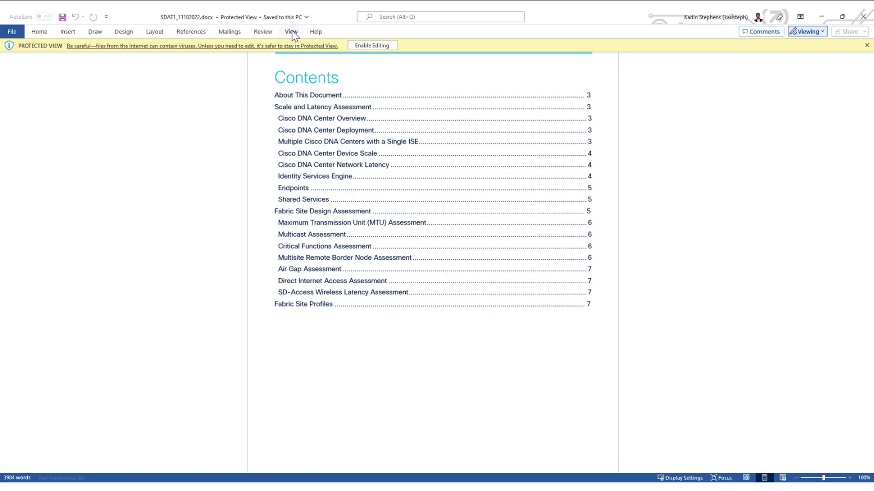
- Show the Navigation Pane headings outline and jump to the Fabric Nodes section
left_click(290, 31)
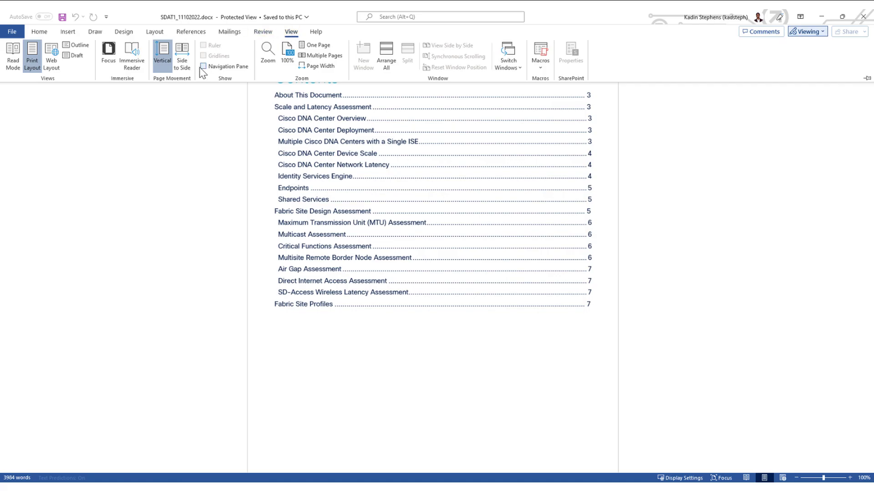
left_click(205, 66)
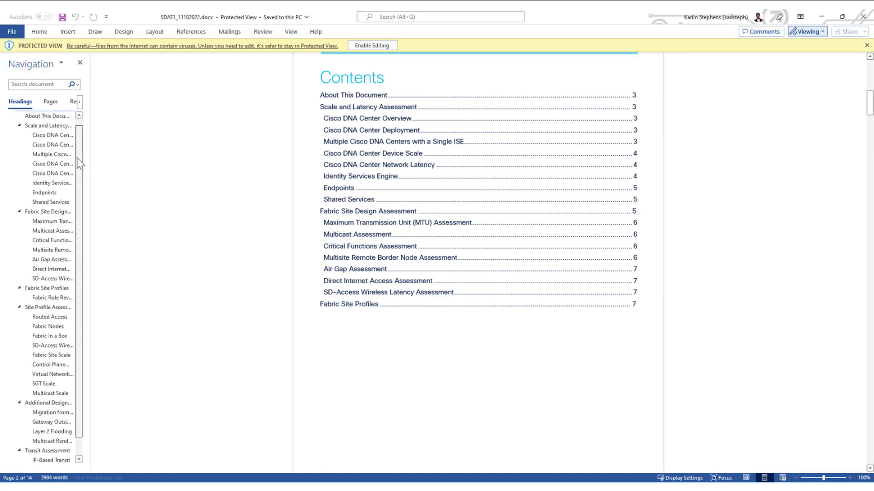
scroll("down", 3)
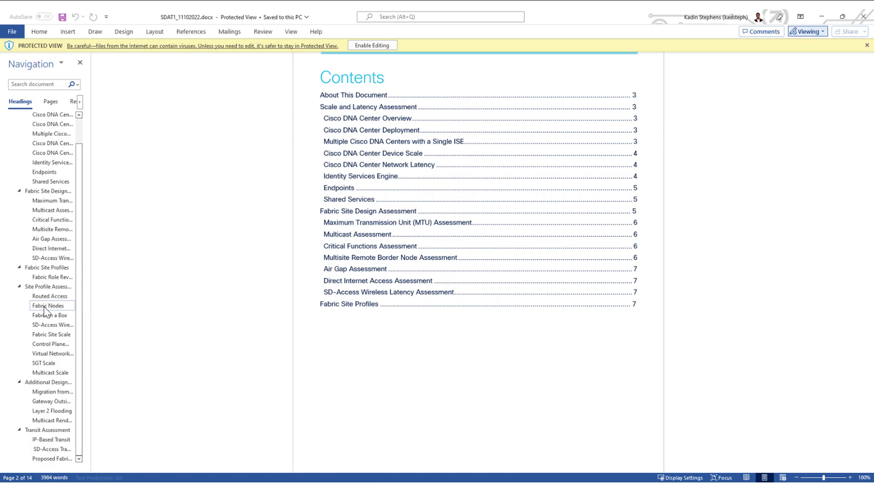
mouse_move(67, 312)
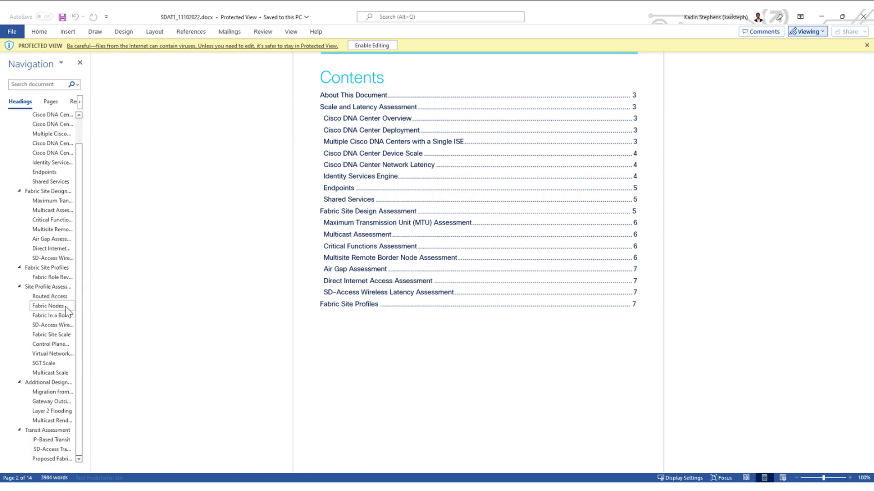
left_click(47, 305)
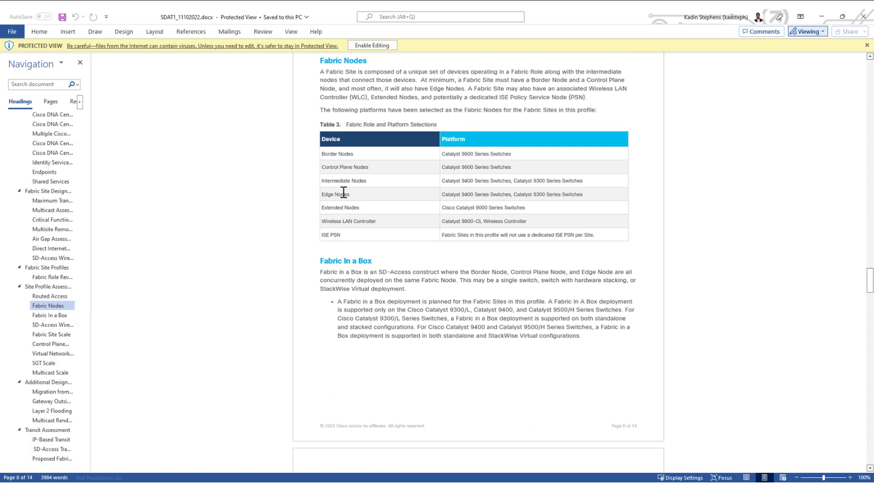
mouse_move(496, 134)
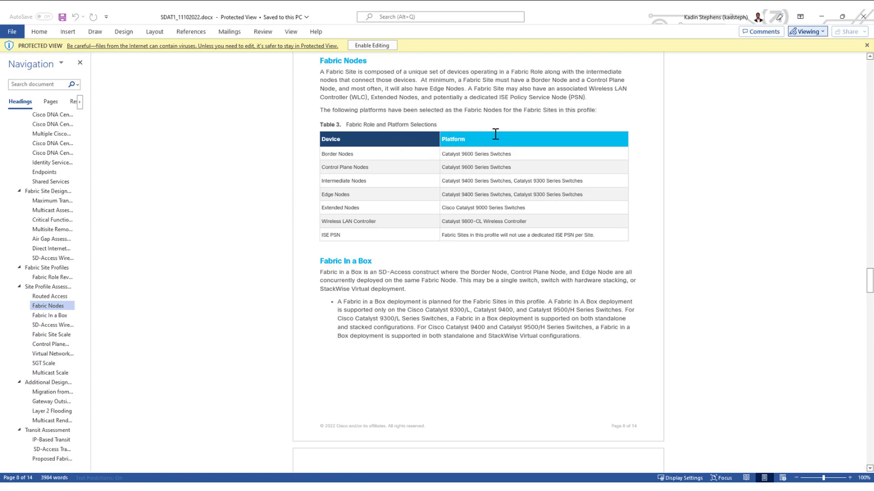
mouse_move(312, 170)
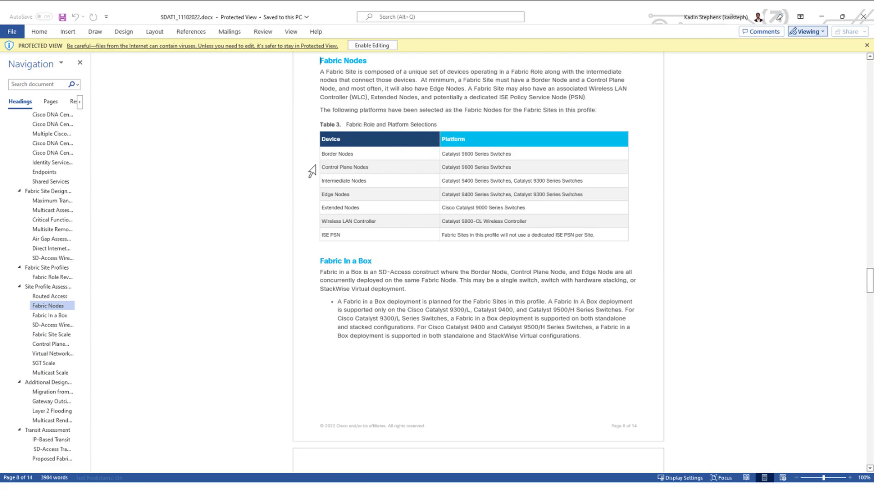
mouse_move(399, 178)
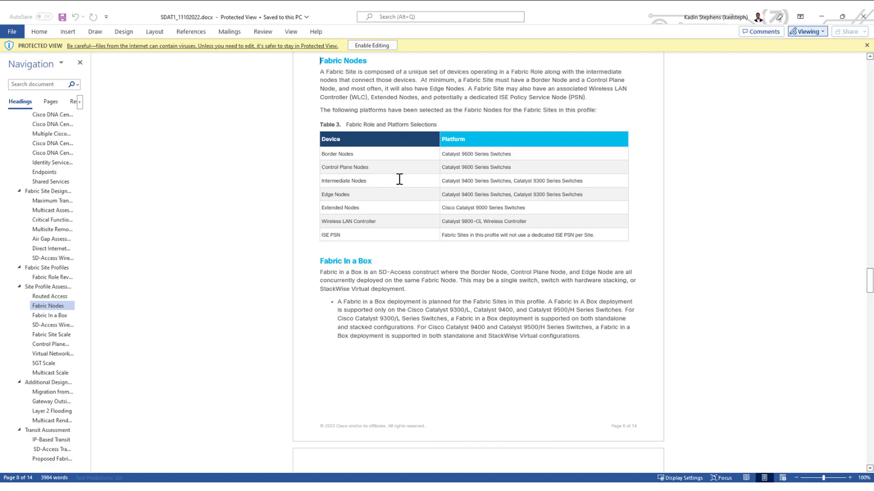
mouse_move(533, 152)
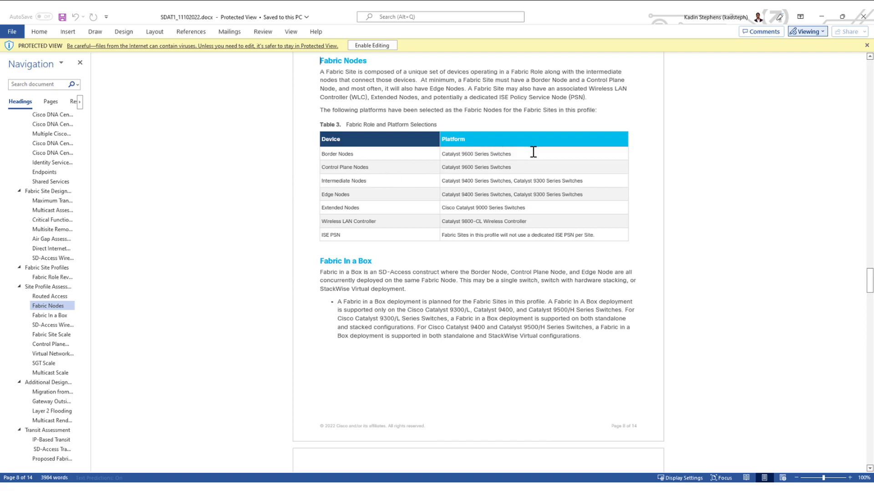
mouse_move(599, 204)
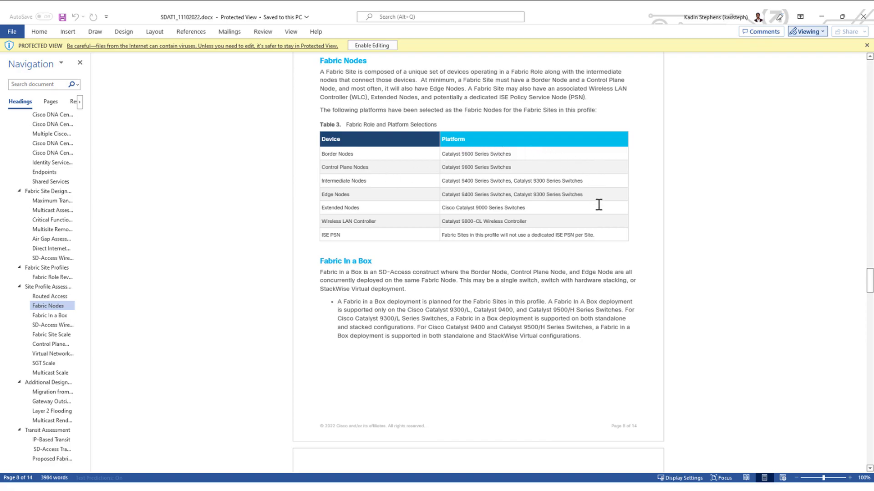
- Scroll through the control plane, virtual network, SGT and multicast scale sections to page 10
scroll("down", 3)
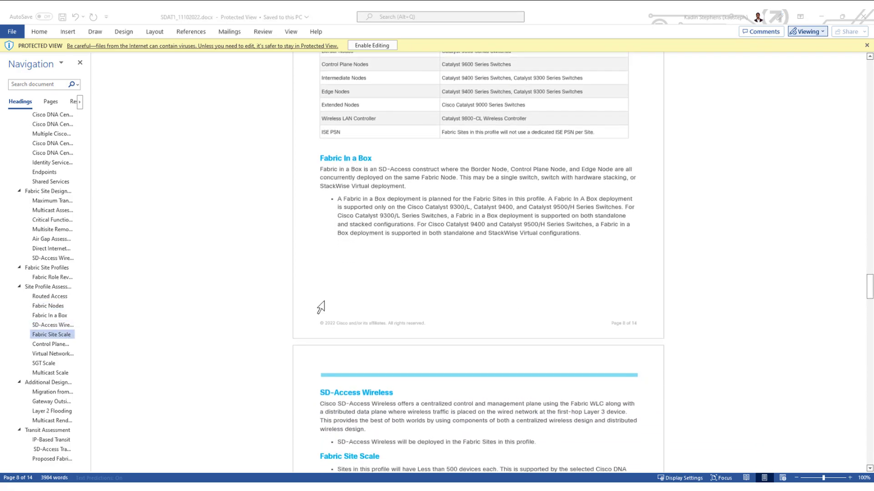
scroll("down", 3)
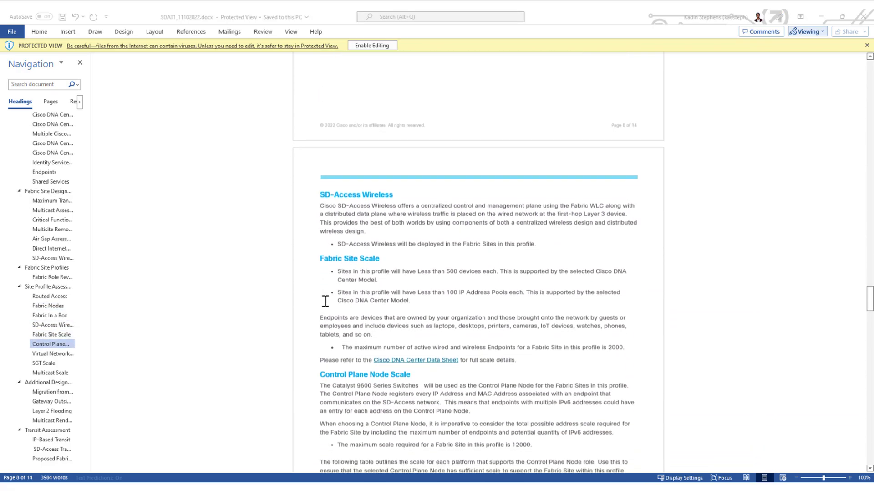
scroll("down", 3)
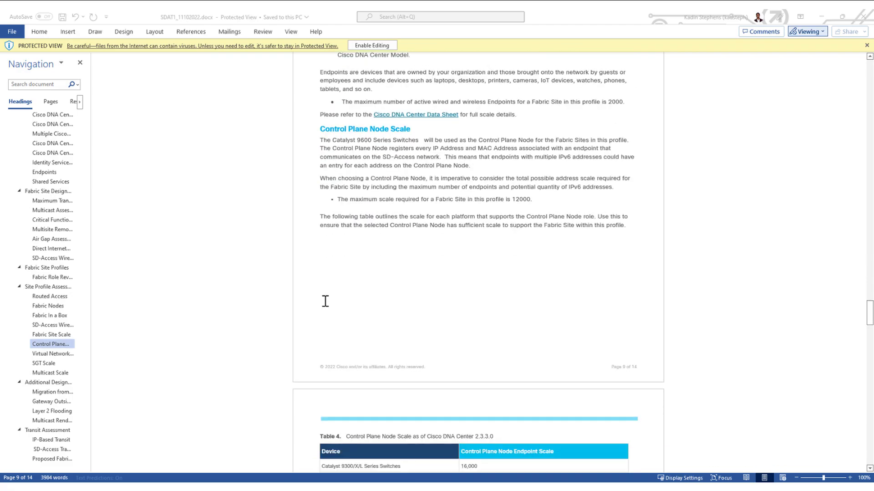
scroll("down", 3)
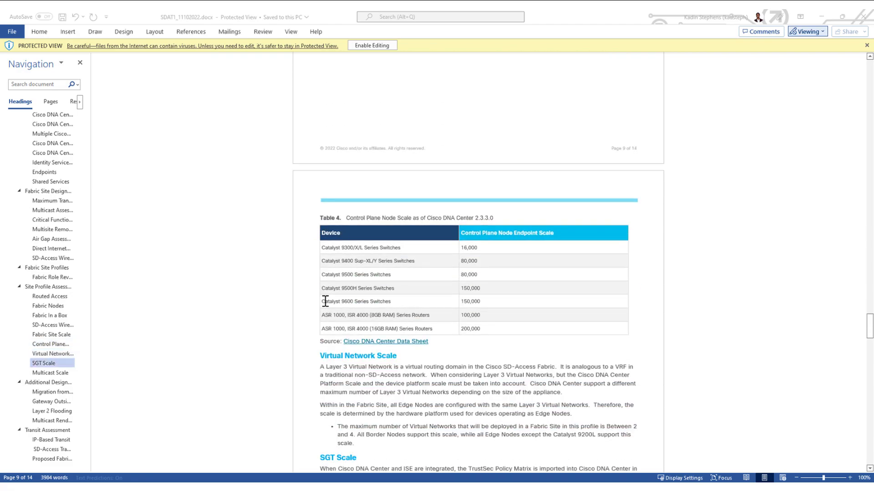
scroll("down", 3)
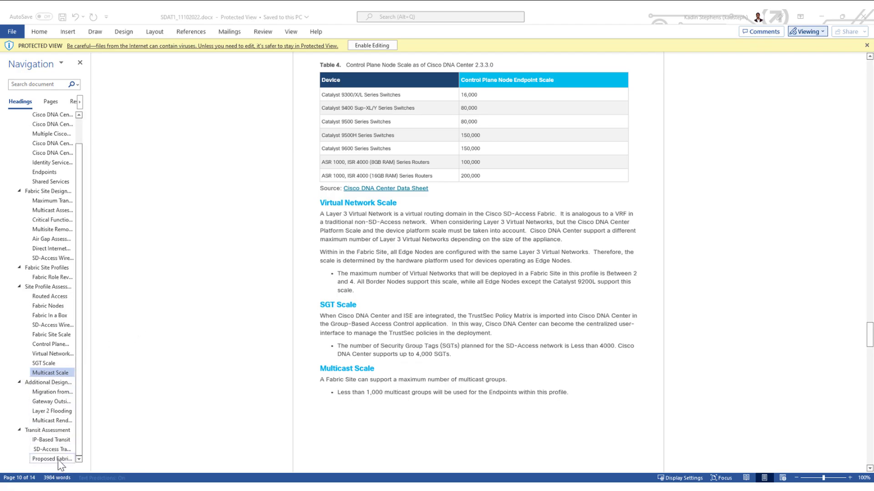
- Jump to the Proposed Fabric Site Topology section and zoom in on the diagram
left_click(51, 458)
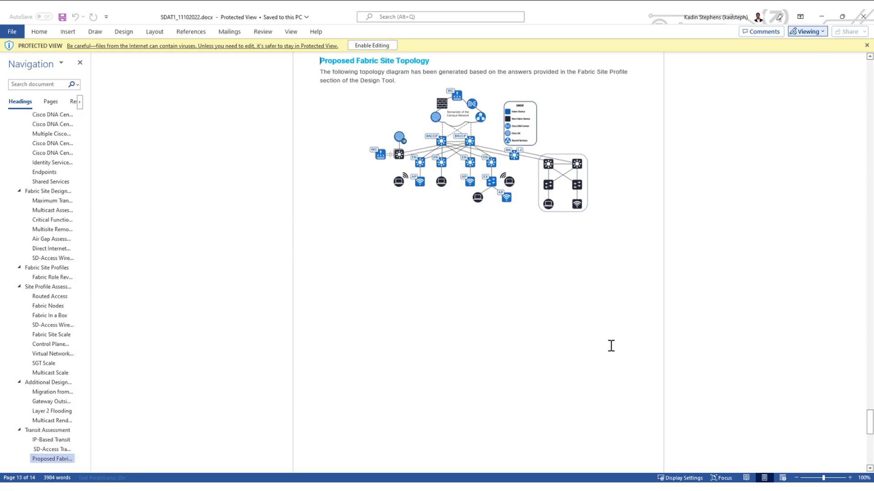
mouse_move(849, 478)
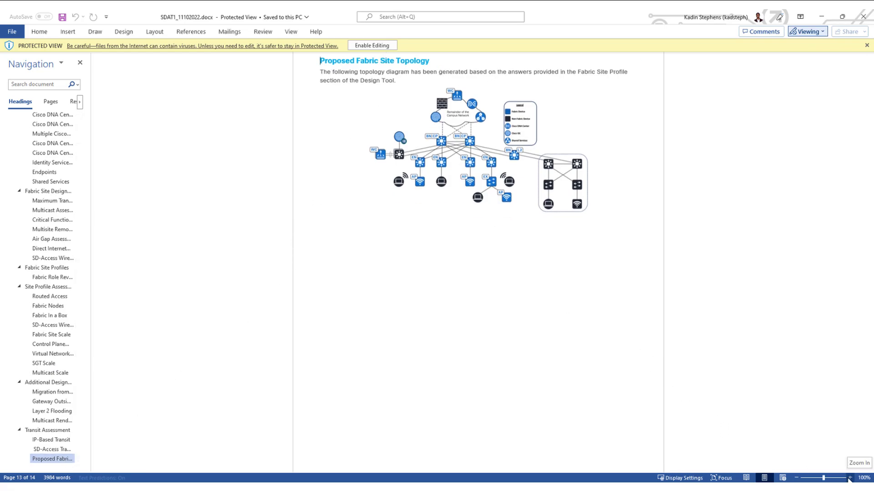
left_click(848, 477)
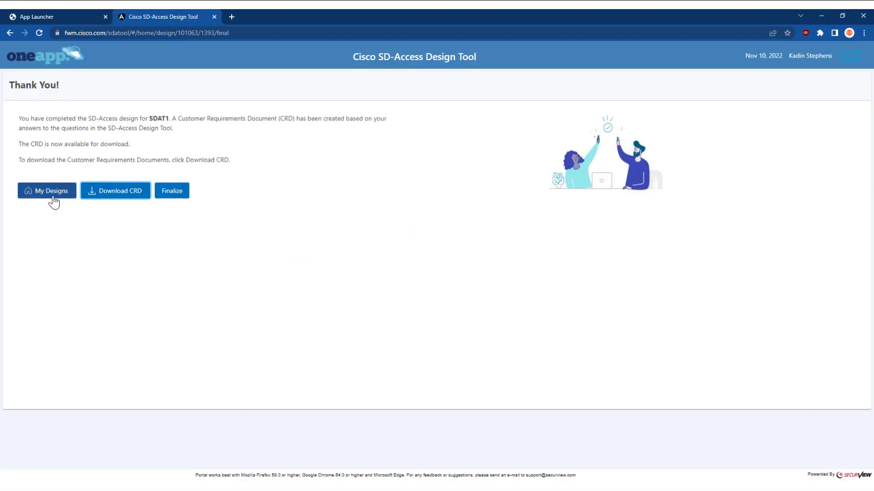
- Return to the designs list, name the design SDAT1 and save the customer details
left_click(46, 191)
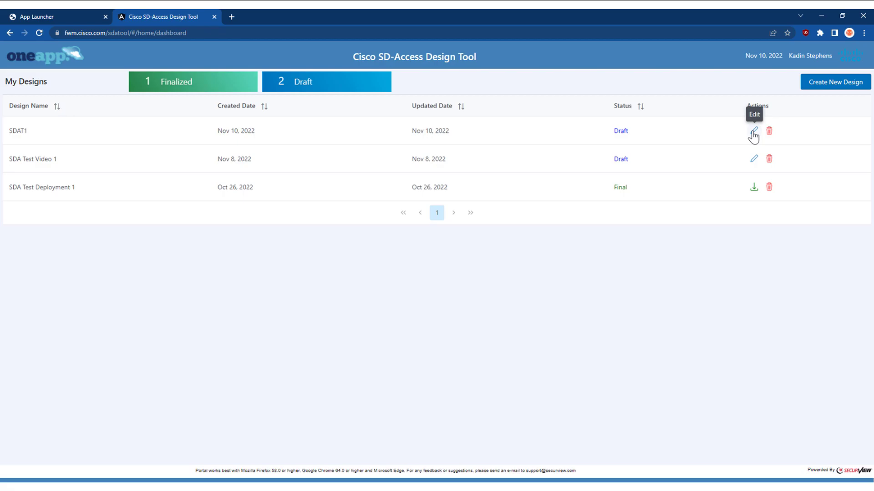
left_click(753, 130)
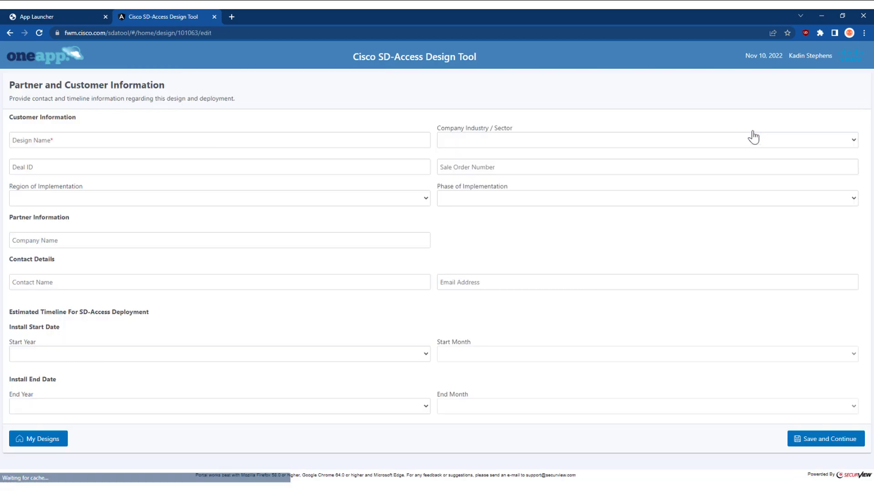
type("SDAT1")
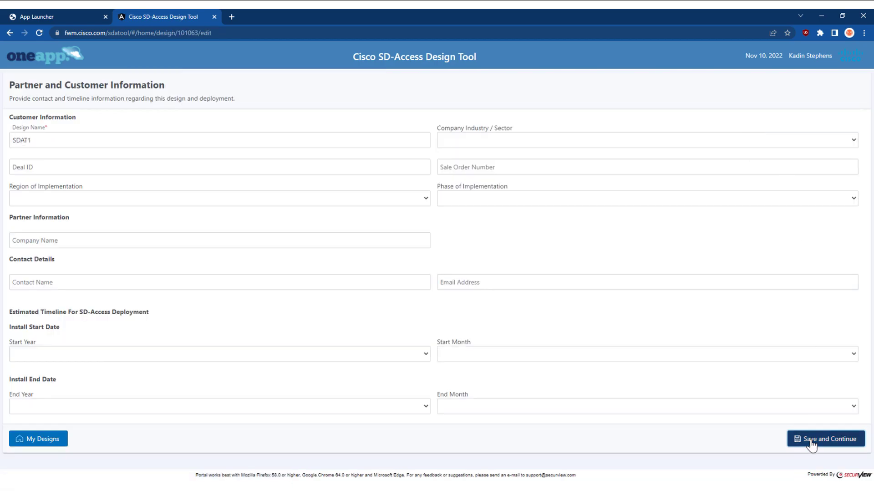
left_click(827, 437)
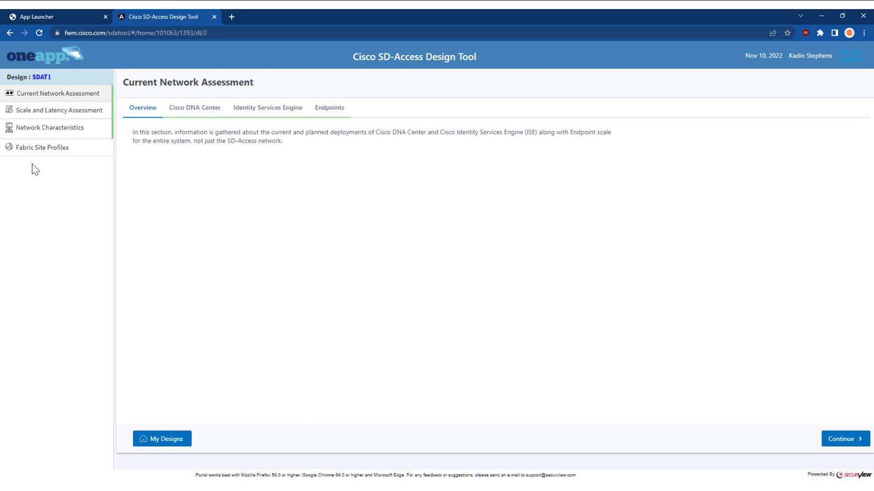
- Go to Fabric Site Profiles and open the SDA16 profile for editing
left_click(42, 146)
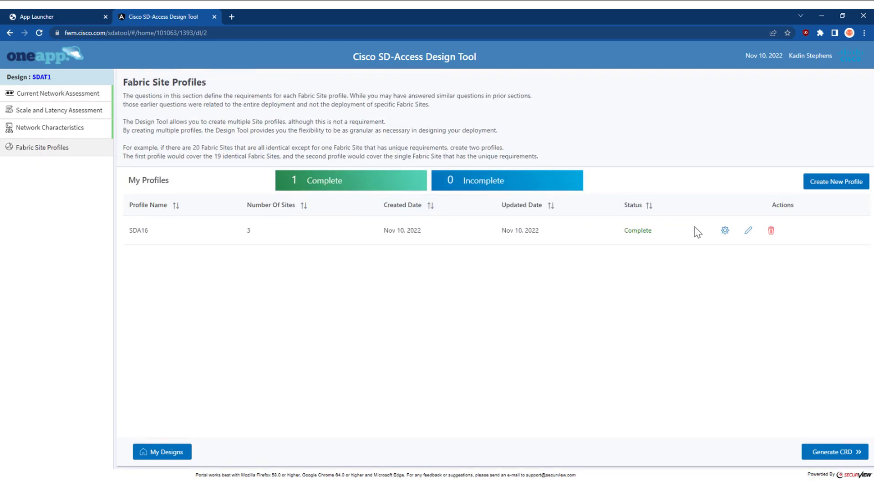
left_click(748, 229)
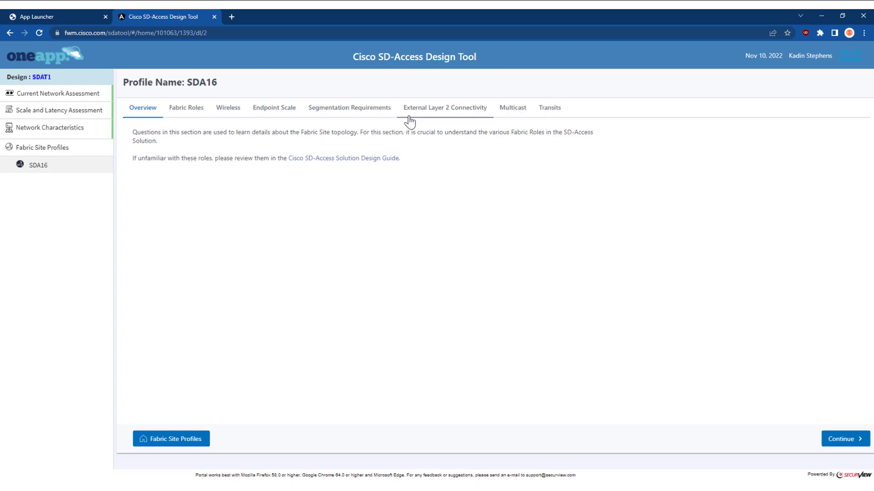
- View SDA16's External Layer 2 Connectivity answers: Yes, Yes and No
left_click(444, 107)
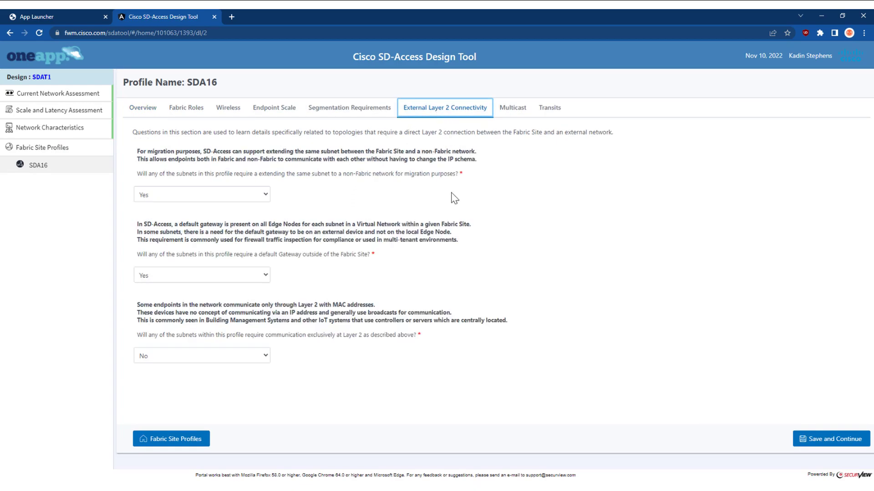
mouse_move(140, 184)
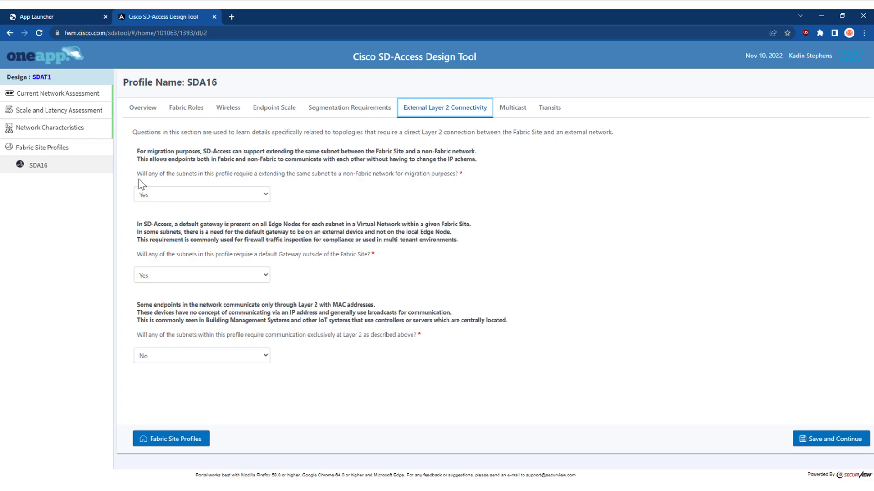
mouse_move(260, 184)
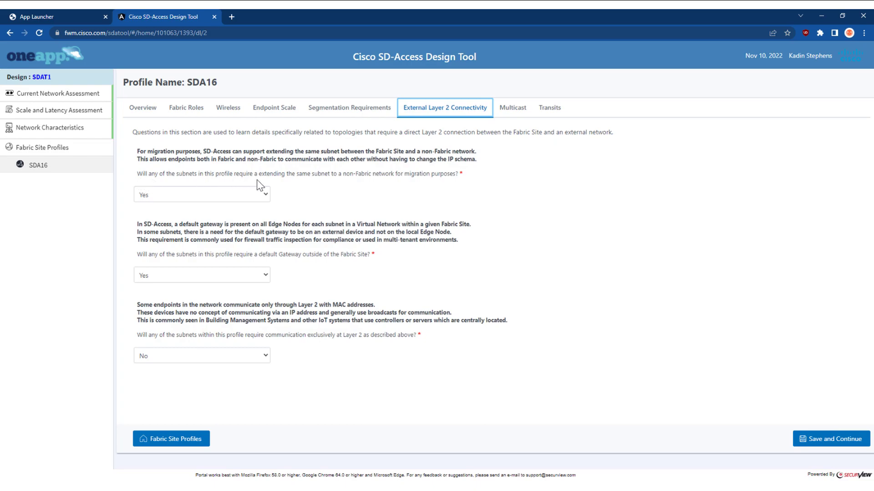
mouse_move(365, 184)
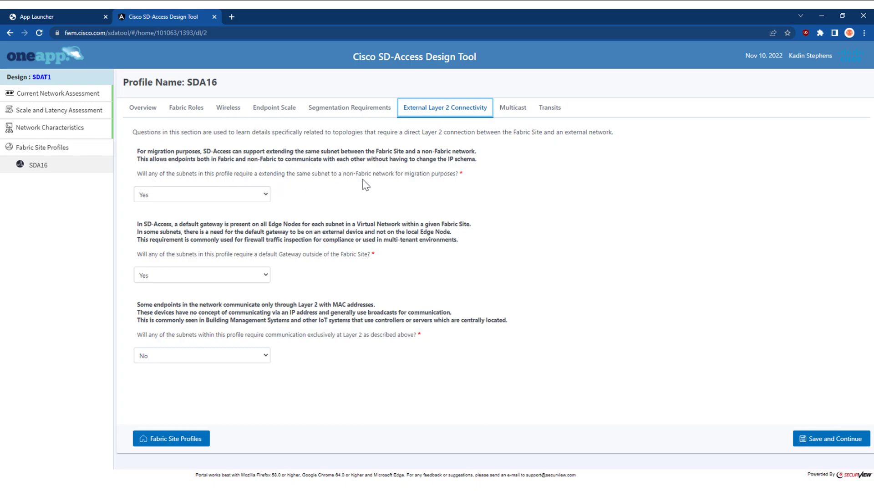
mouse_move(389, 207)
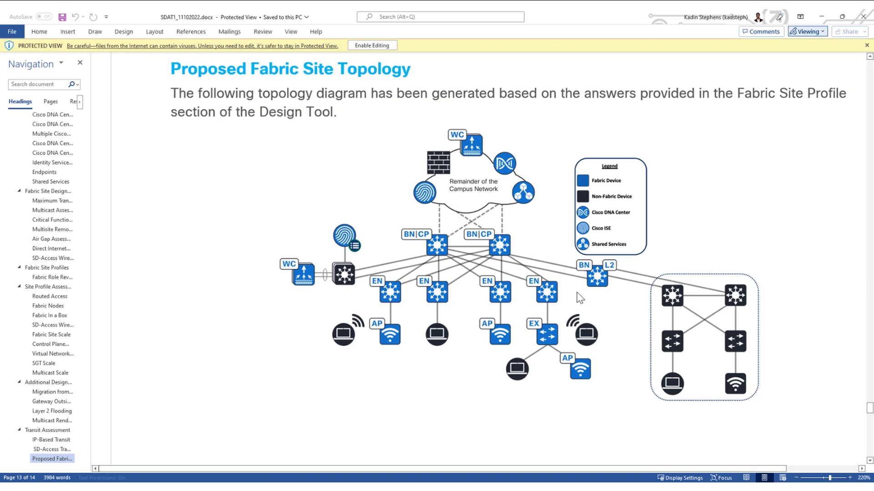
mouse_move(588, 284)
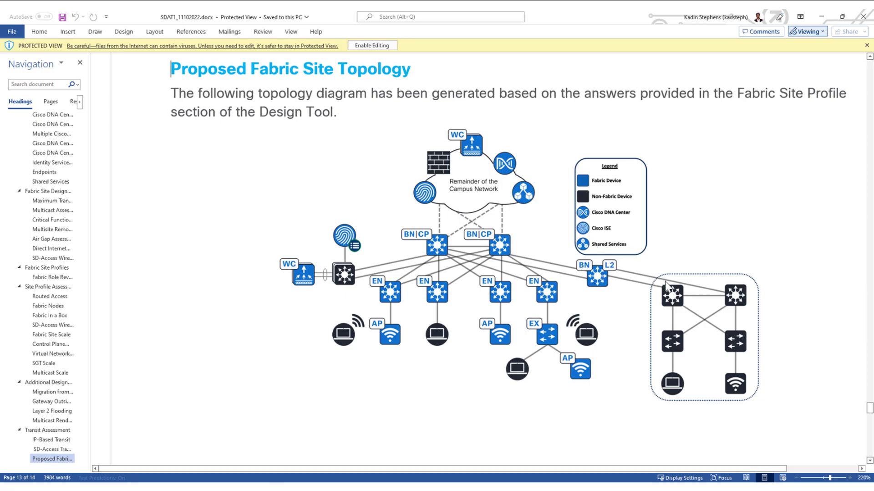
mouse_move(658, 300)
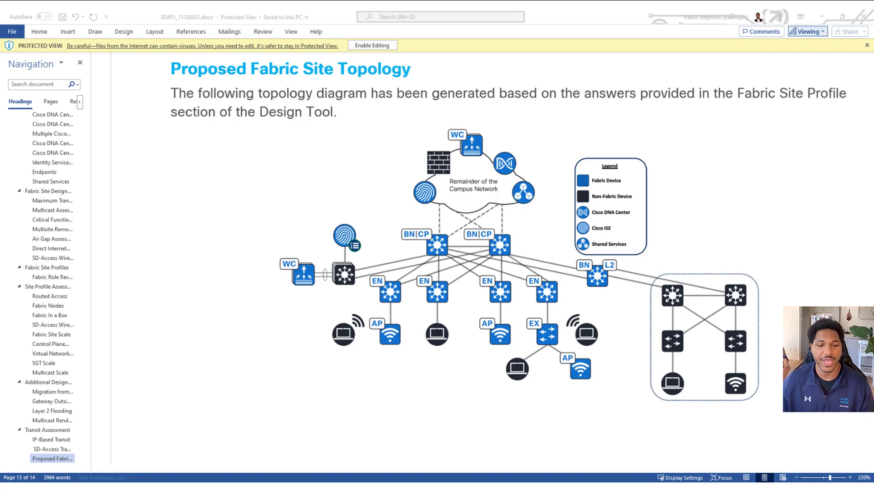
- Leave the site profile view and return to the My Designs list
left_click(162, 16)
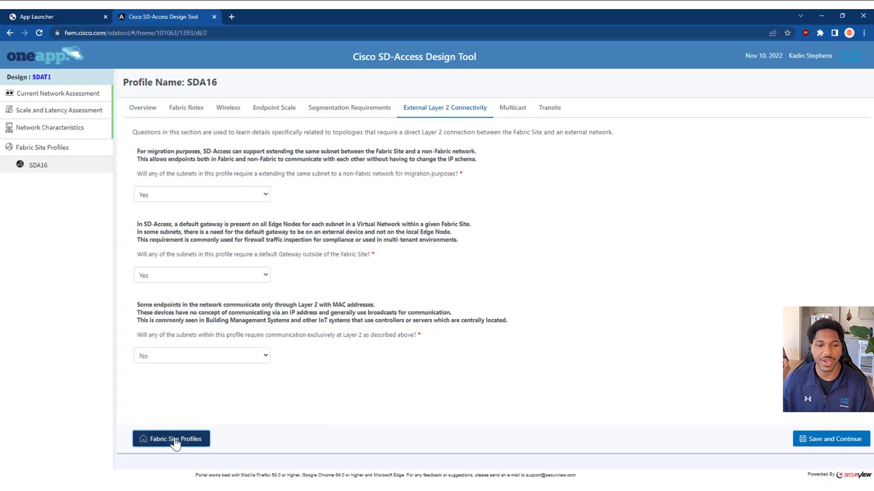
left_click(171, 437)
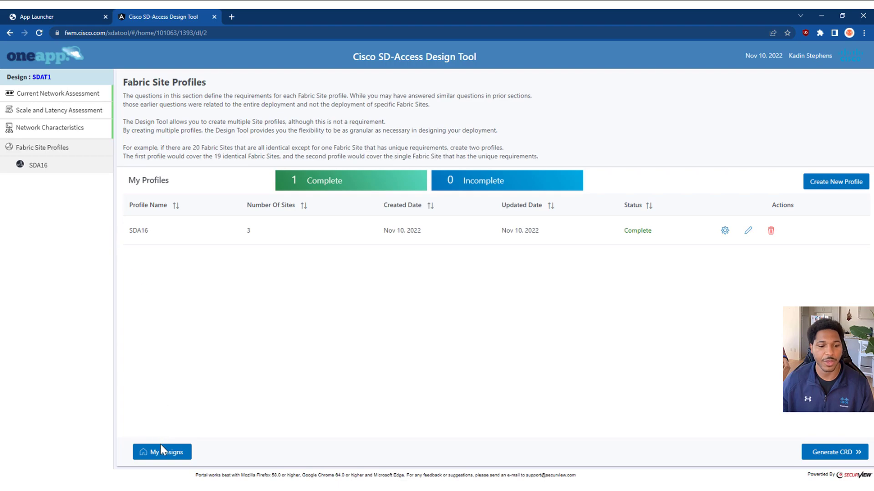
left_click(162, 451)
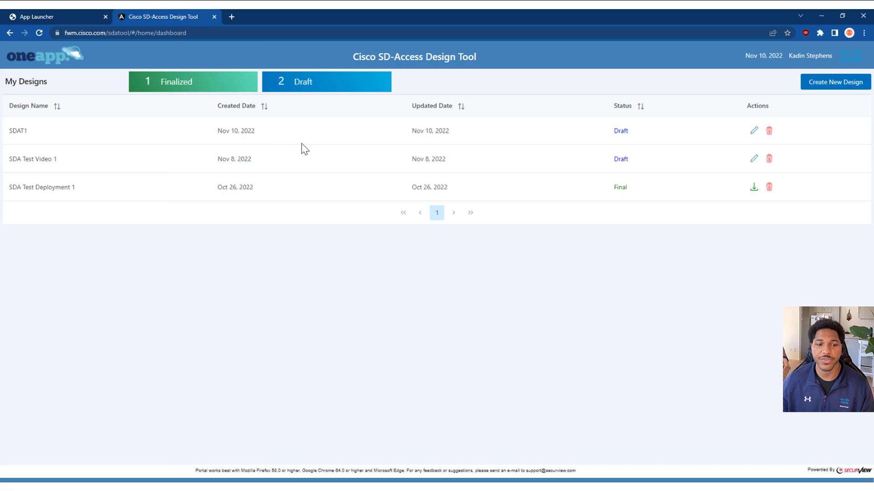
mouse_move(606, 134)
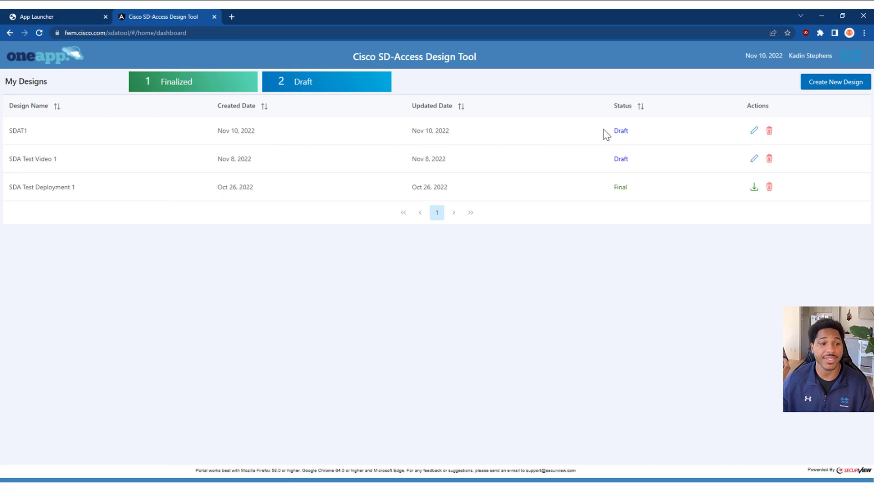
mouse_move(754, 130)
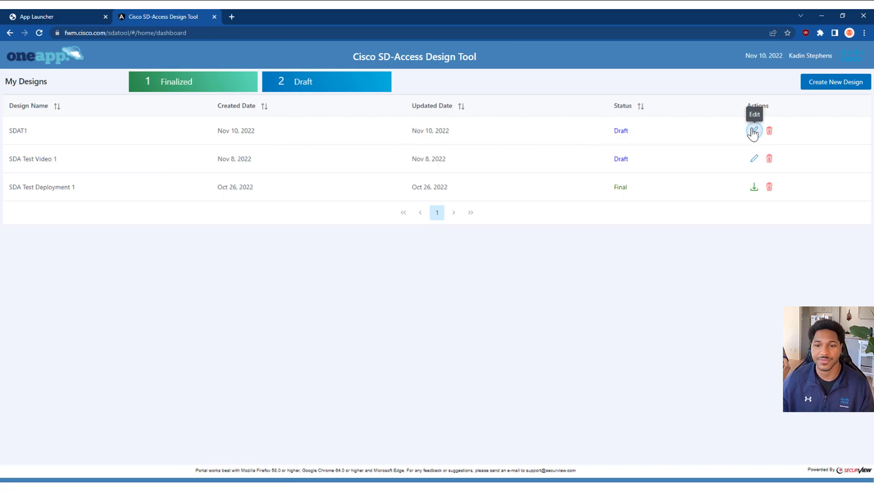
- Reopen the SDAT1 draft for editing and show its Fabric Site Profiles, SDA16 Complete
left_click(752, 131)
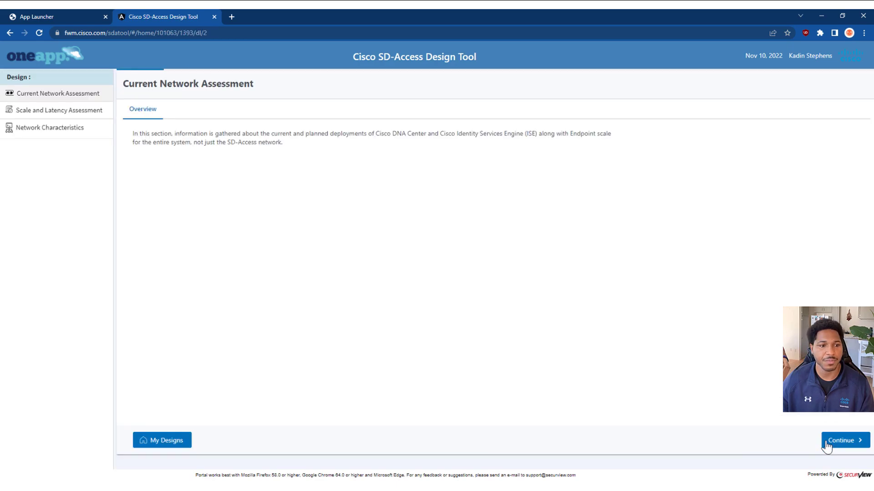
left_click(844, 440)
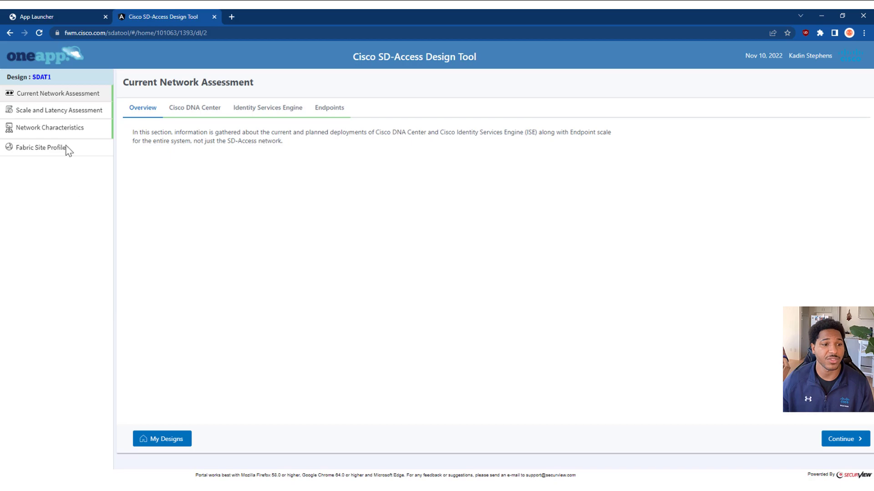
mouse_move(54, 108)
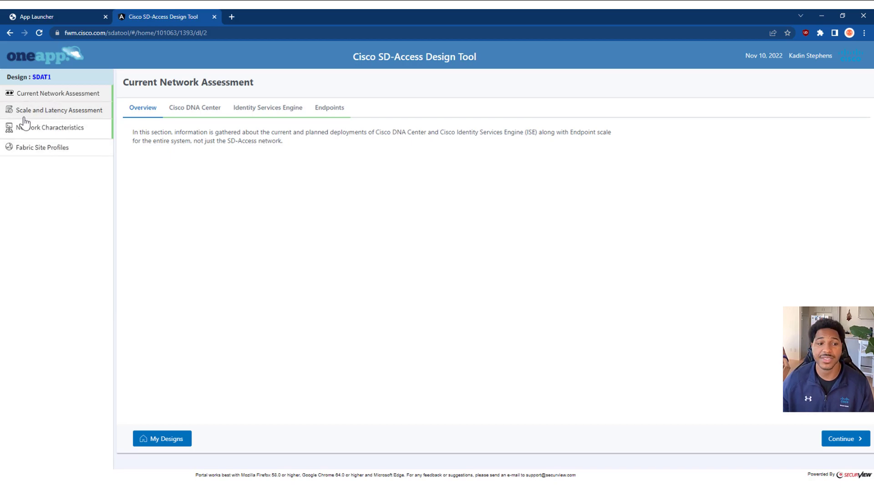
mouse_move(51, 127)
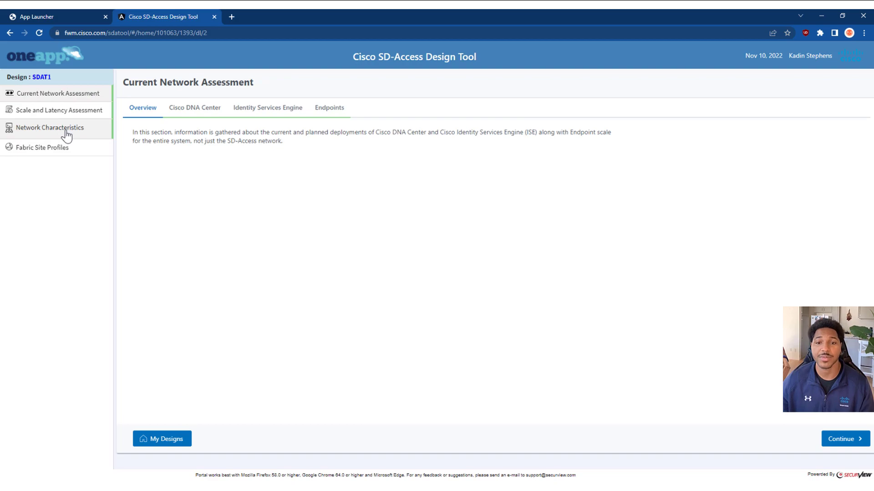
mouse_move(43, 147)
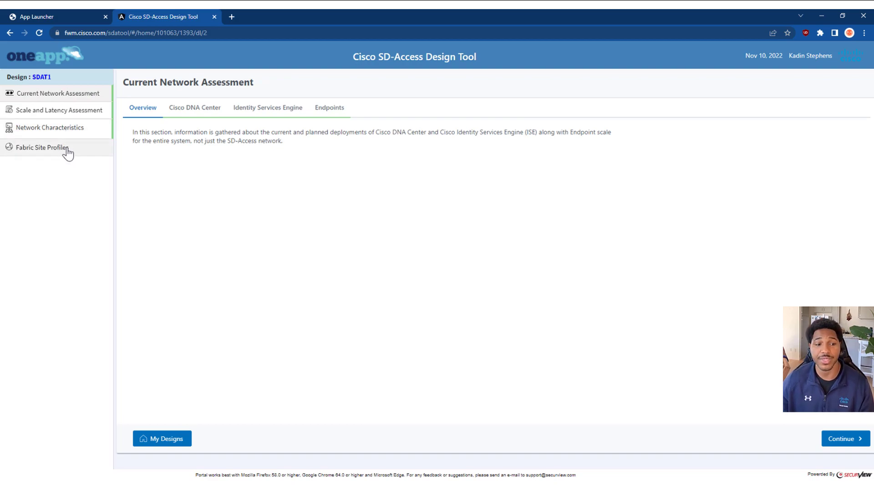
left_click(42, 147)
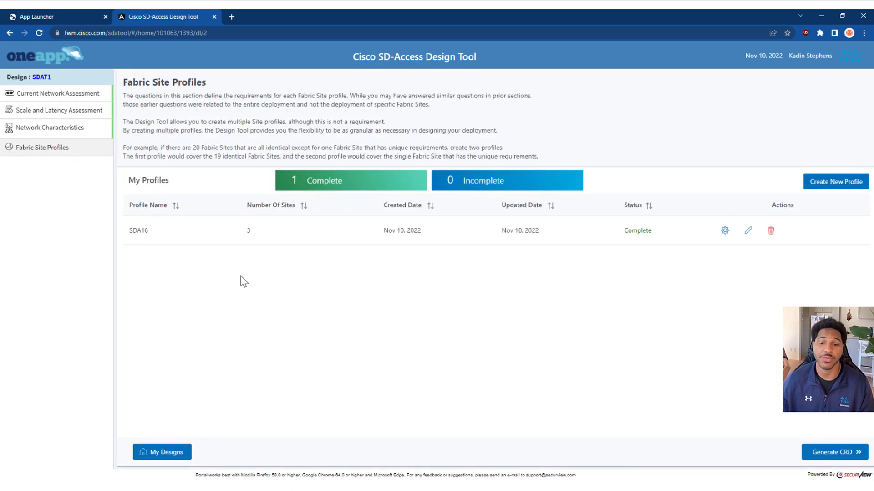
mouse_move(80, 170)
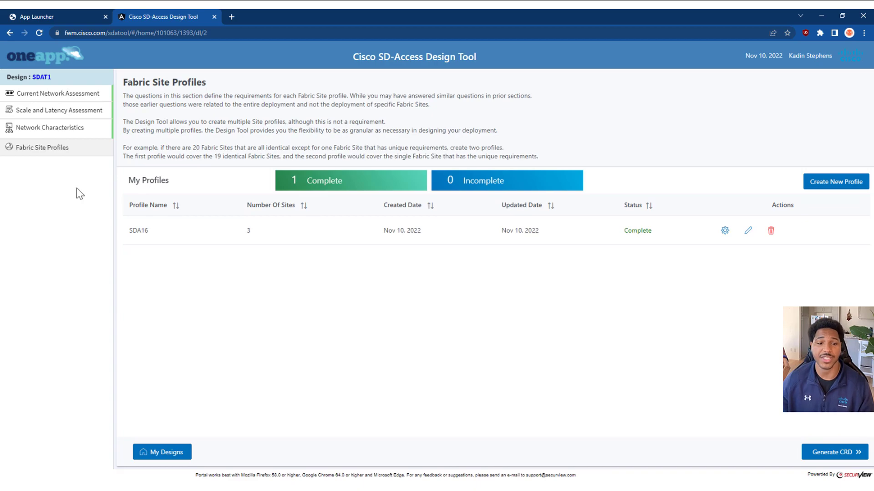
mouse_move(732, 271)
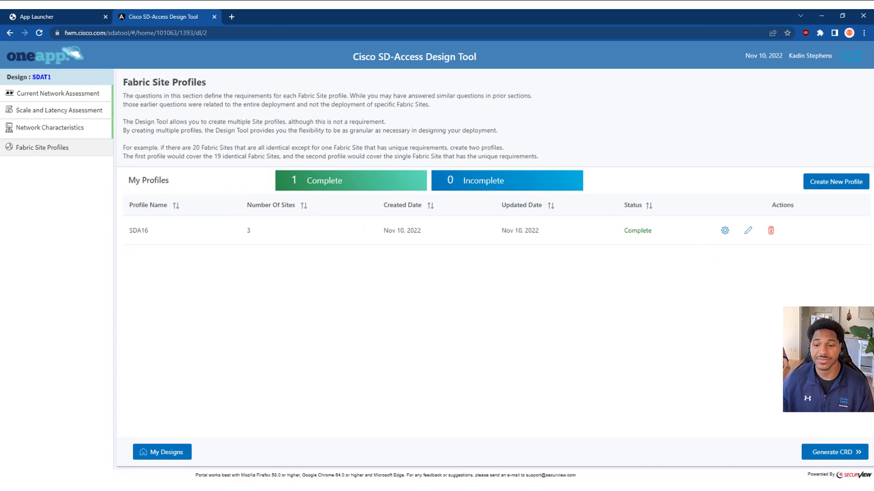
- Generate the CRD for SDAT1 and finalize it so the designs list marks it Final
left_click(833, 451)
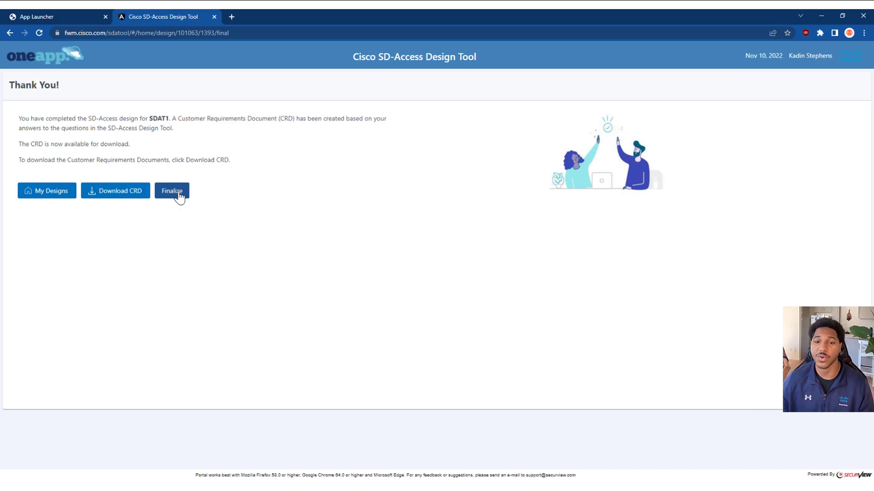
left_click(172, 192)
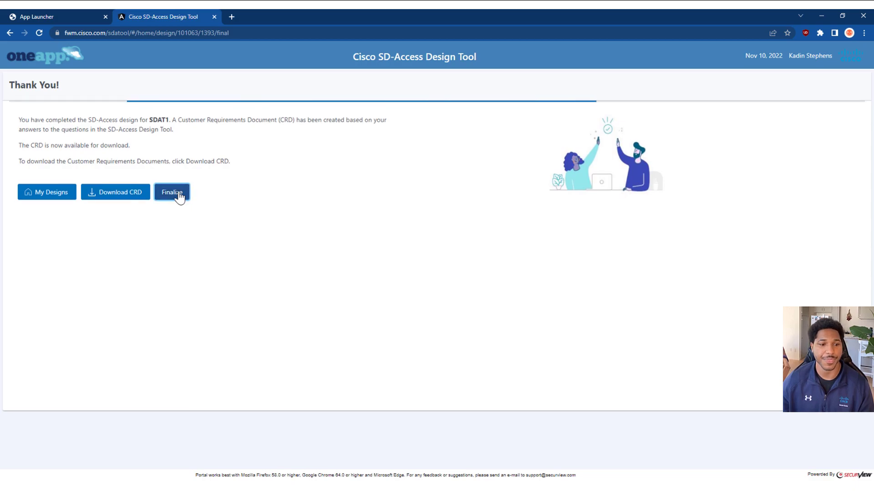
left_click(171, 192)
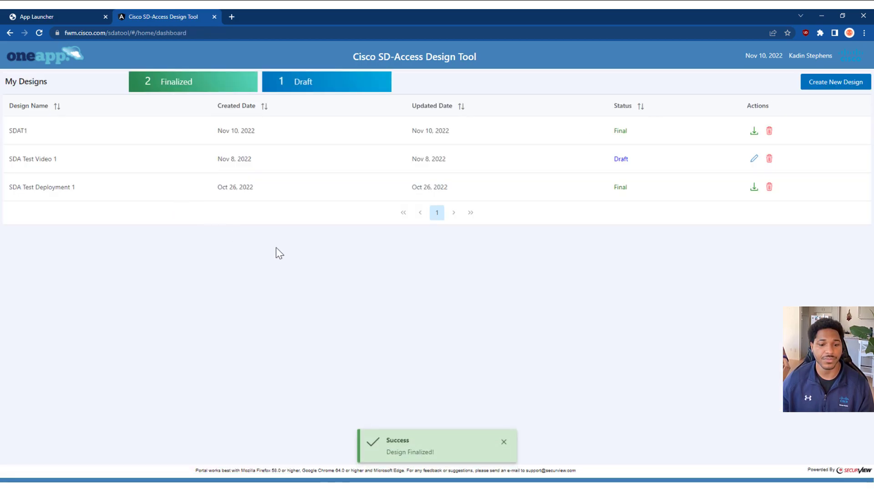
mouse_move(389, 445)
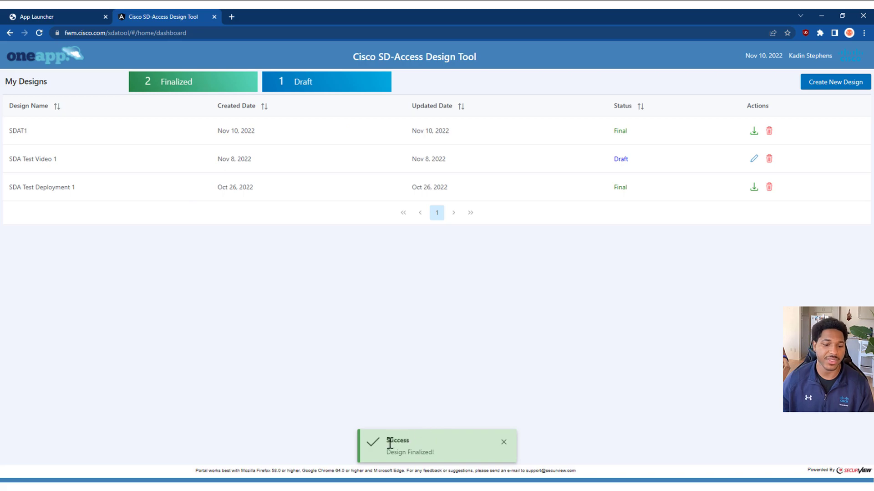